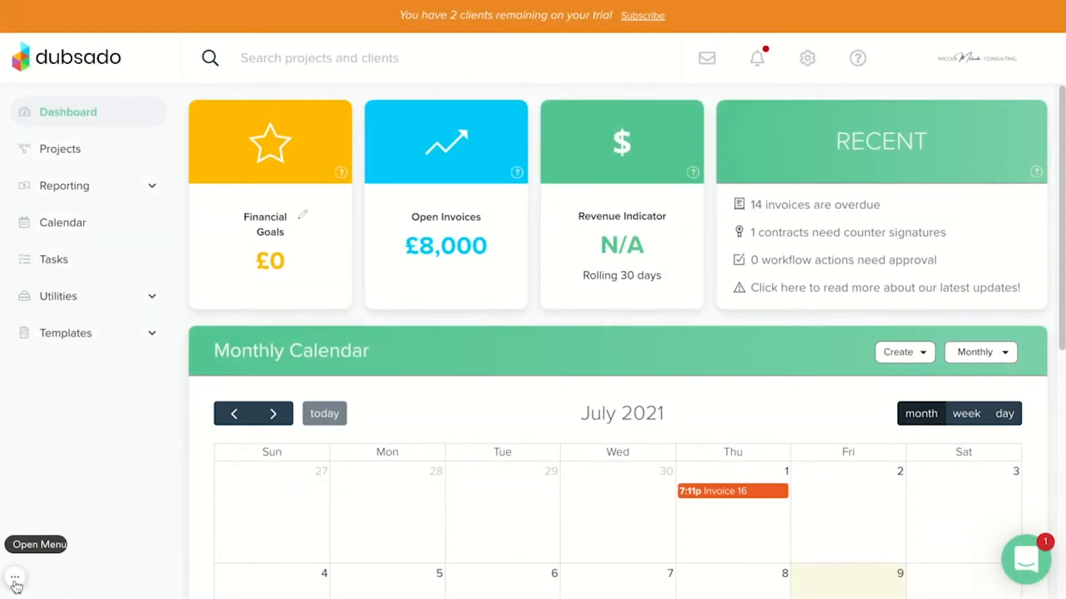
mouse_move(168, 439)
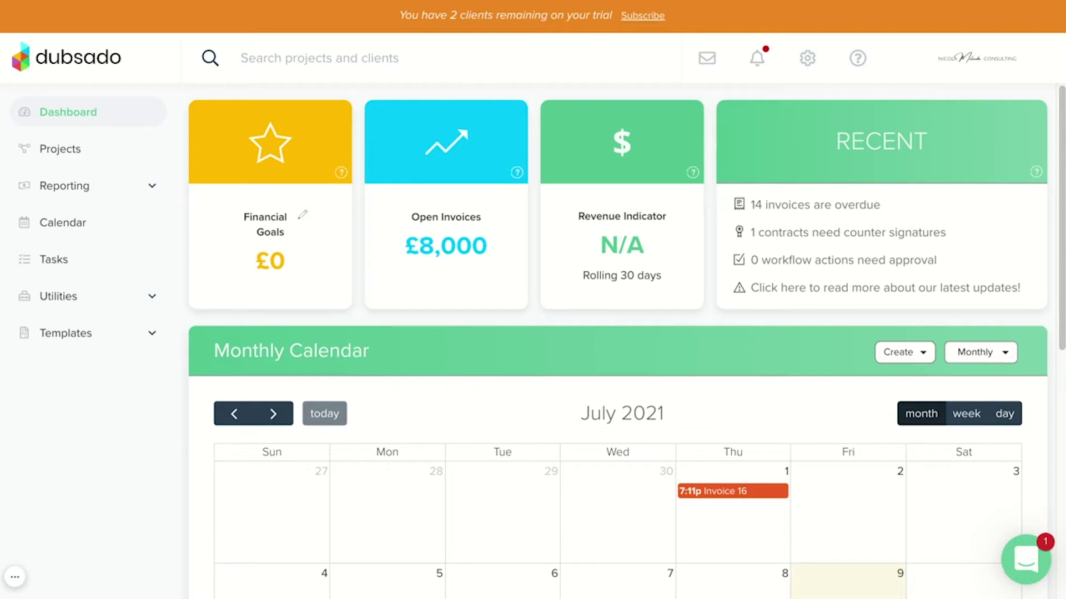
mouse_move(179, 371)
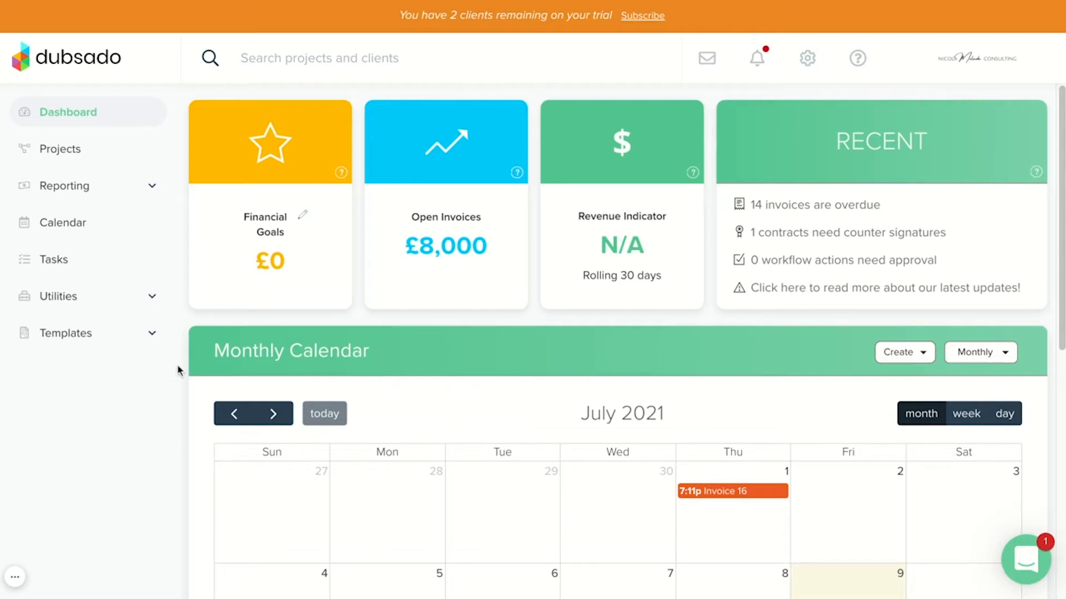
mouse_move(168, 360)
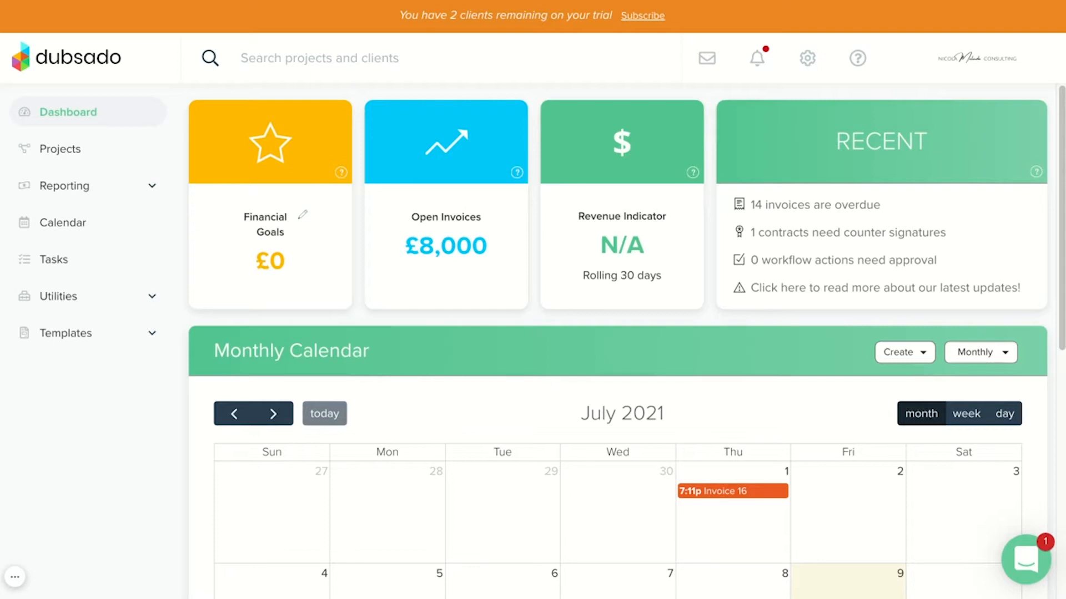
mouse_move(145, 344)
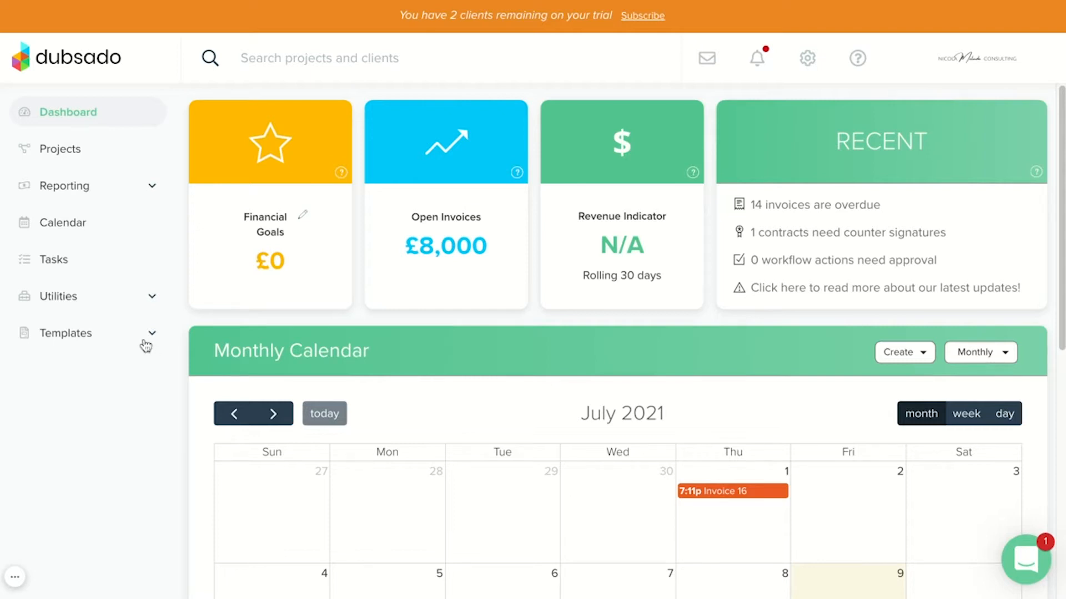
- Expand the Templates section in the sidebar to list its template categories
click(66, 333)
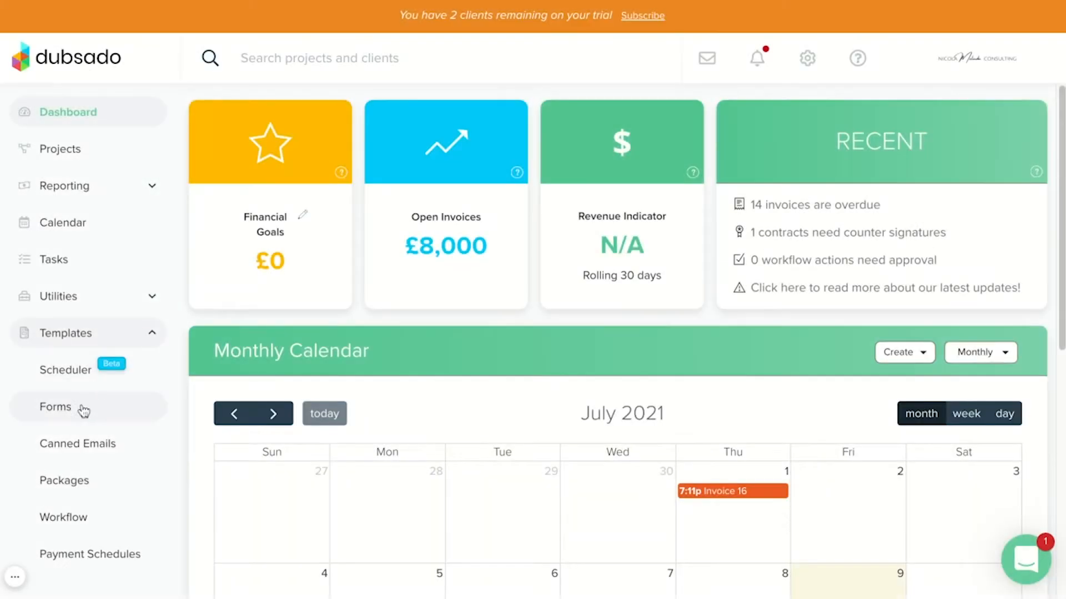
- Open the New Lead Capture Form from the Forms templates and review its questions
click(55, 406)
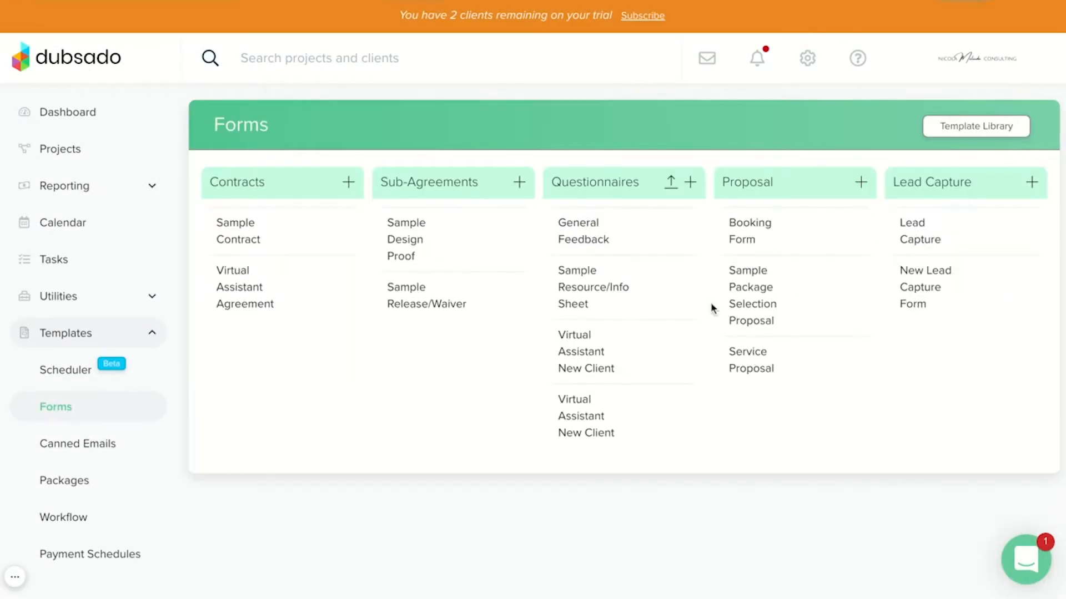
mouse_move(935, 273)
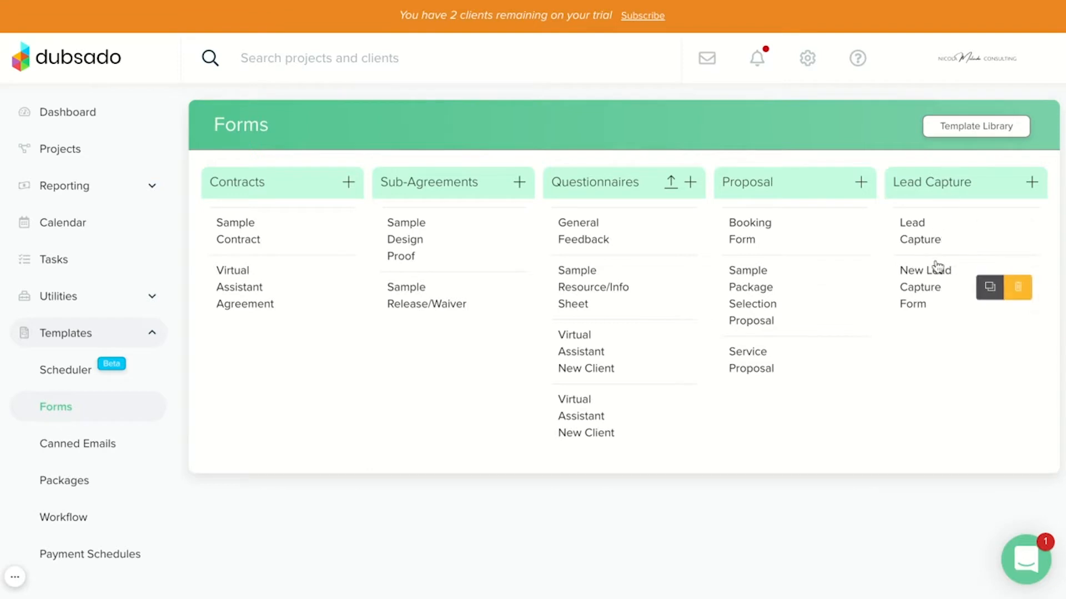
mouse_move(929, 292)
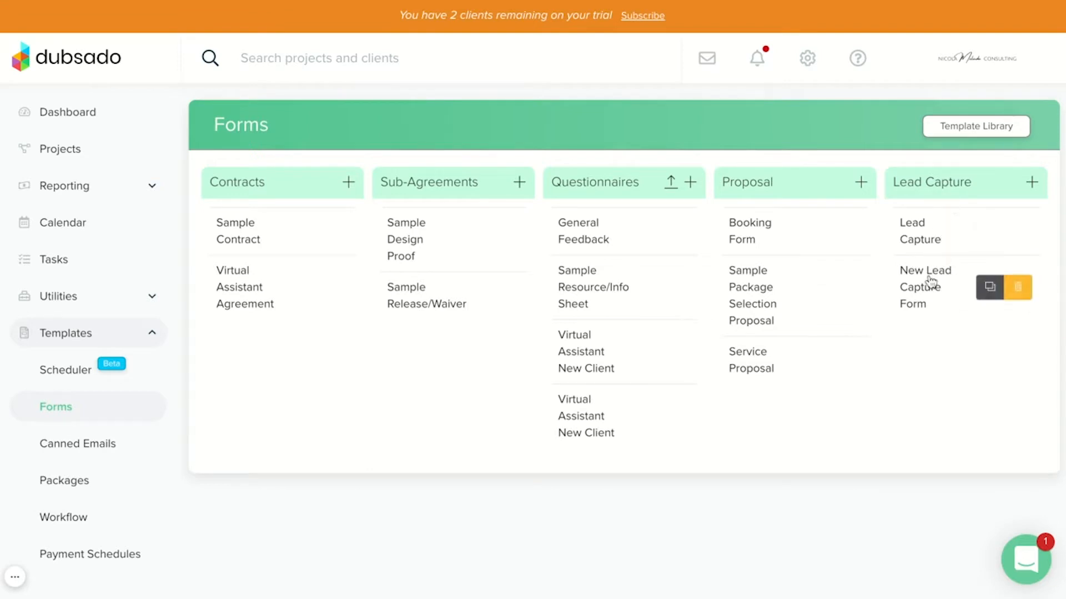
click(925, 287)
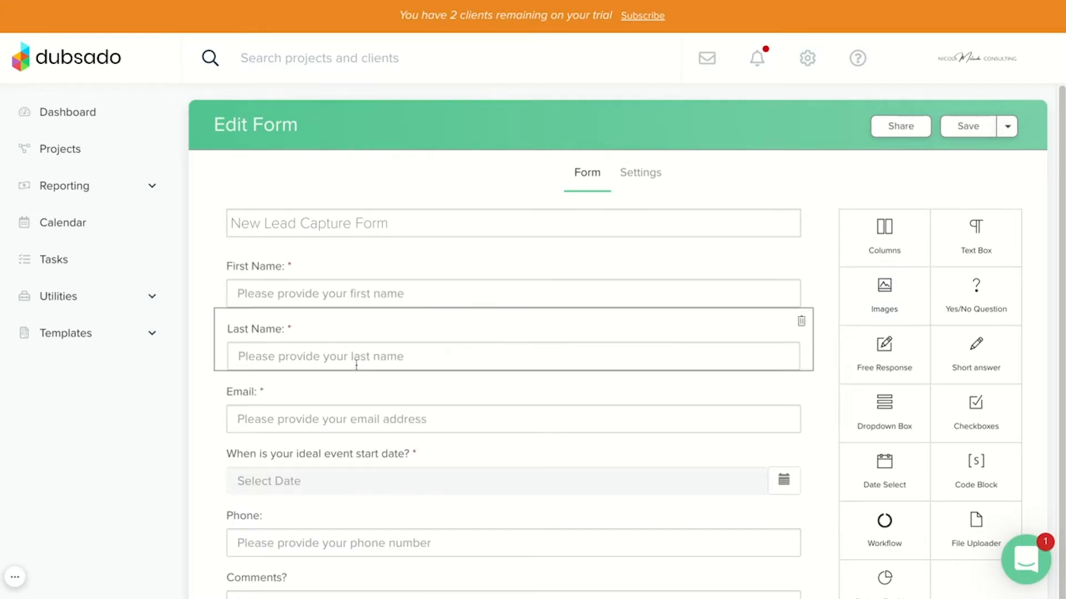
scroll(down, 3)
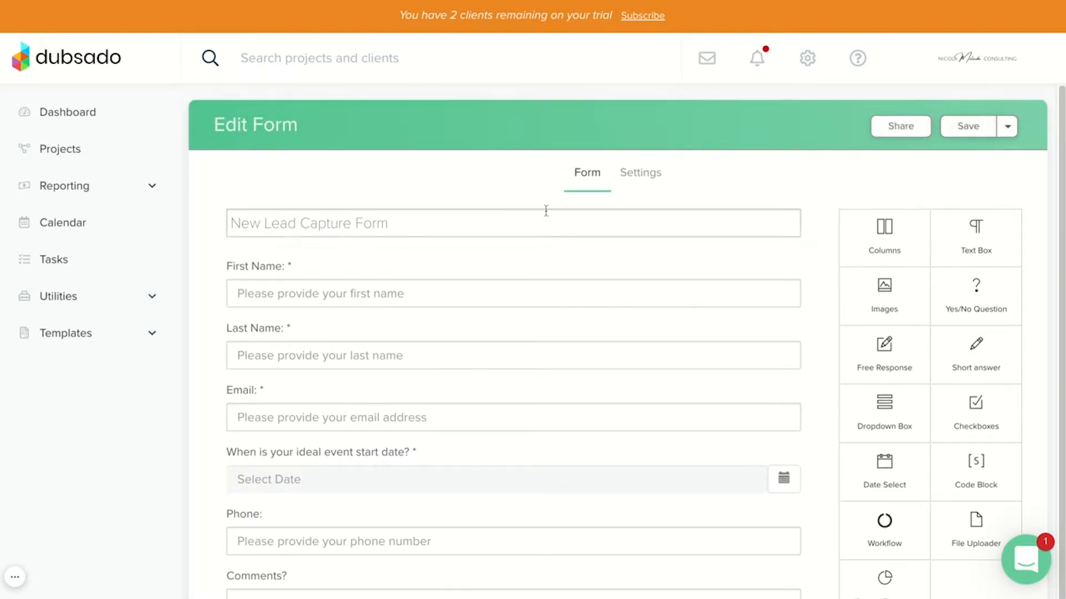
scroll(down, 3)
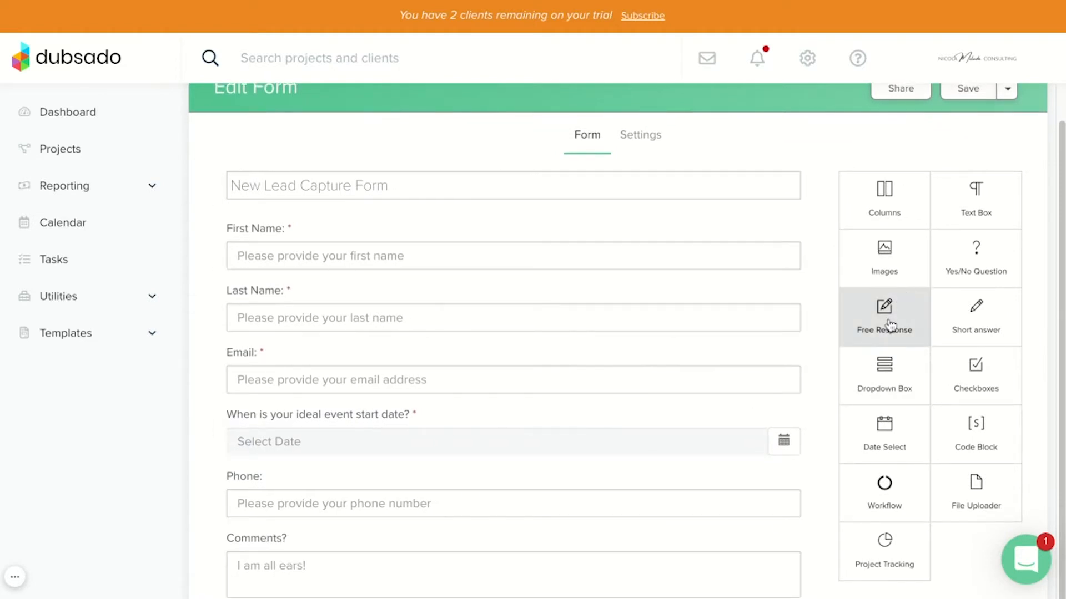
- Add a Nicola Melinda Consulting logo banner image block at the top of the form
click(884, 256)
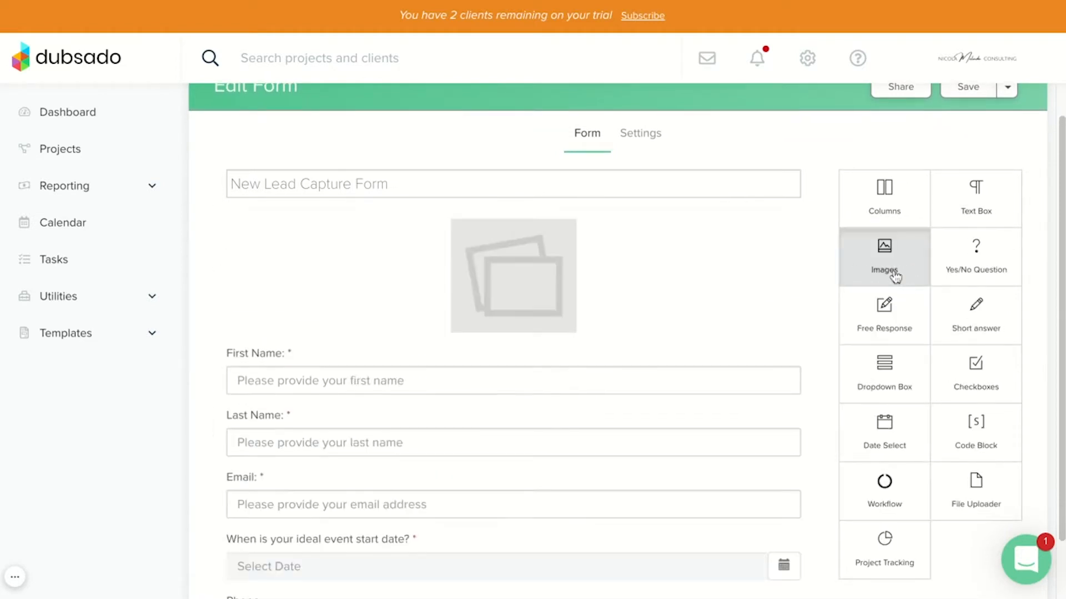
click(884, 257)
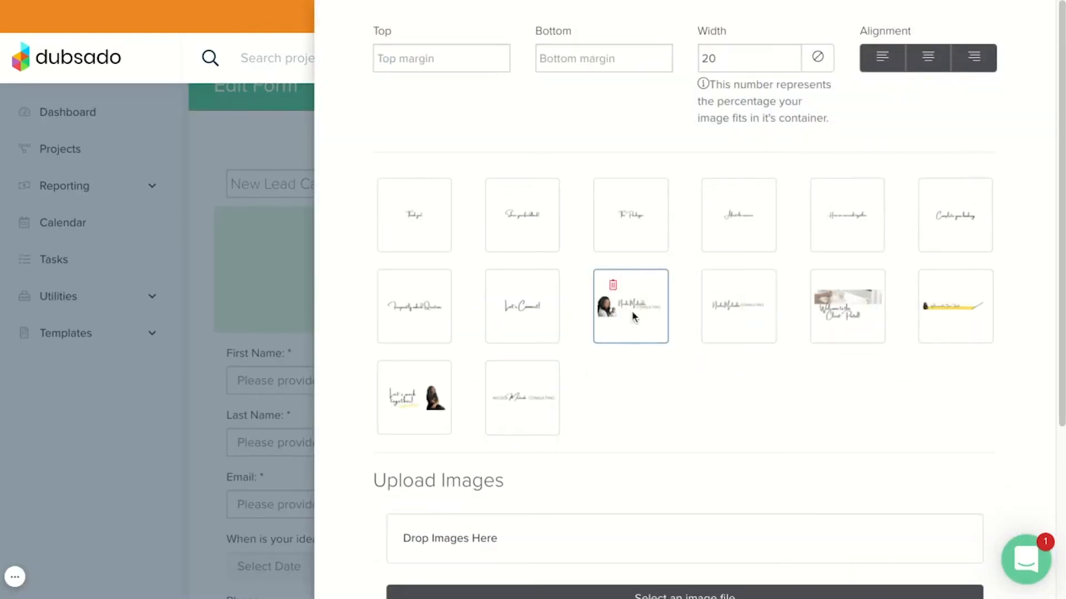
click(631, 307)
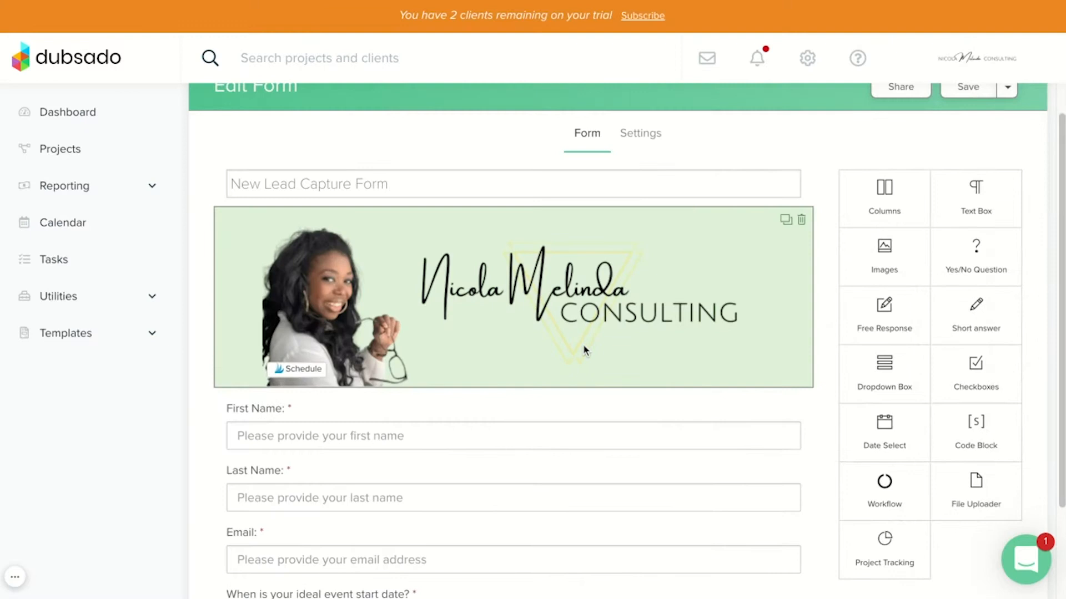
scroll(down, 3)
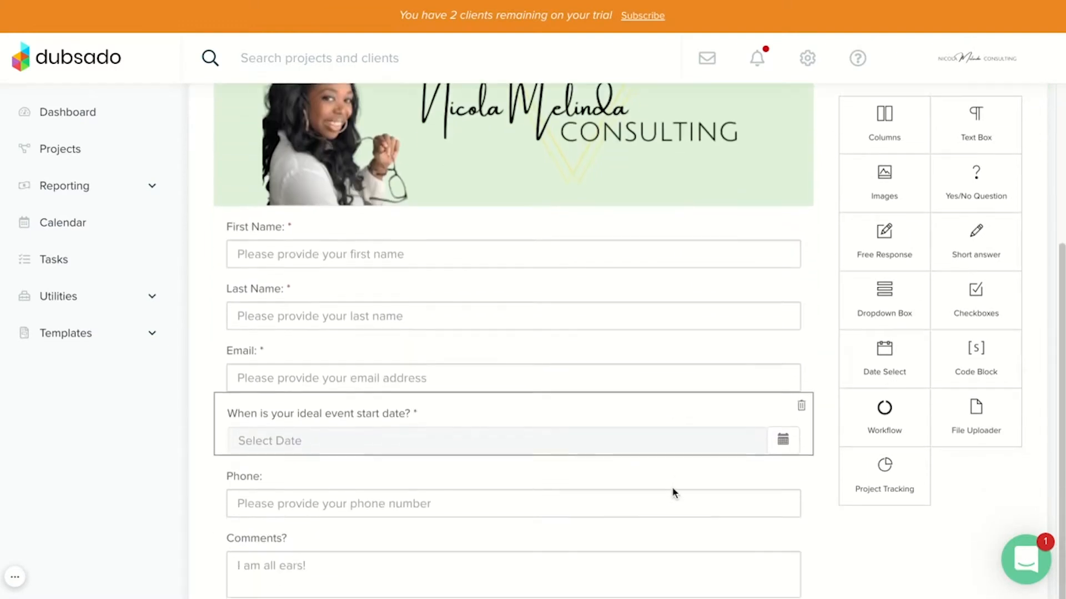
click(507, 256)
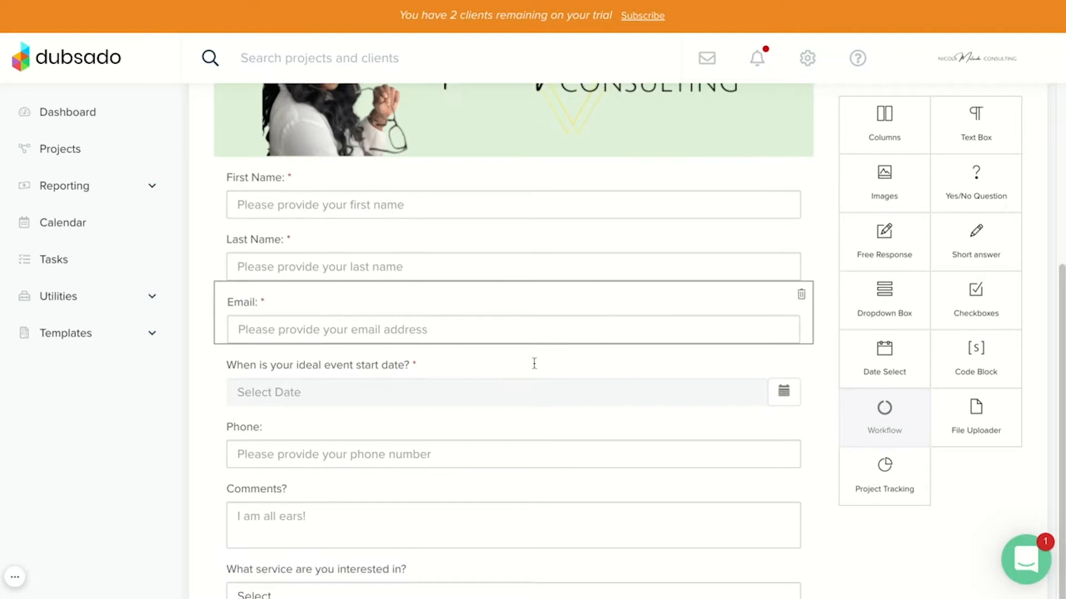
scroll(down, 3)
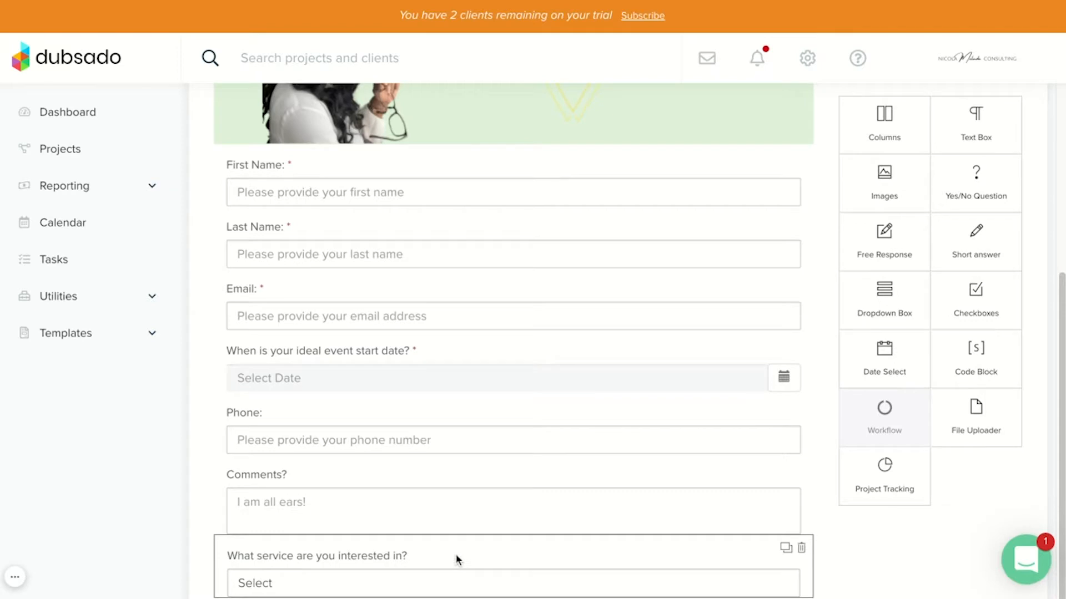
mouse_move(271, 564)
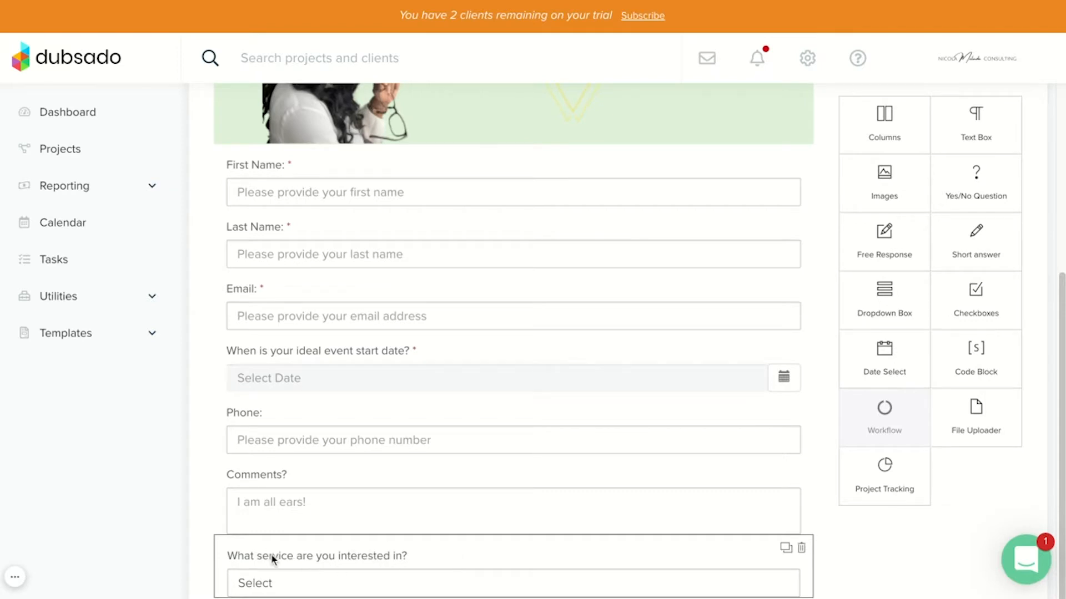
mouse_move(295, 561)
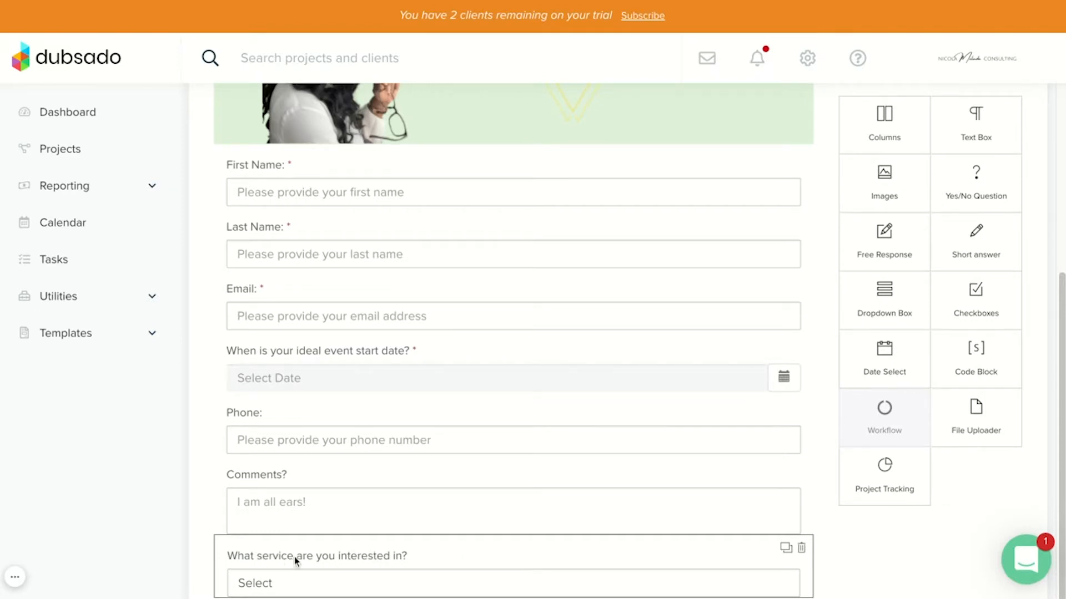
- Edit the service dropdown question and link the NEW LEAD workflow to its first option
click(299, 556)
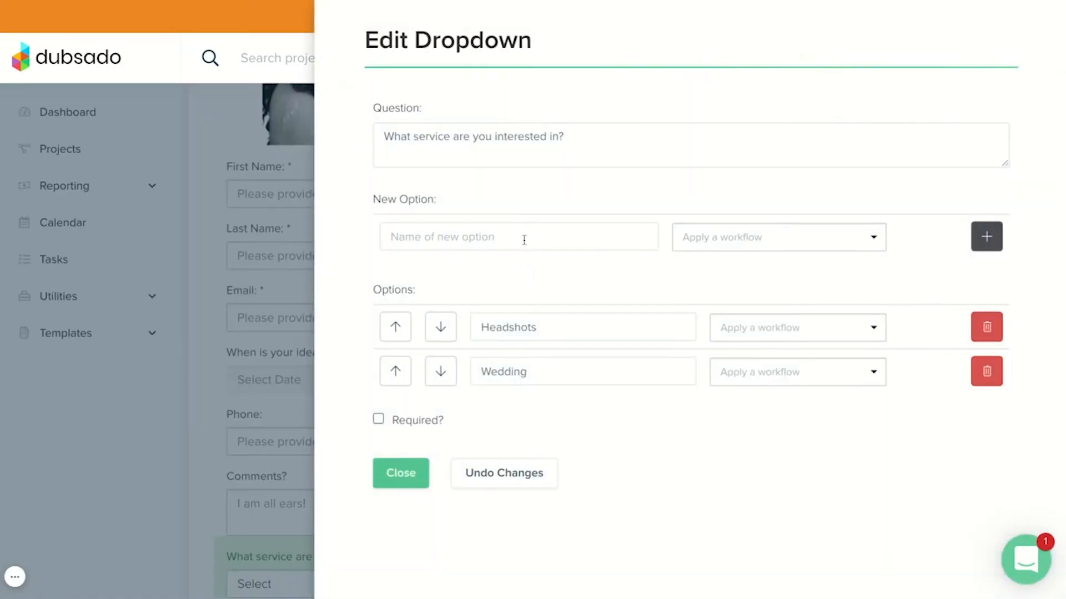
click(575, 326)
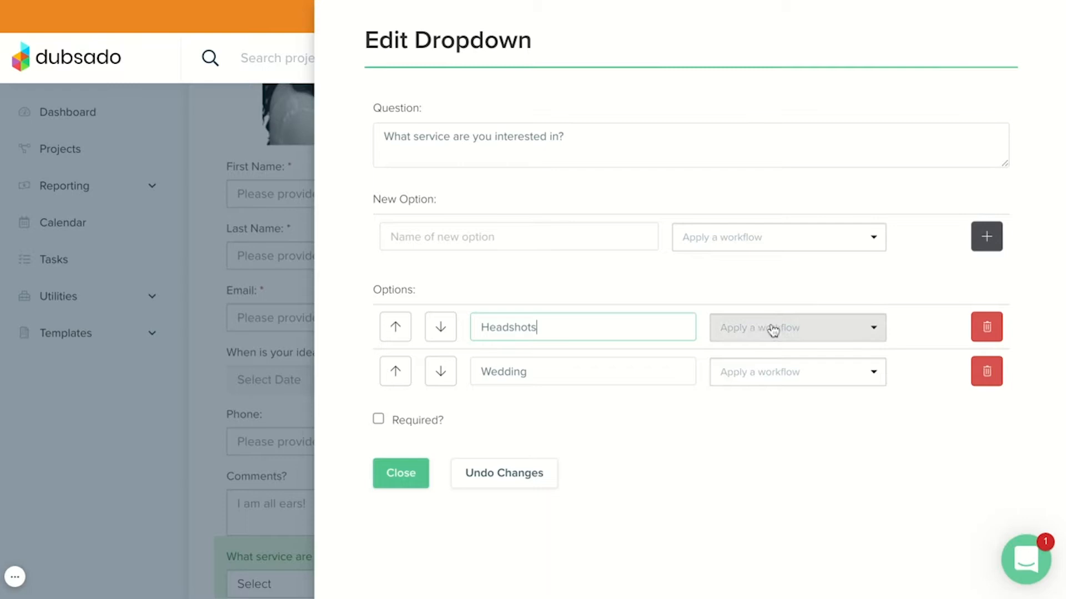
click(797, 328)
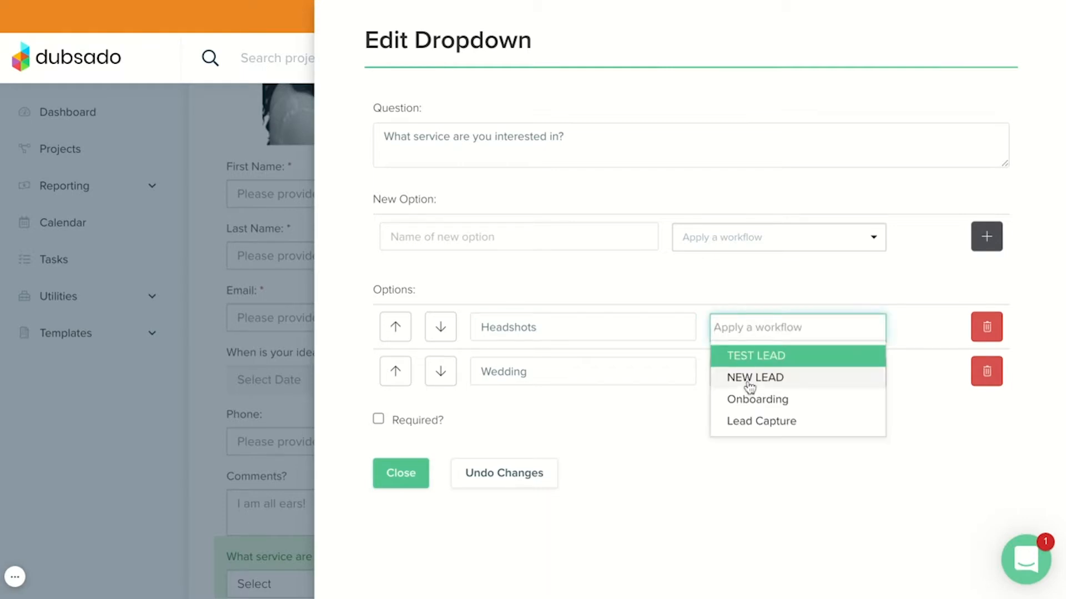
mouse_move(767, 385)
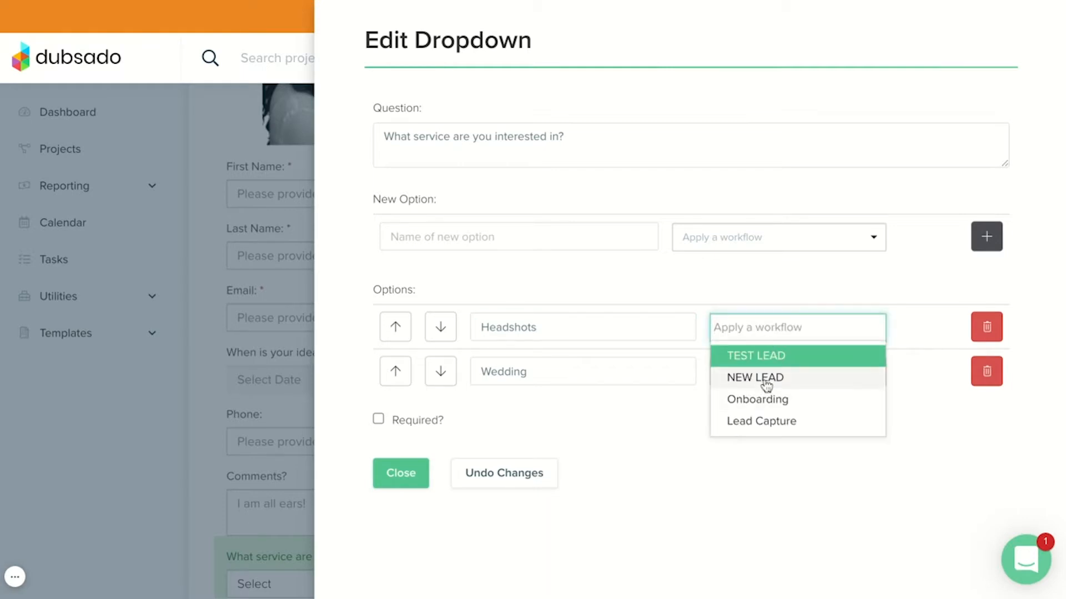
click(755, 380)
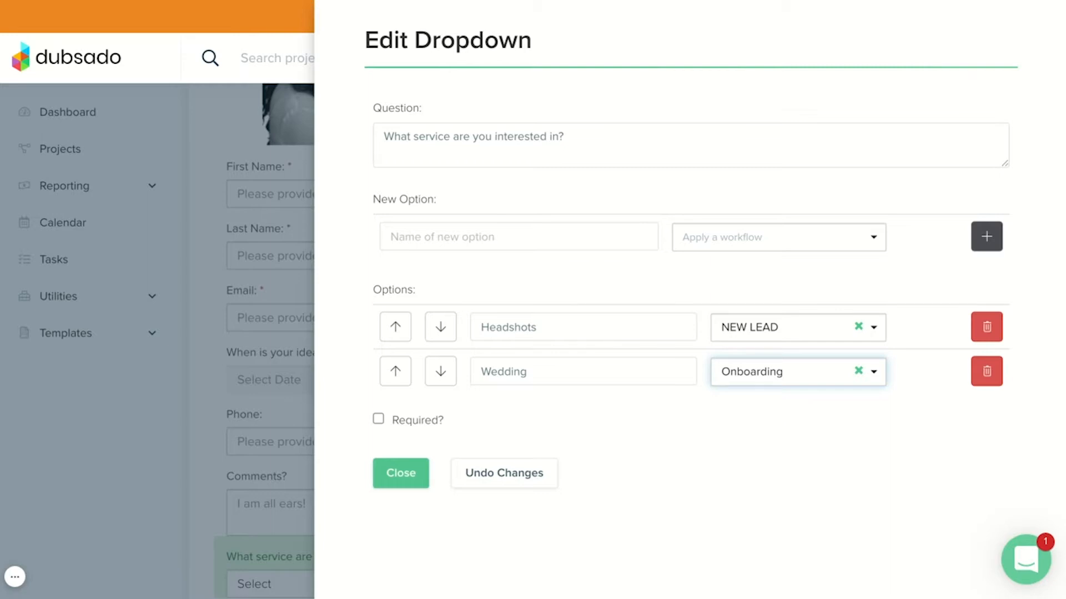
- Rename the options to '1:1 Client Support' and 'VIP Day' and make the question required
double_click(508, 327)
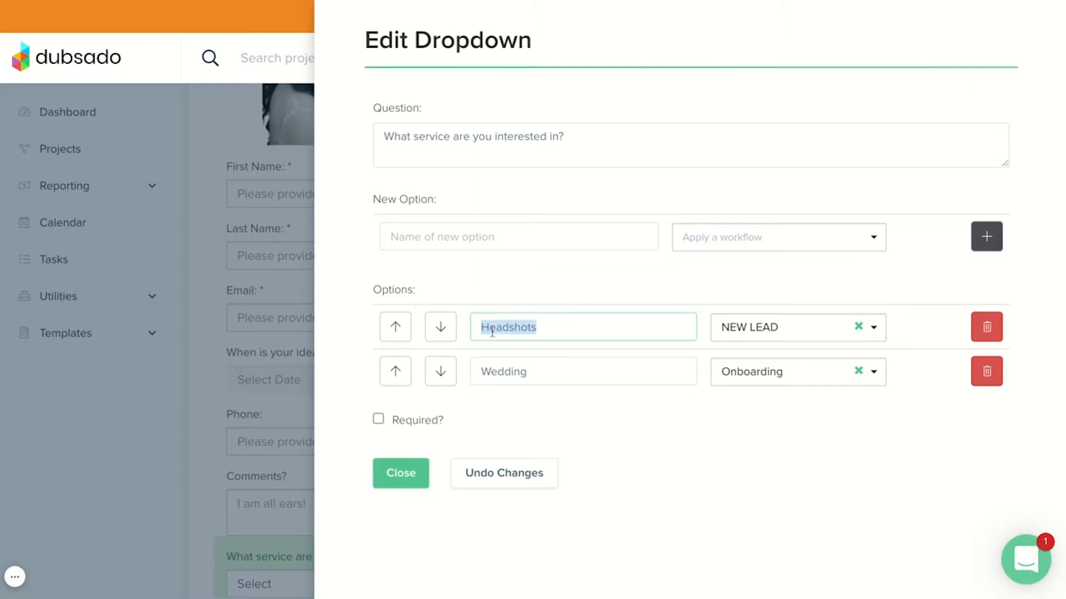
text(1:1 Client)
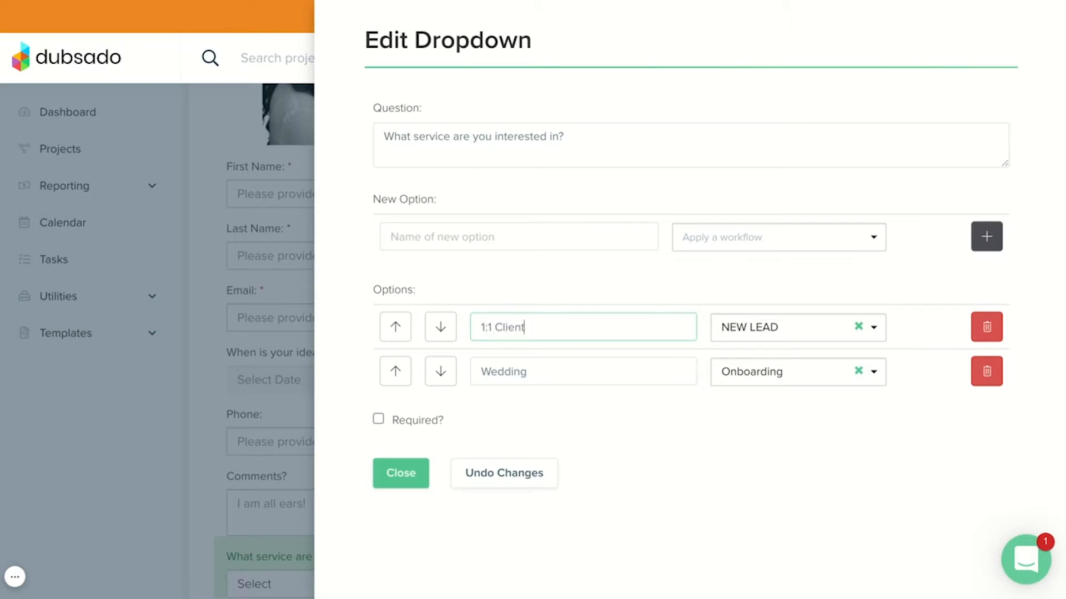
text(Support)
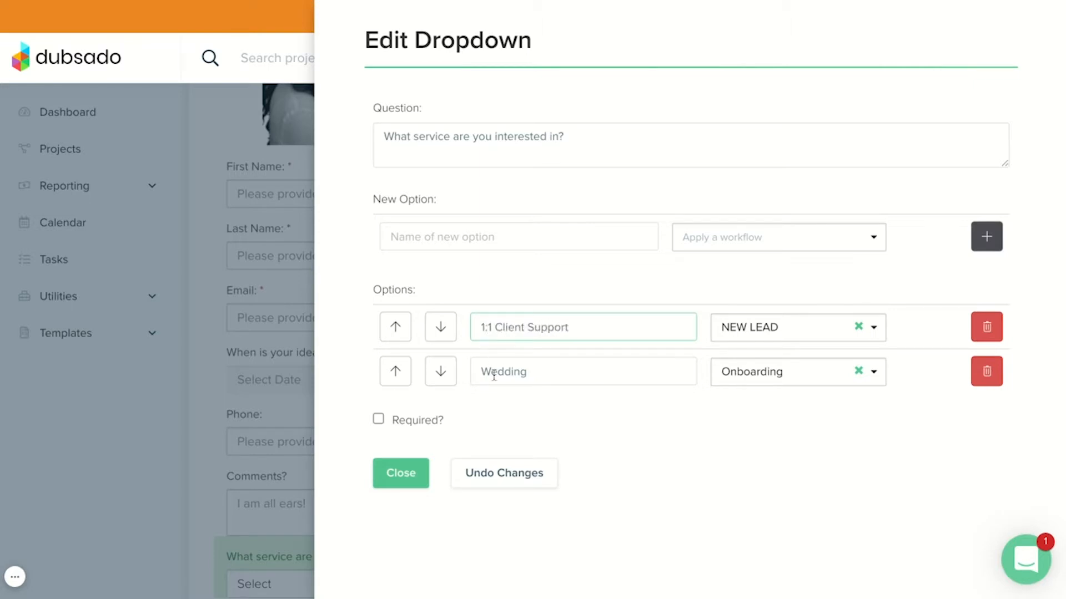
text(VIP D)
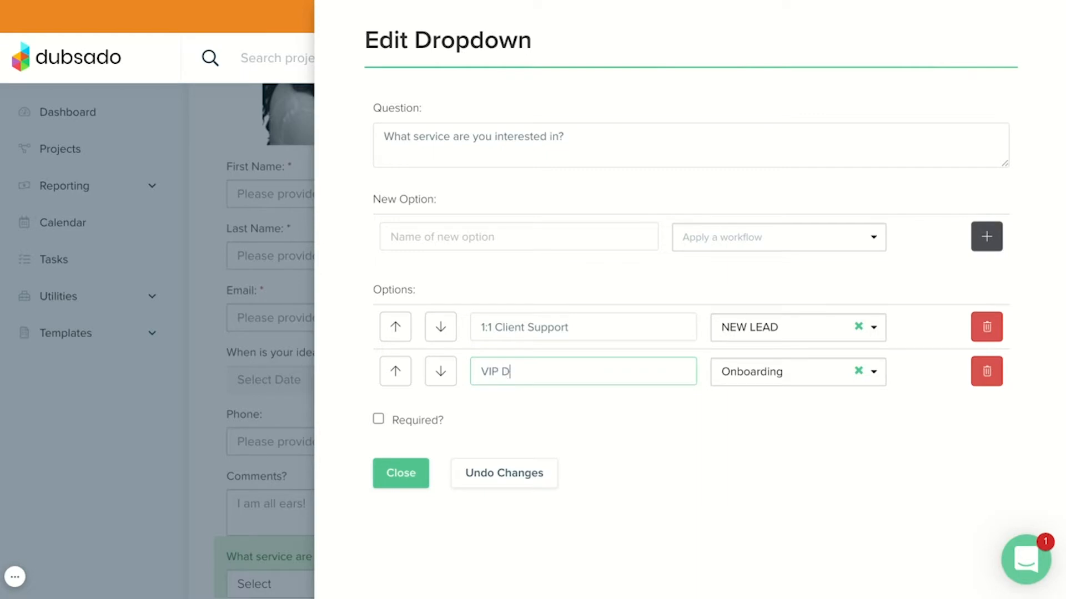
click(377, 419)
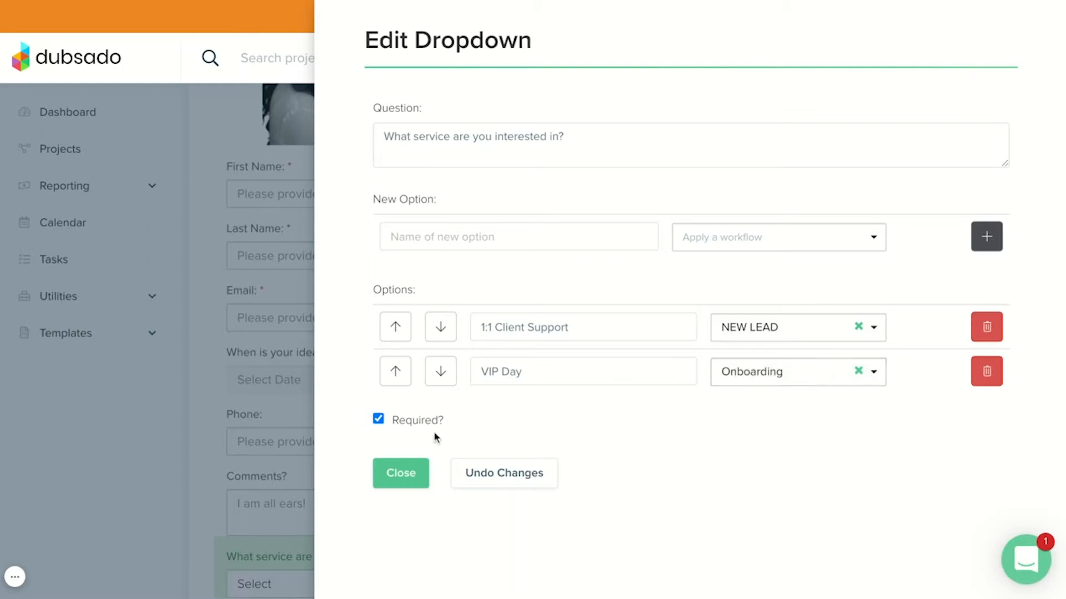
click(400, 473)
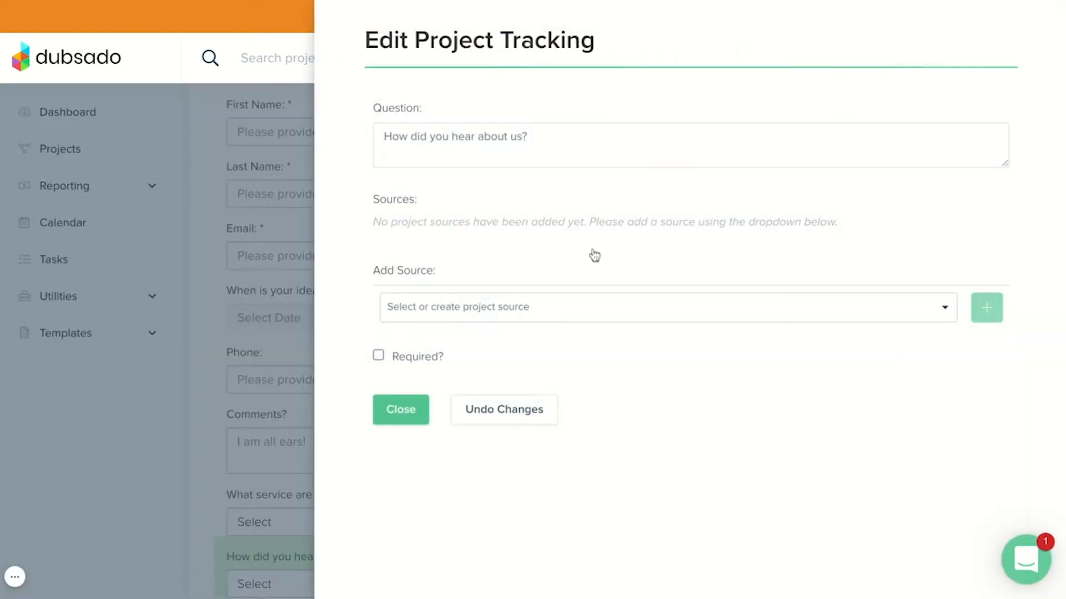
mouse_move(577, 317)
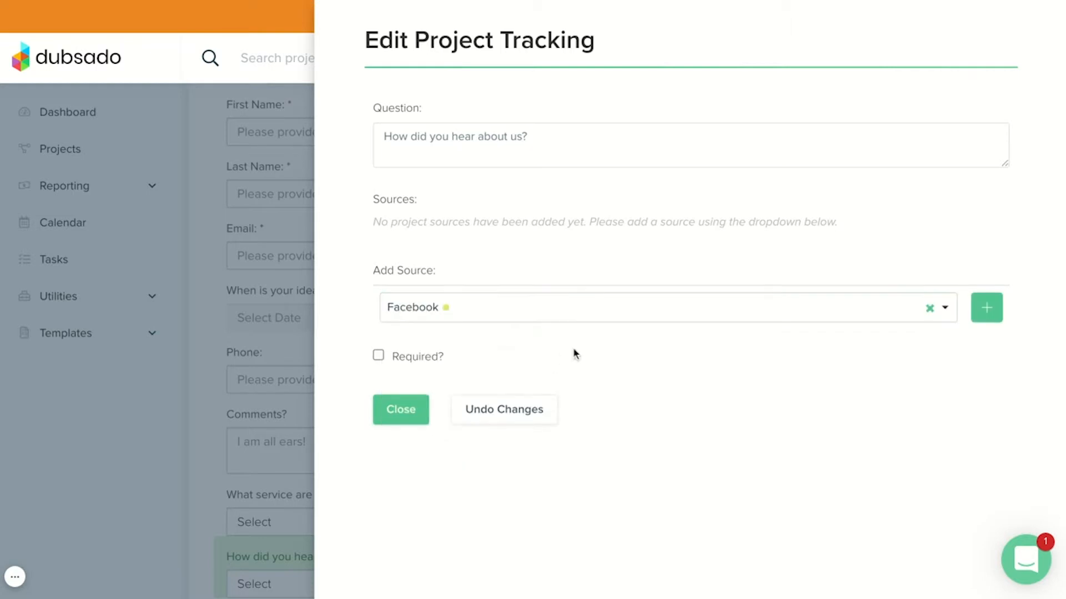
- Add Facebook and LinkedIn as tracking sources, make the question required, and close editing
click(988, 306)
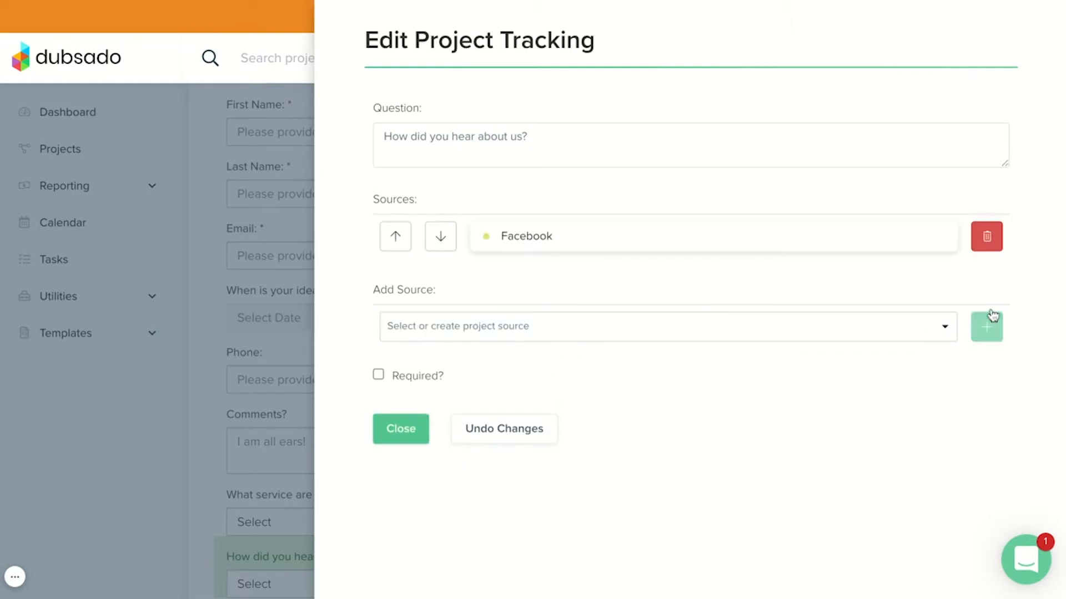
mouse_move(536, 333)
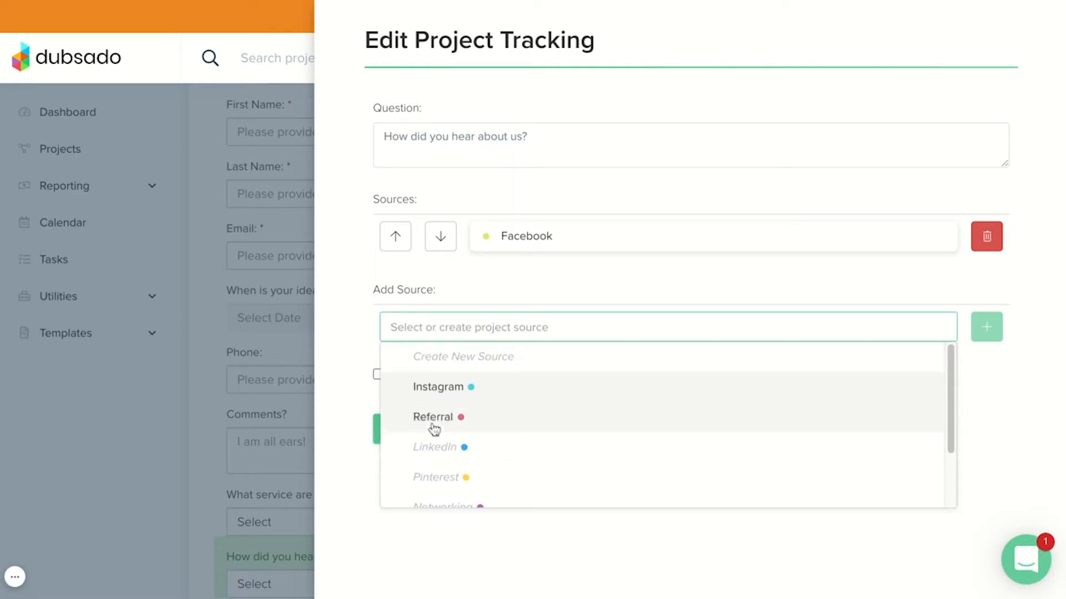
scroll(down, 3)
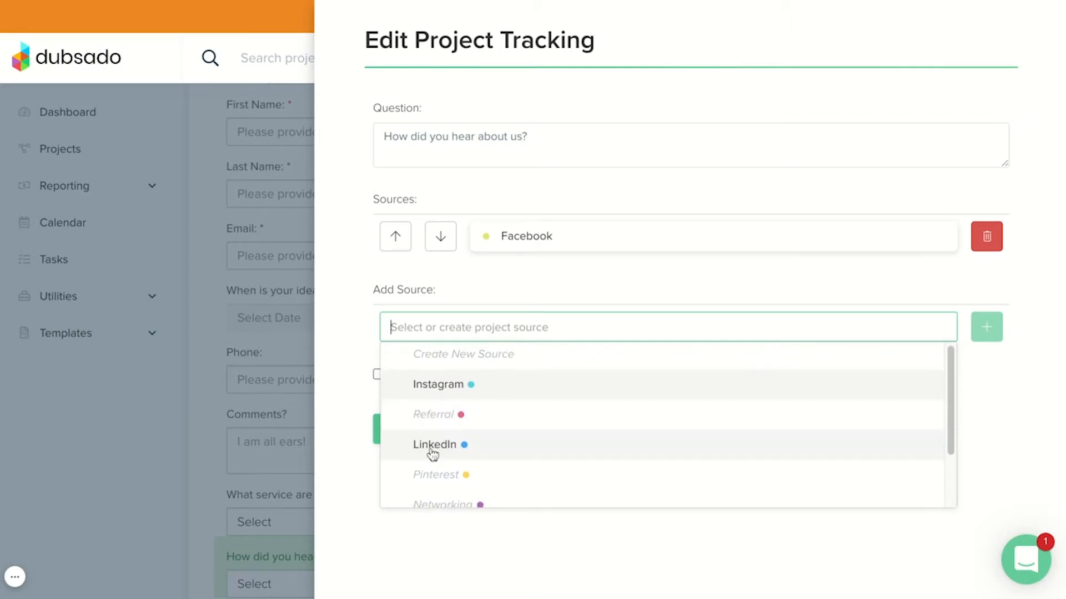
click(429, 445)
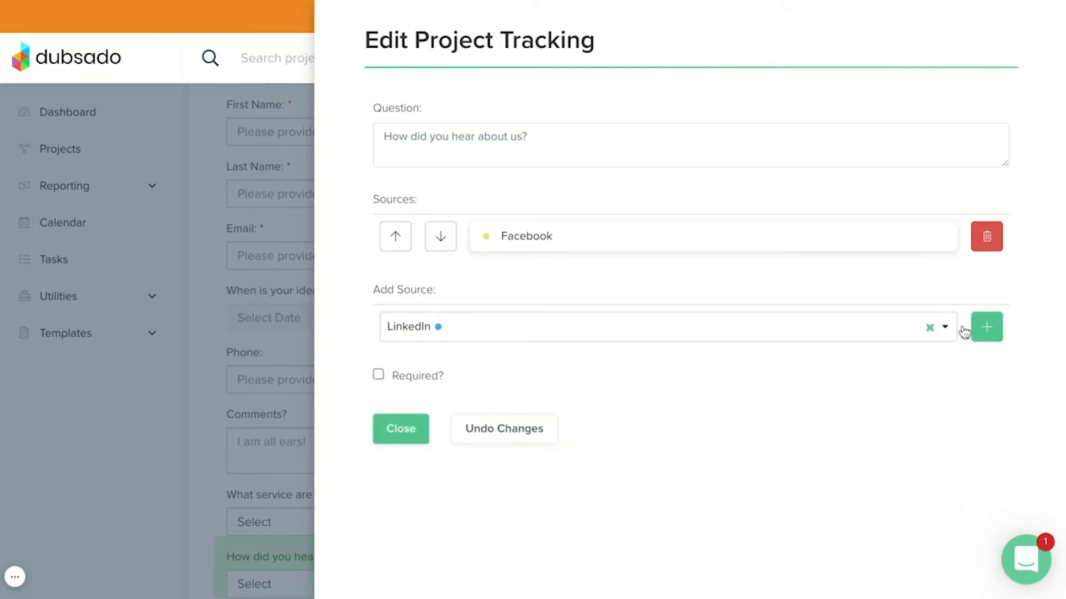
click(987, 326)
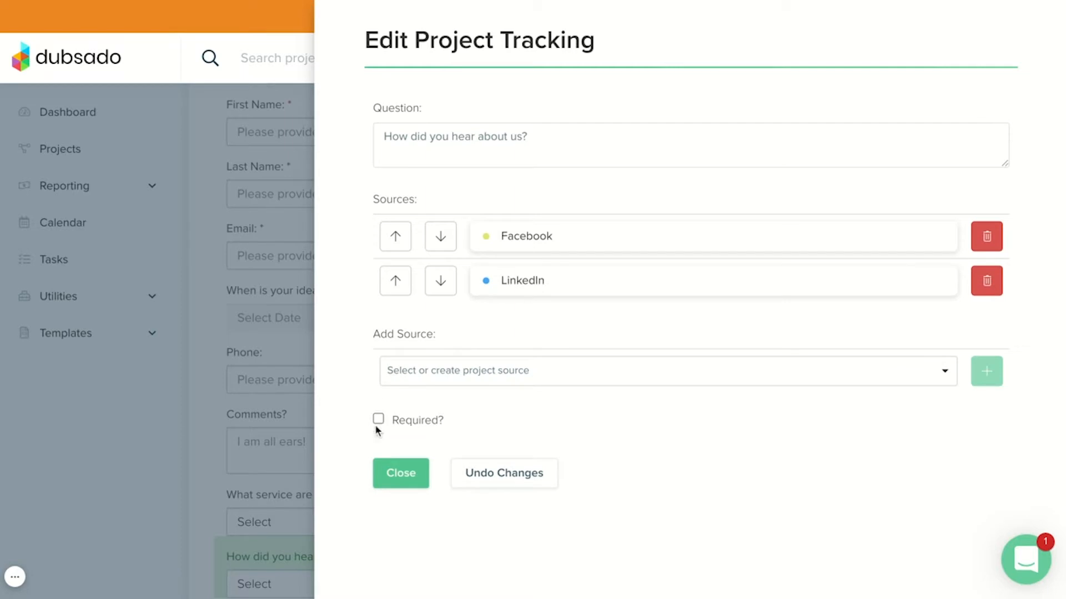
click(377, 420)
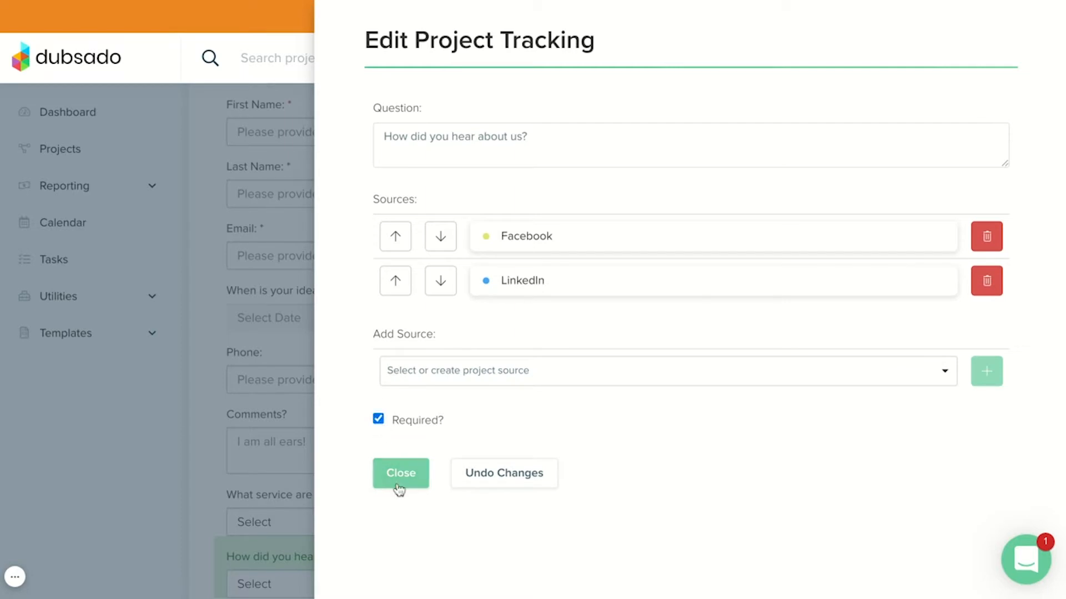
click(400, 473)
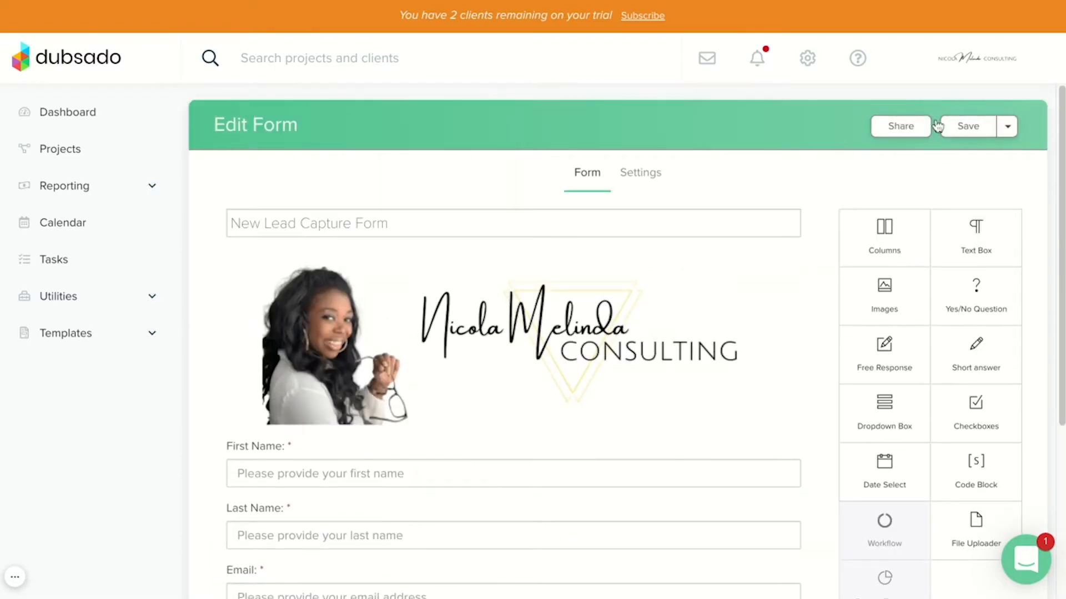
click(900, 125)
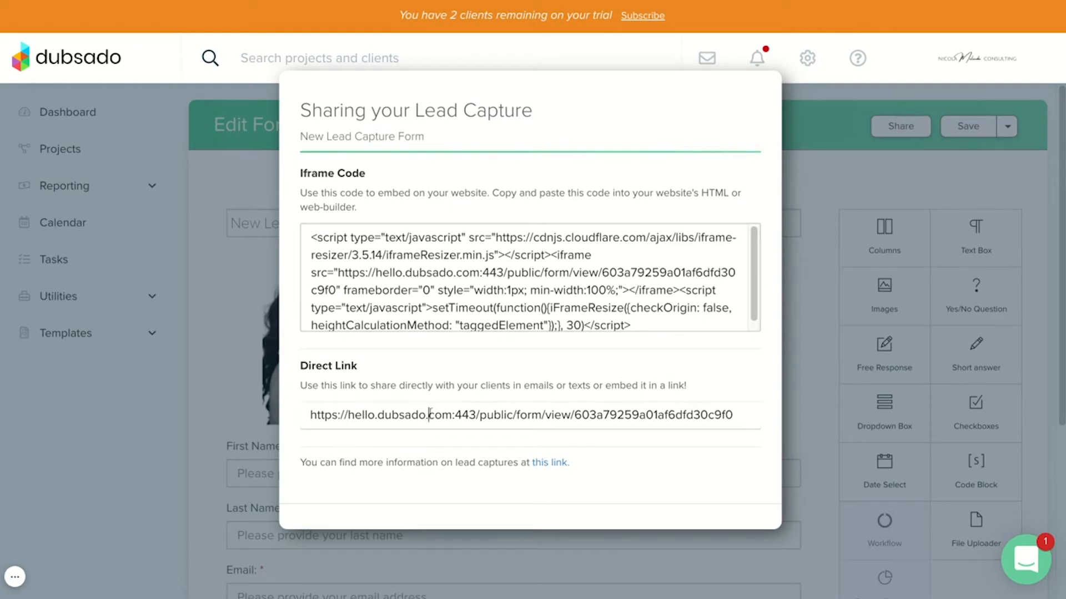
triple_click(497, 428)
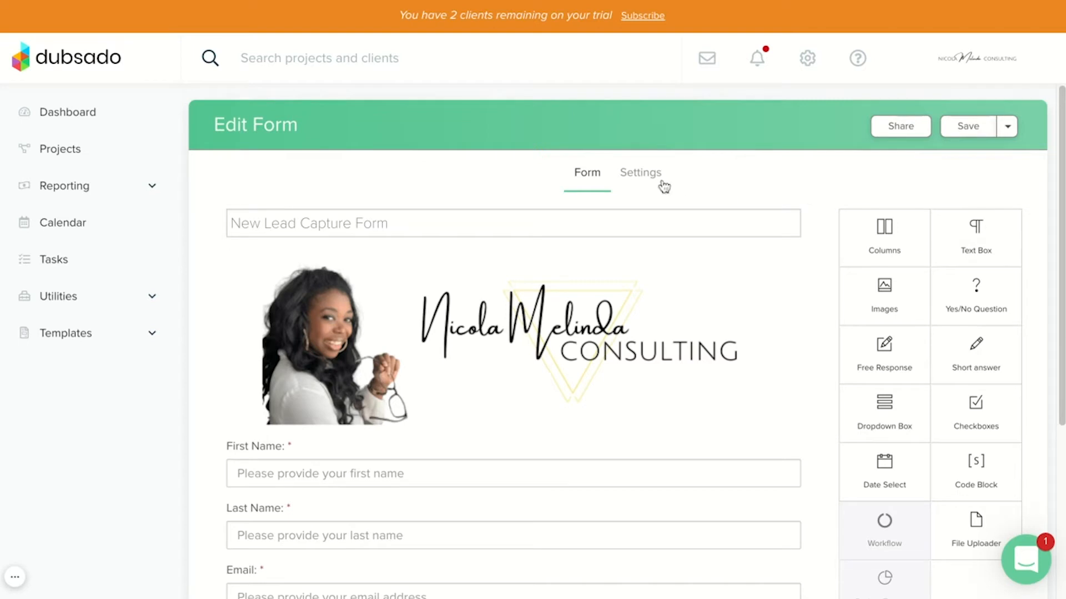
- In the form Settings, set the project status for new leads to Lead: New enquiry
click(639, 172)
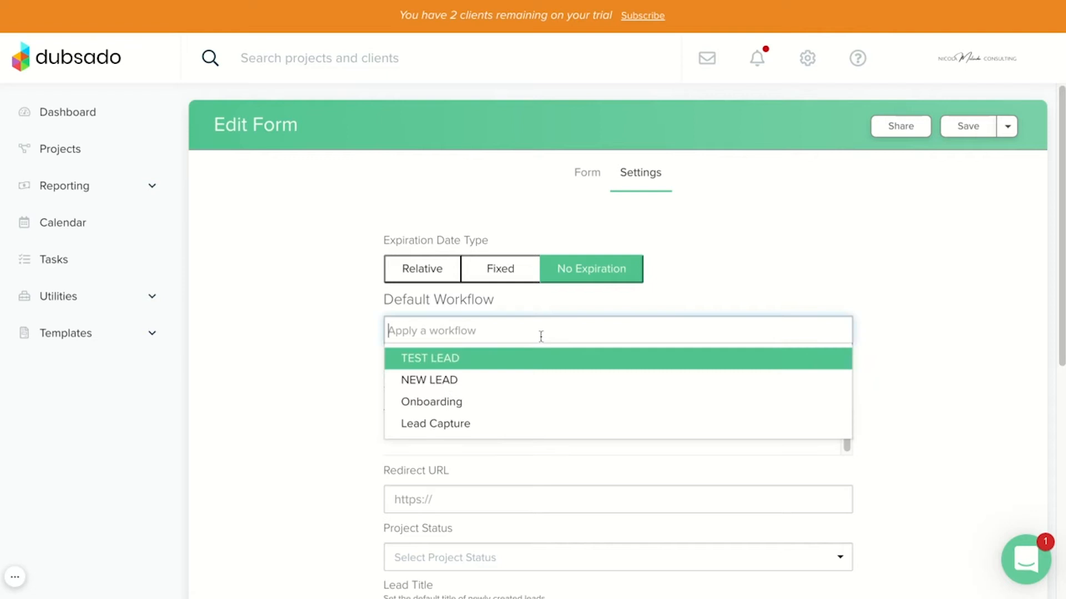
click(610, 231)
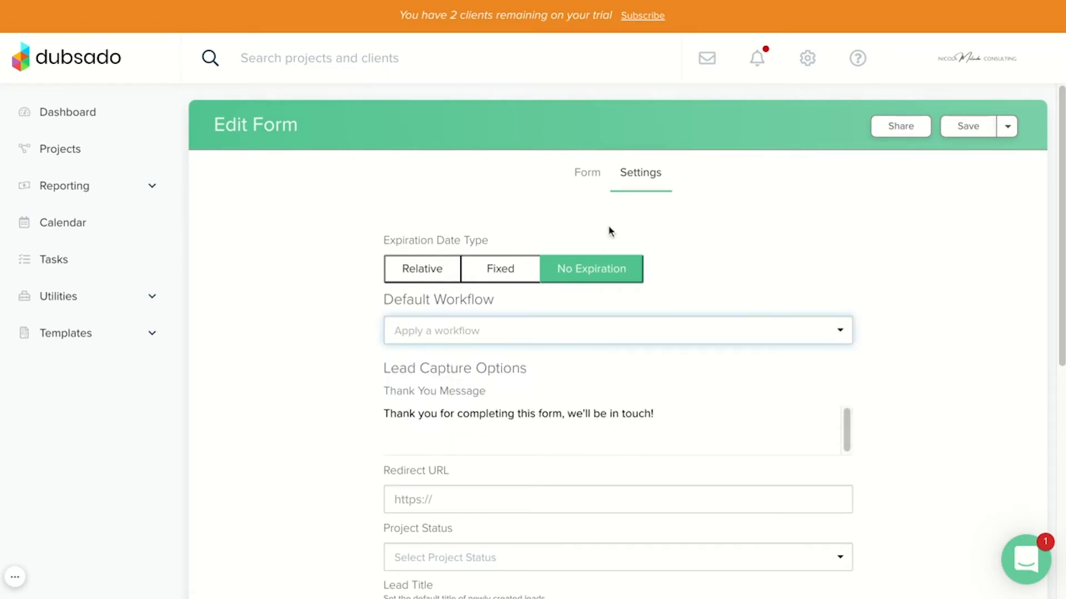
scroll(down, 3)
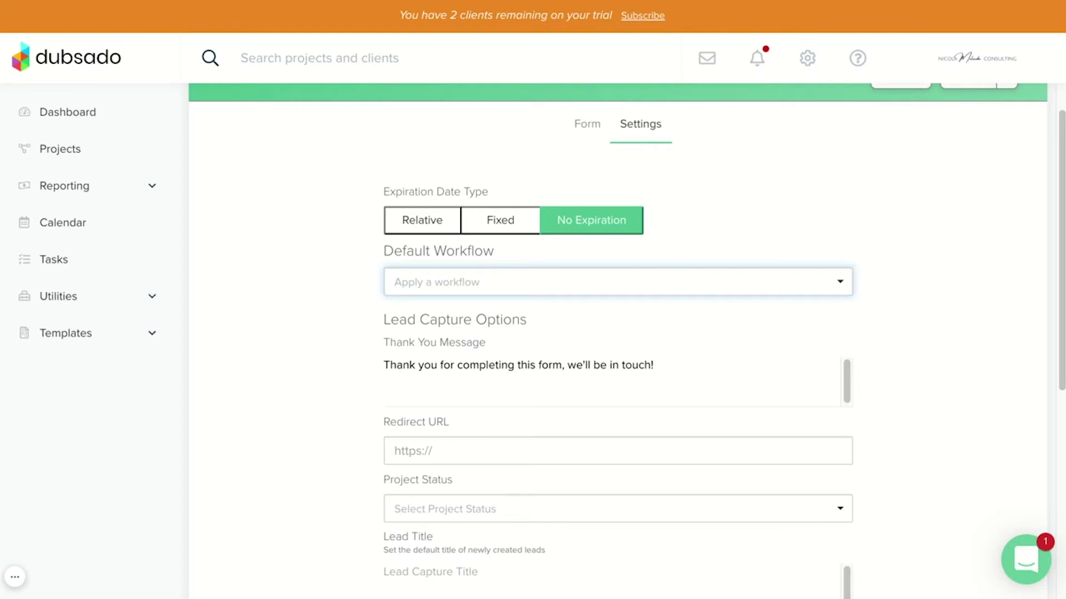
mouse_move(592, 193)
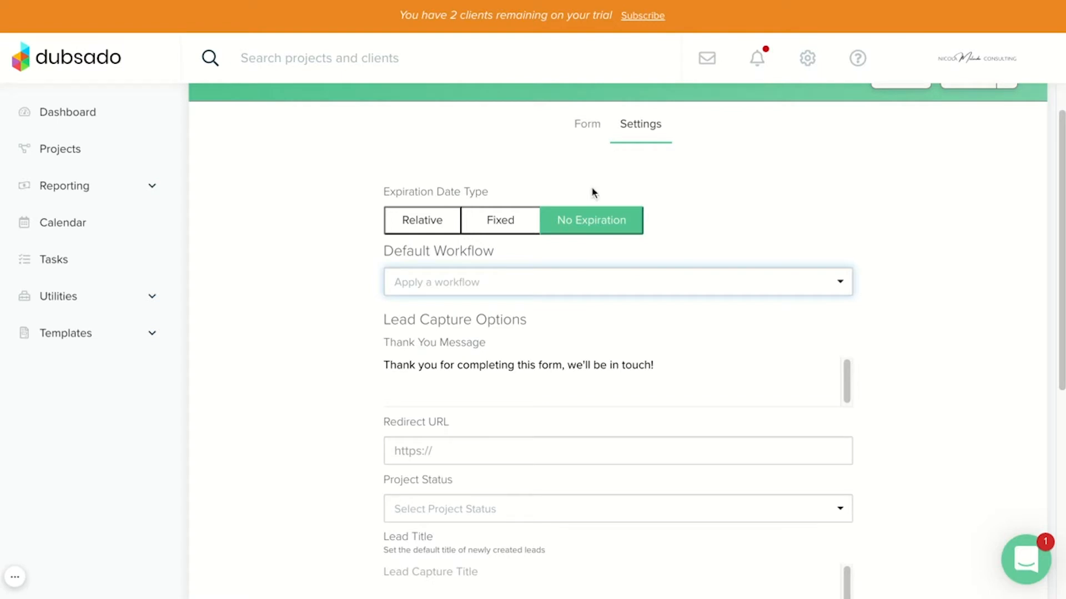
scroll(down, 3)
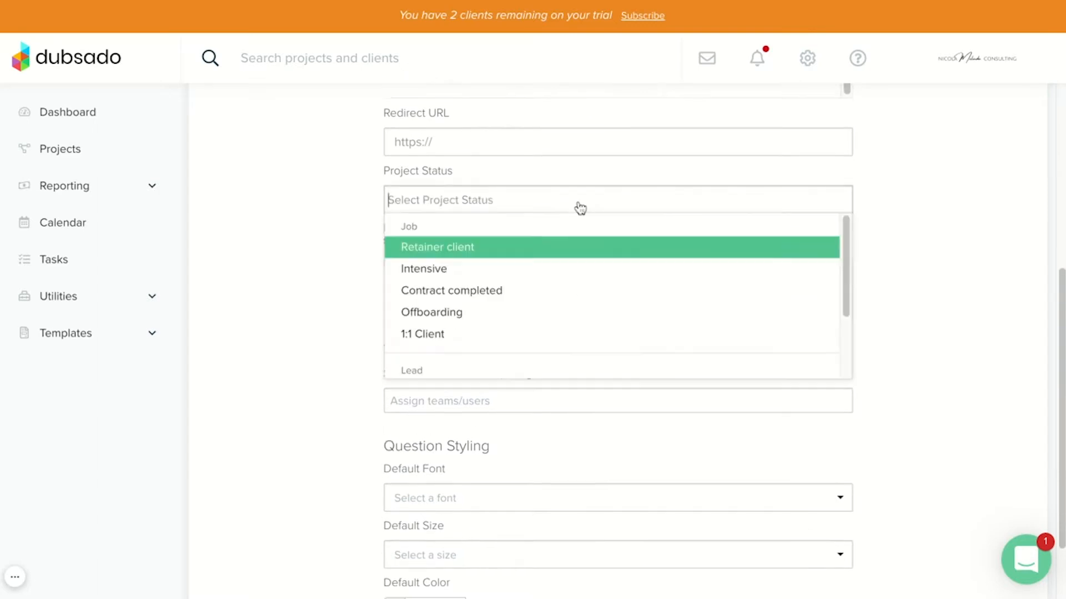
scroll(down, 3)
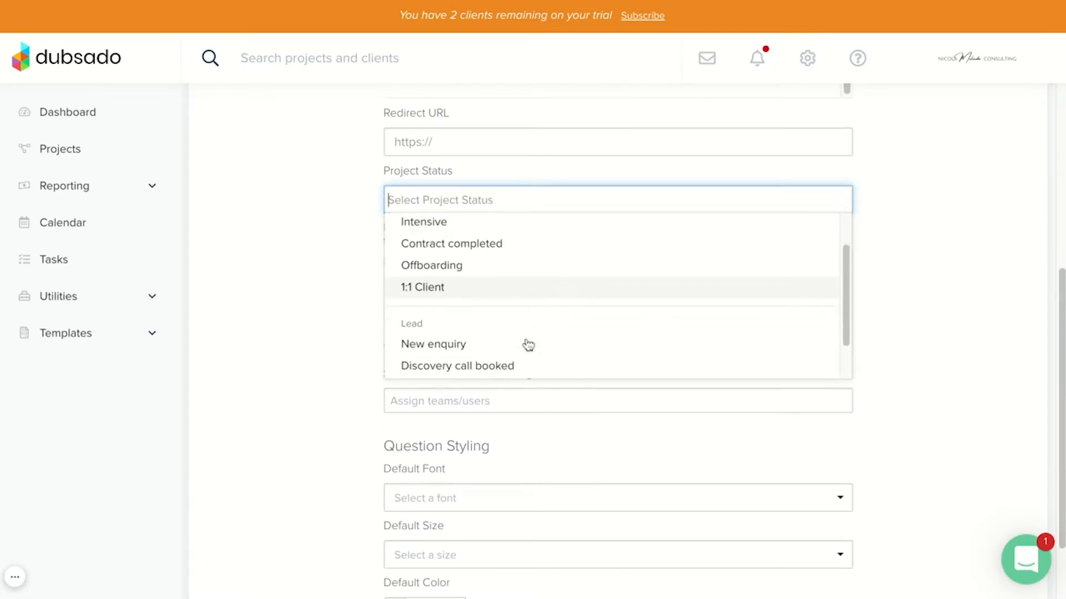
click(432, 344)
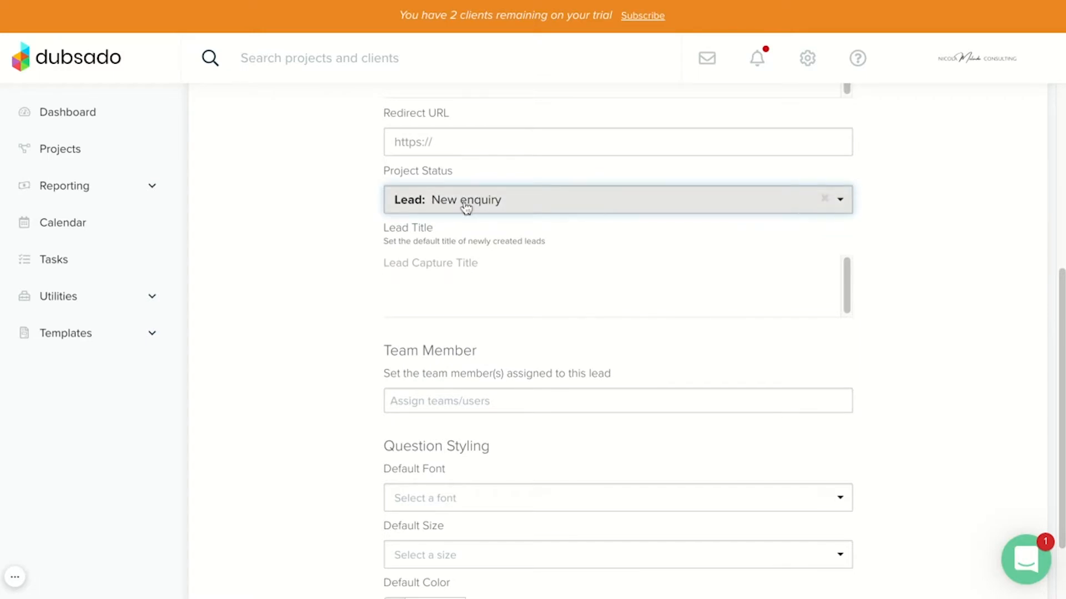
scroll(down, 3)
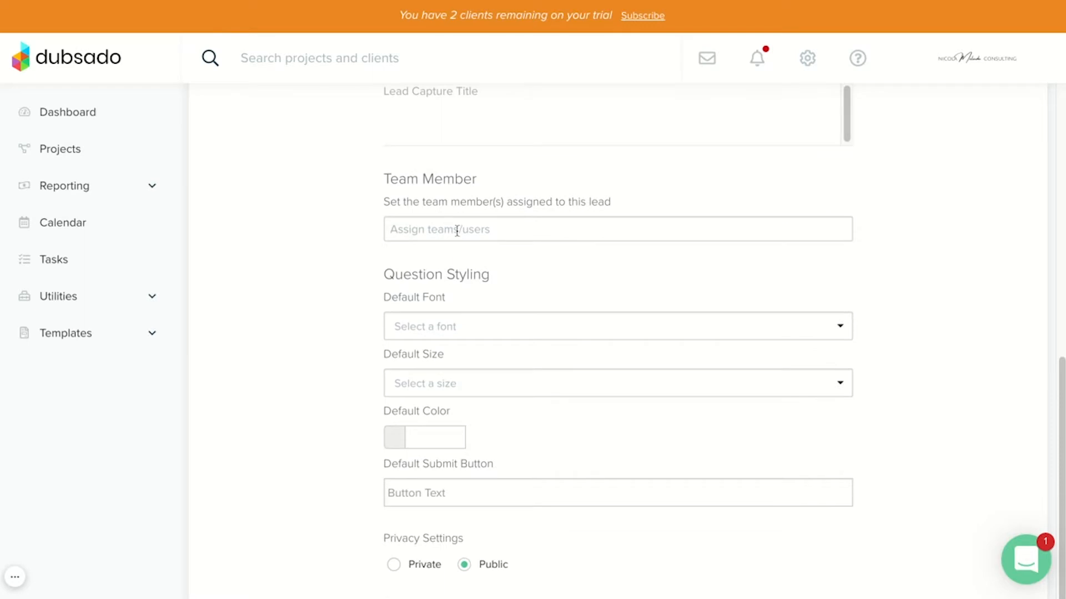
mouse_move(450, 236)
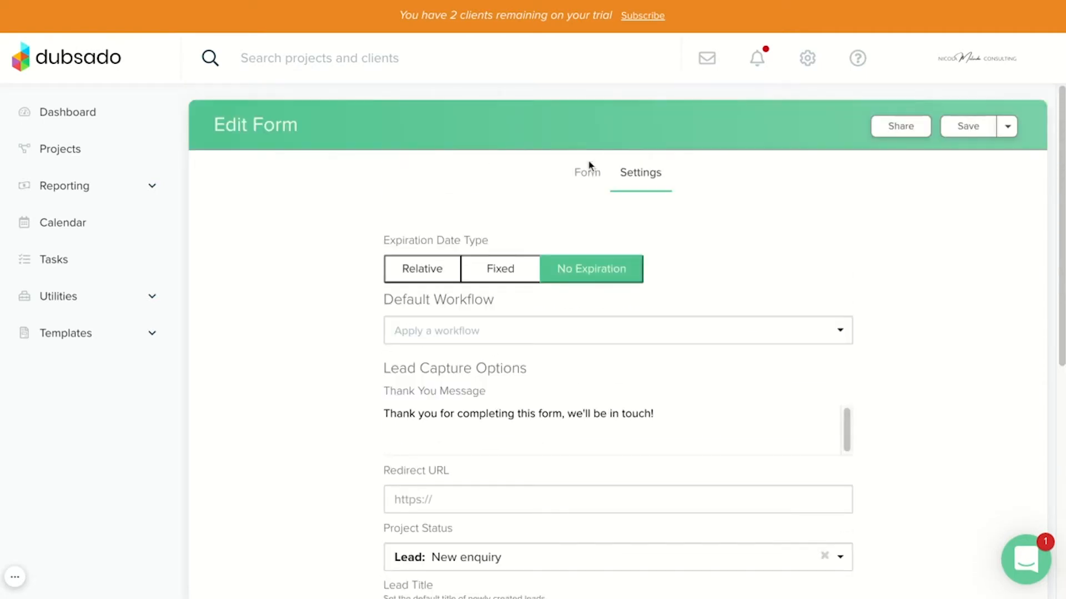
- Return to the form content, then go to the Scheduler templates list
click(587, 172)
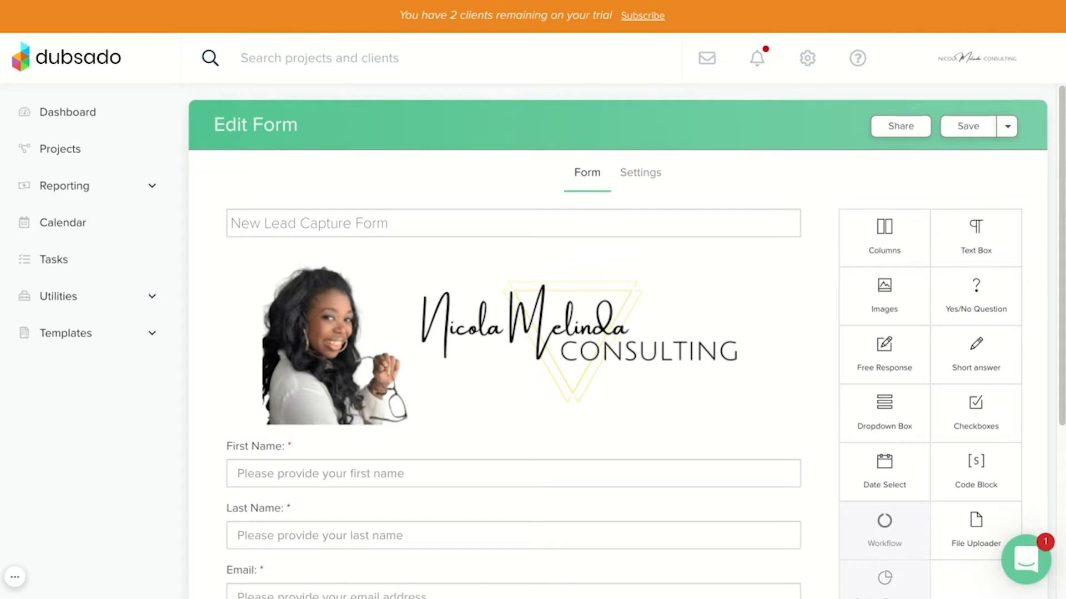
click(66, 333)
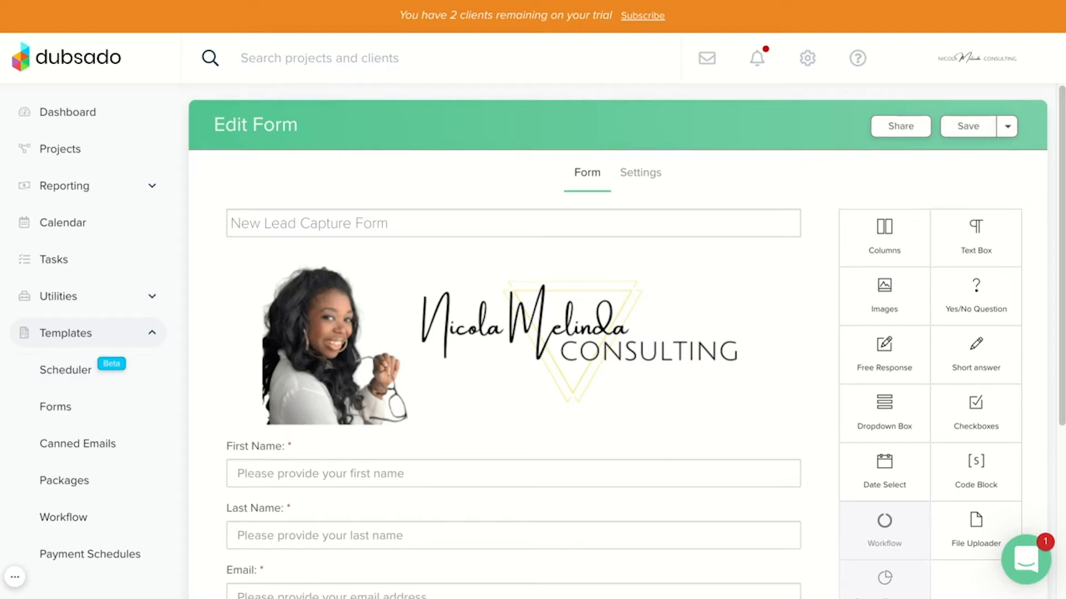
click(66, 371)
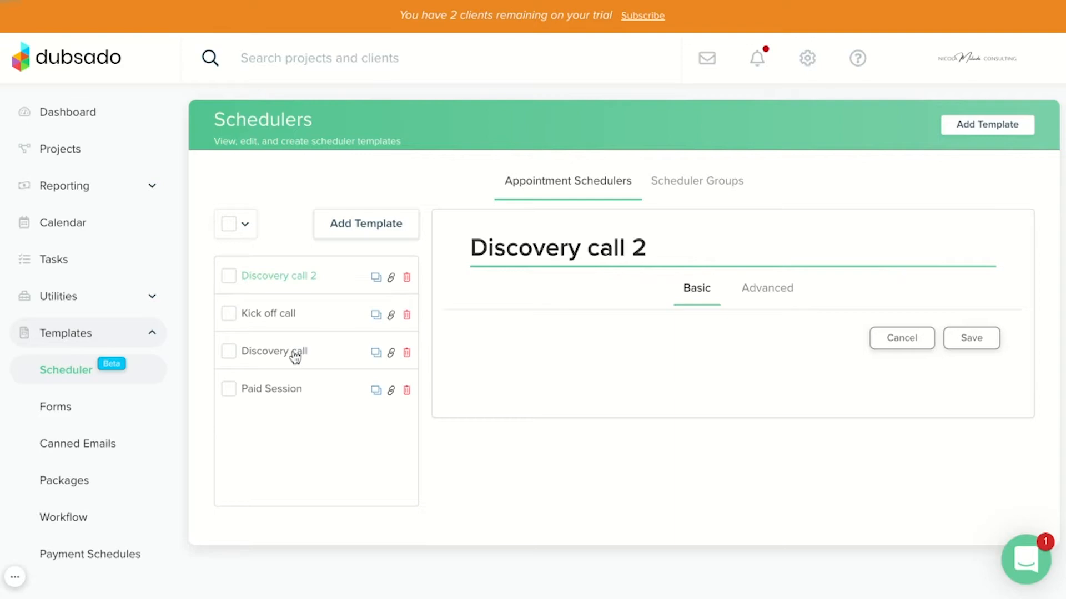
- Attach Lead Capture as the Discovery call scheduler's additional form and save the template
click(274, 351)
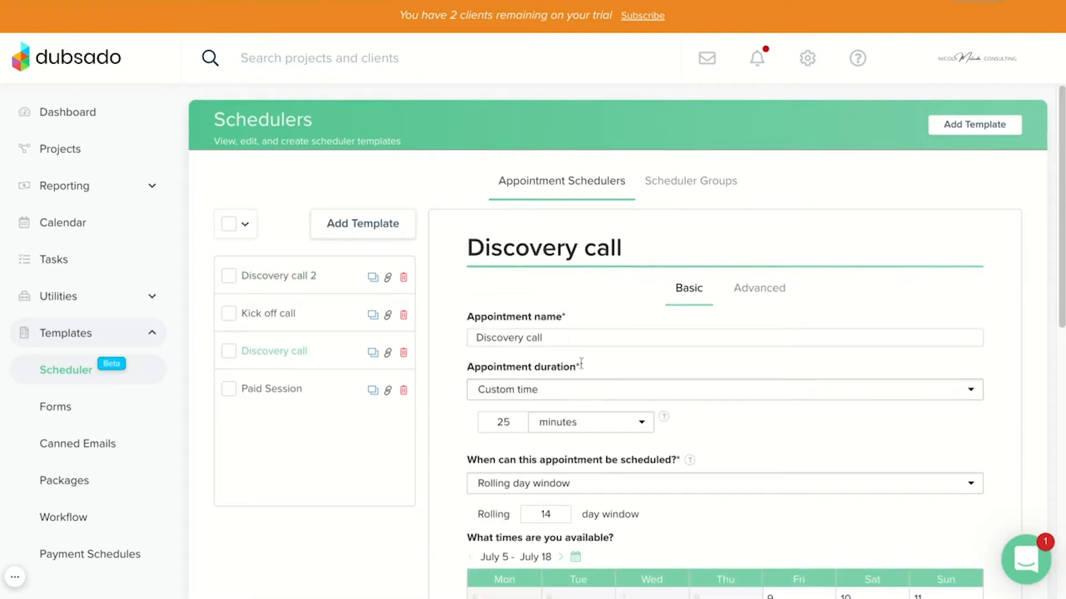
scroll(down, 3)
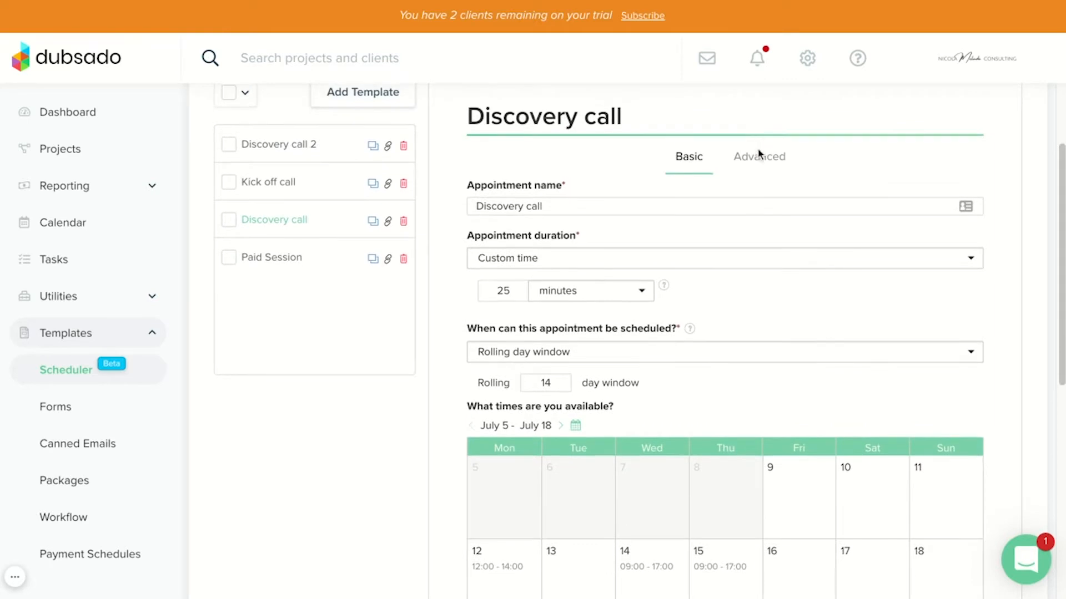
scroll(down, 3)
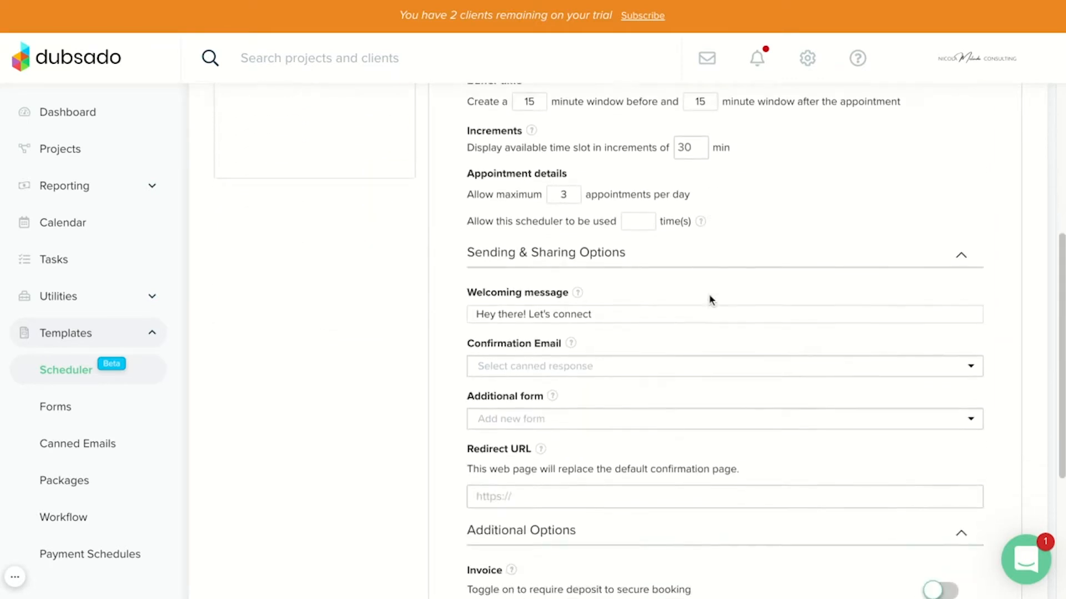
scroll(down, 3)
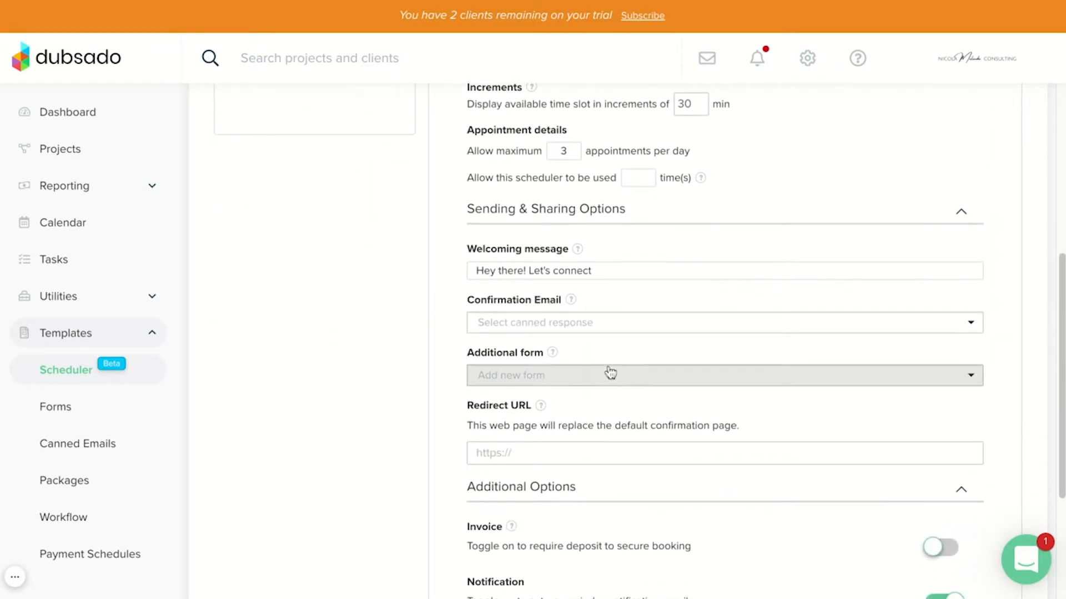
scroll(down, 3)
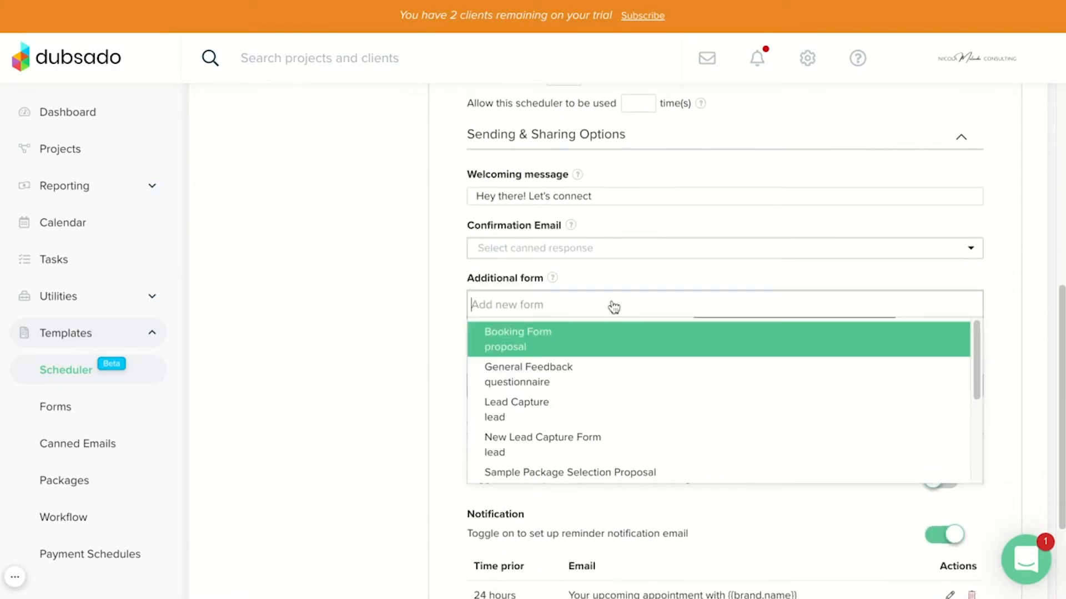
mouse_move(575, 410)
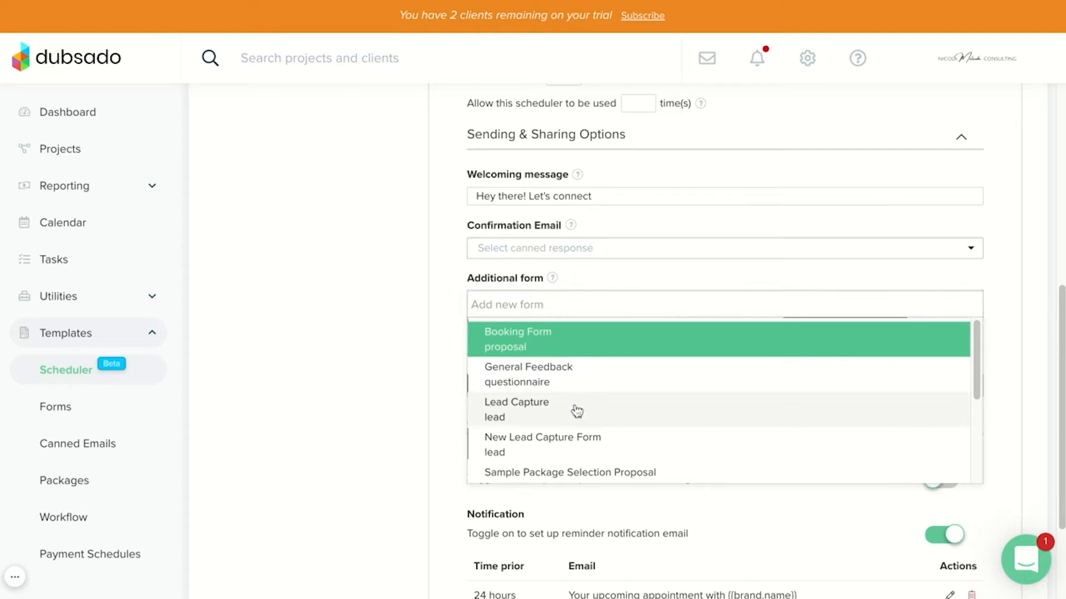
click(517, 409)
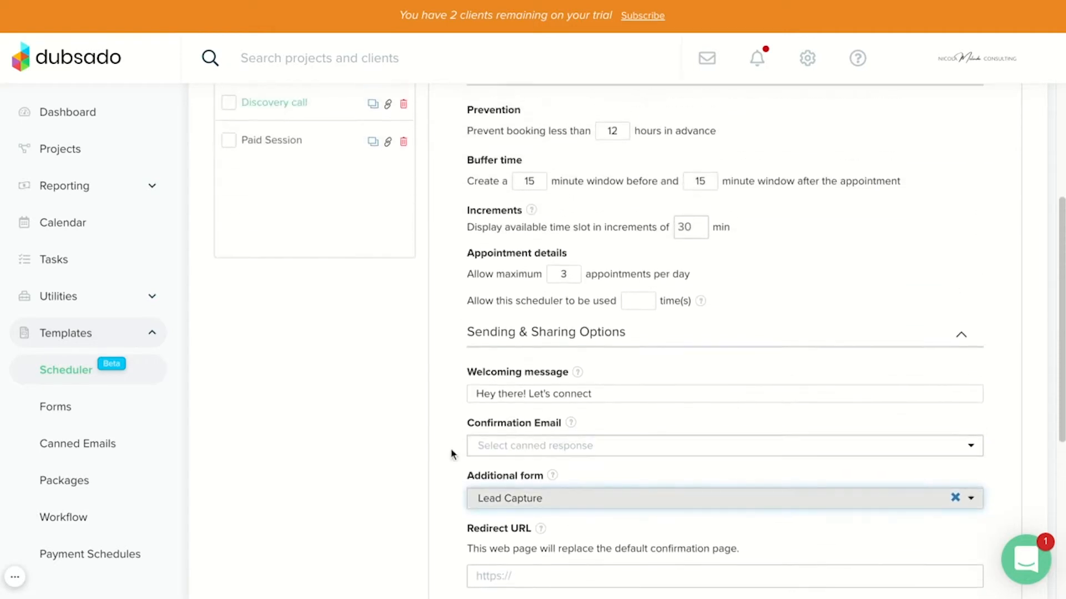
scroll(down, 3)
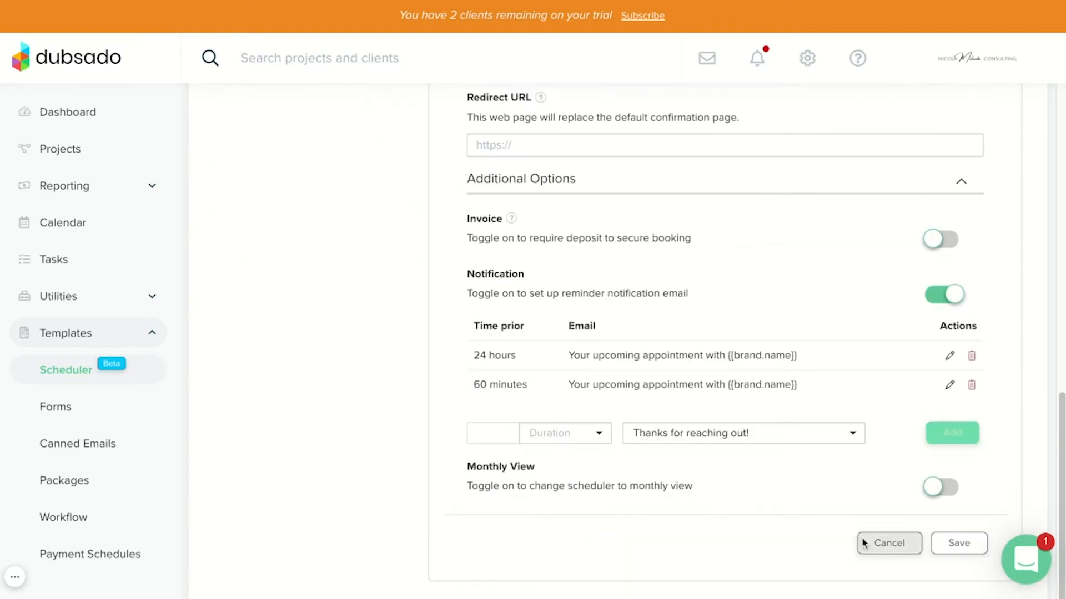
click(958, 558)
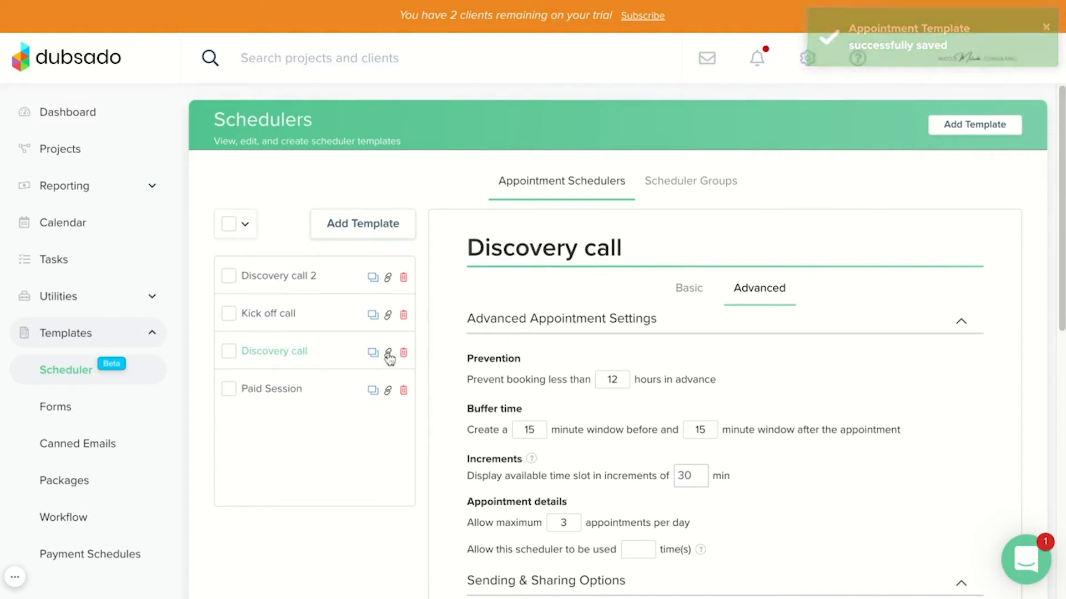
click(388, 352)
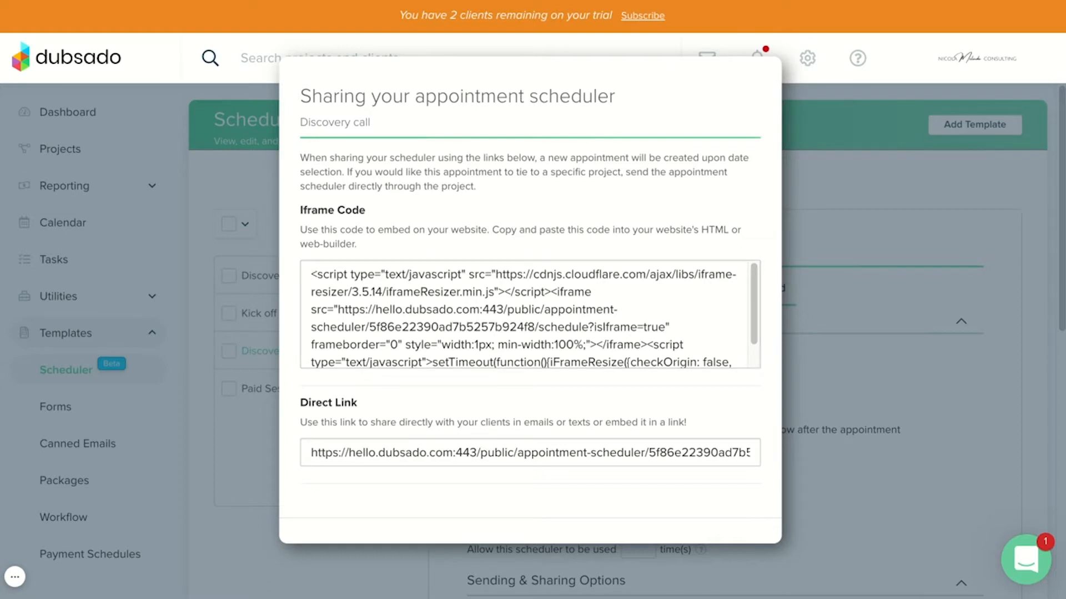
mouse_move(292, 450)
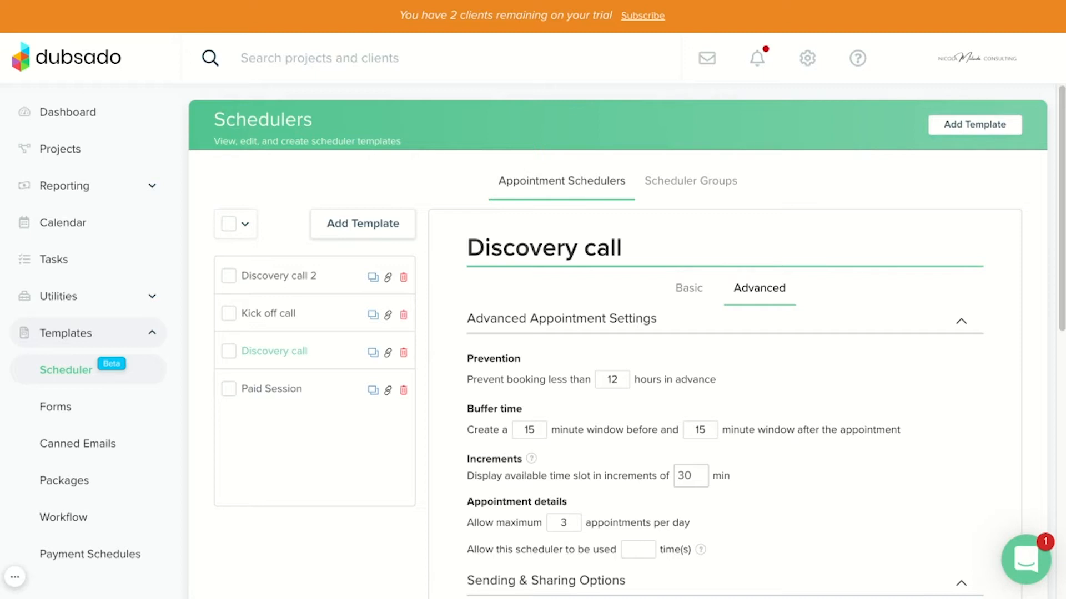
- Open the Service Proposal form from the Forms templates page
click(55, 406)
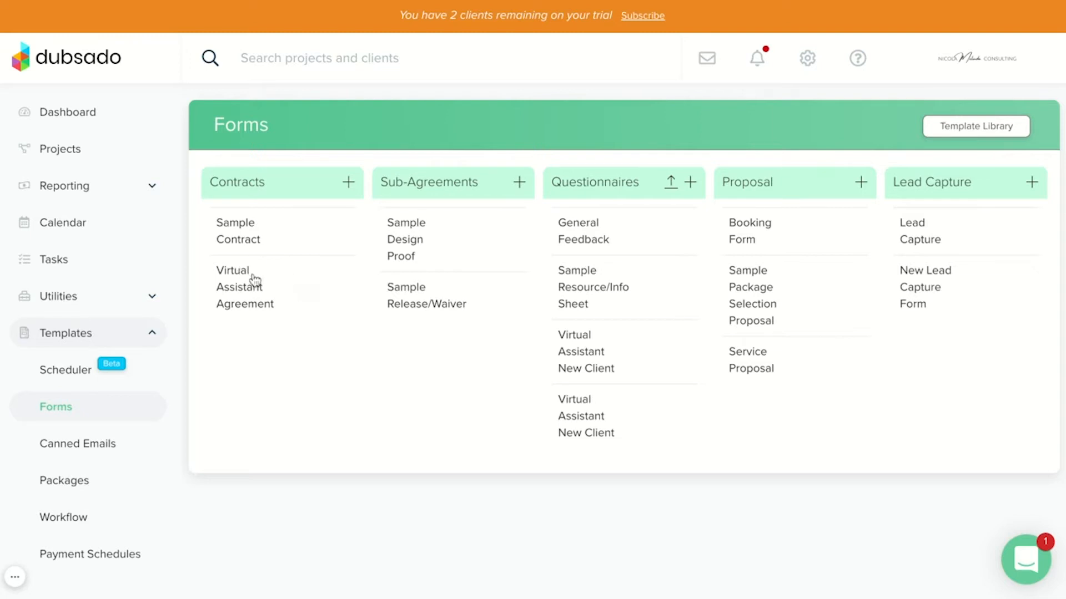
mouse_move(685, 199)
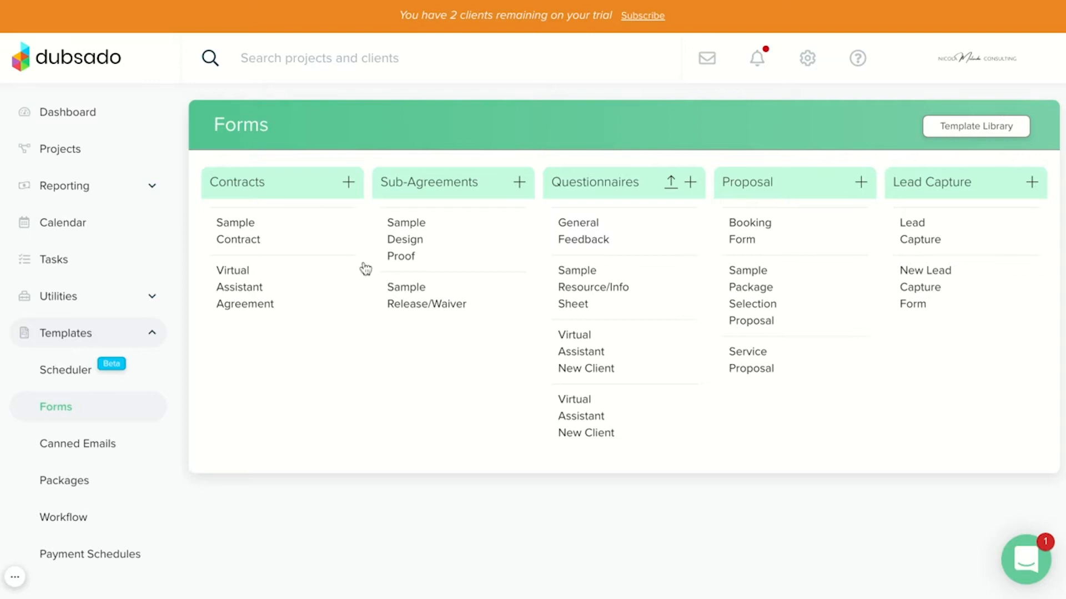
mouse_move(295, 362)
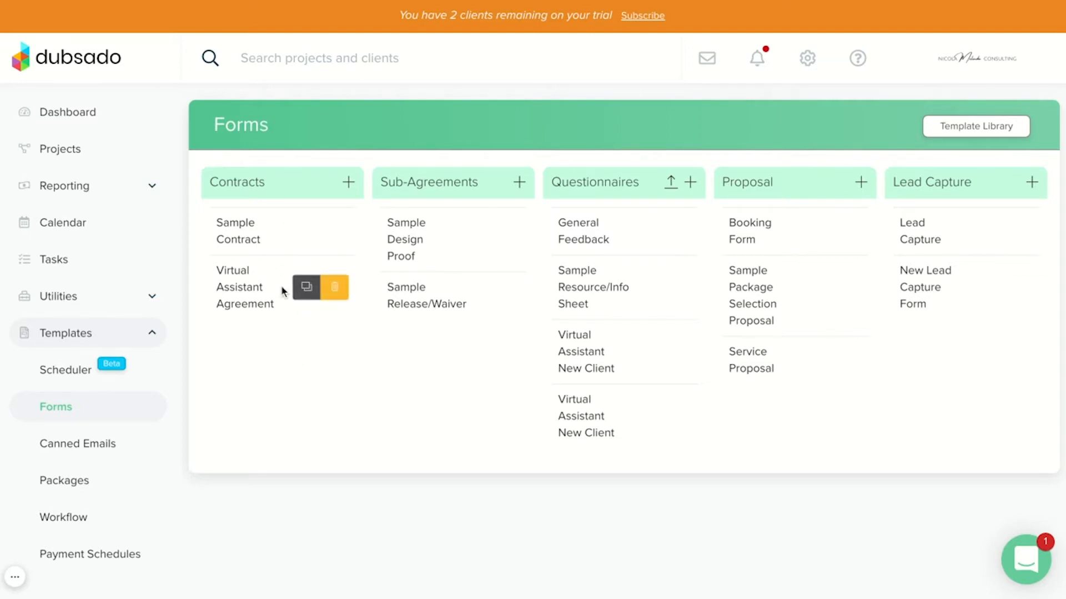
mouse_move(307, 287)
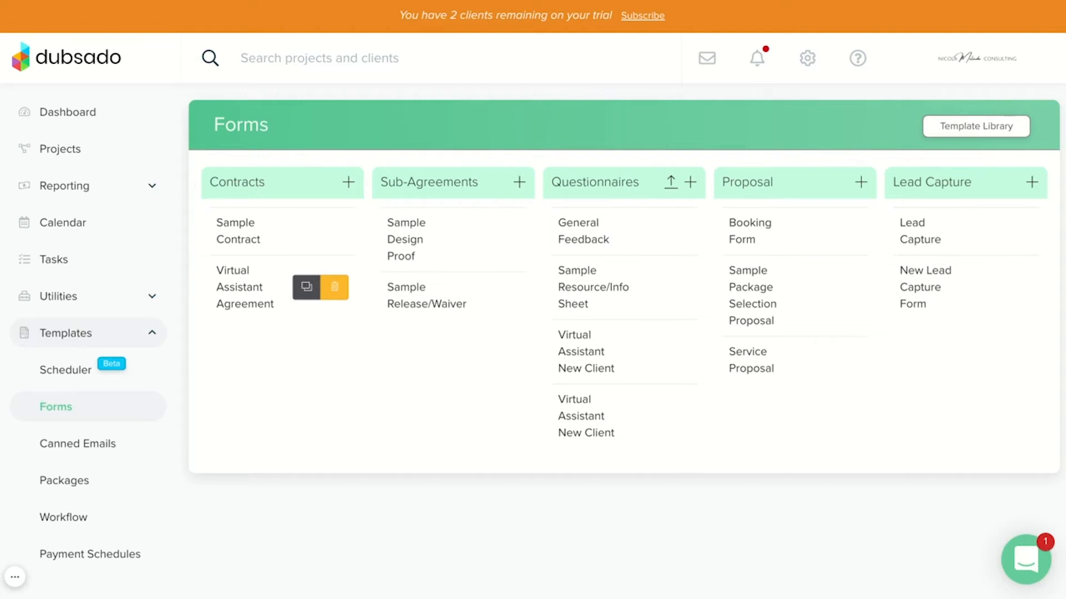
mouse_move(237, 284)
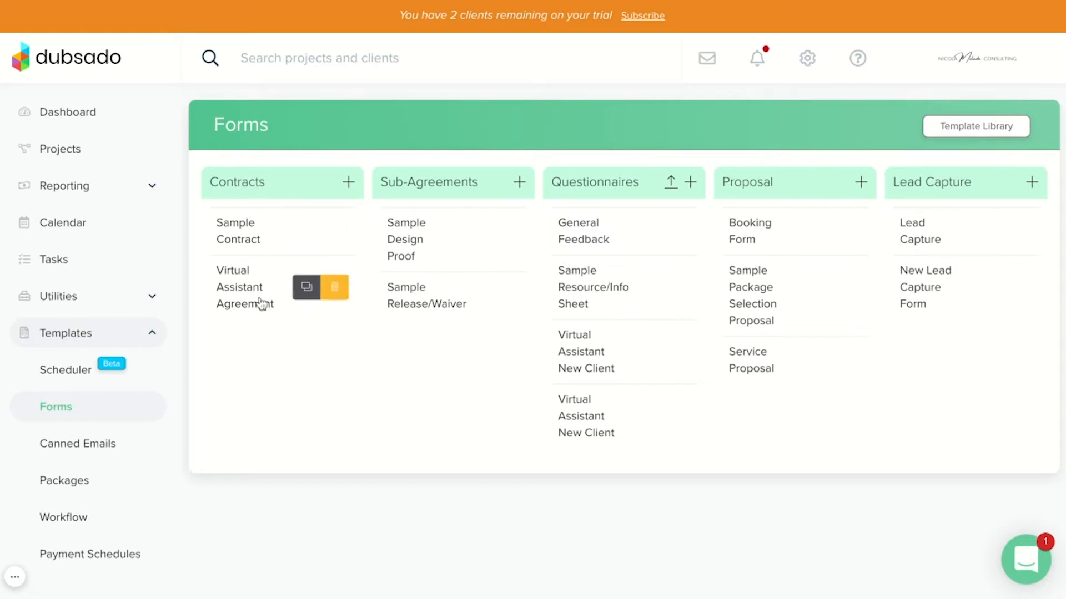
mouse_move(262, 257)
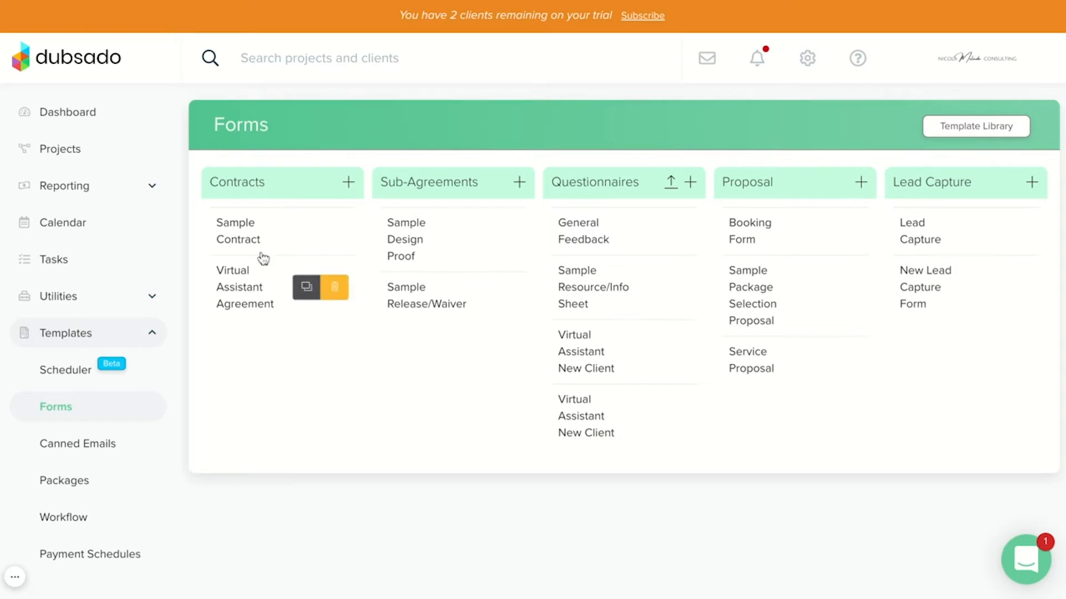
mouse_move(260, 285)
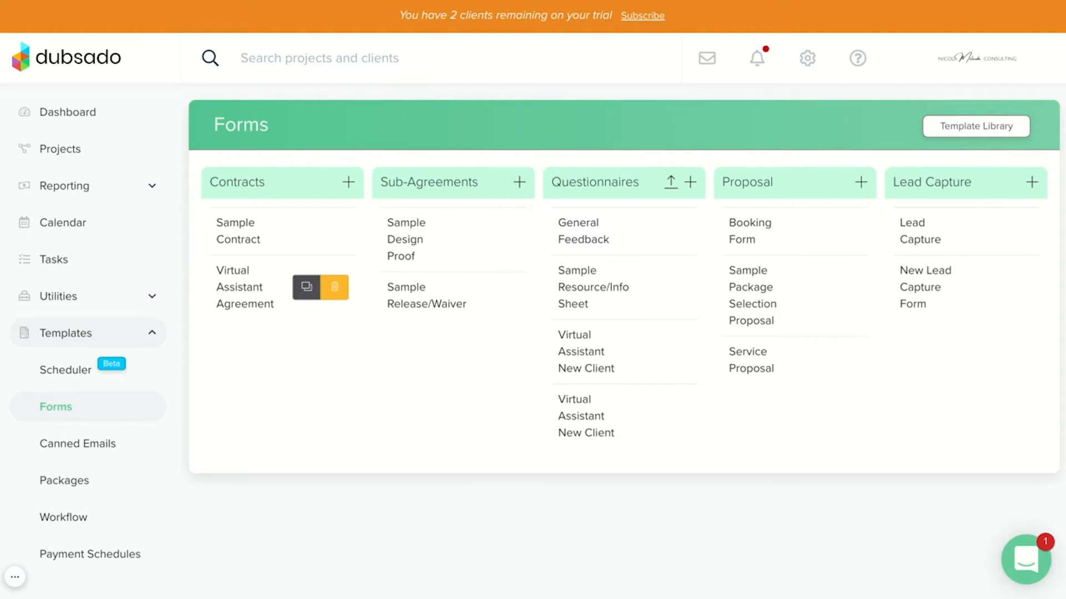
mouse_move(257, 335)
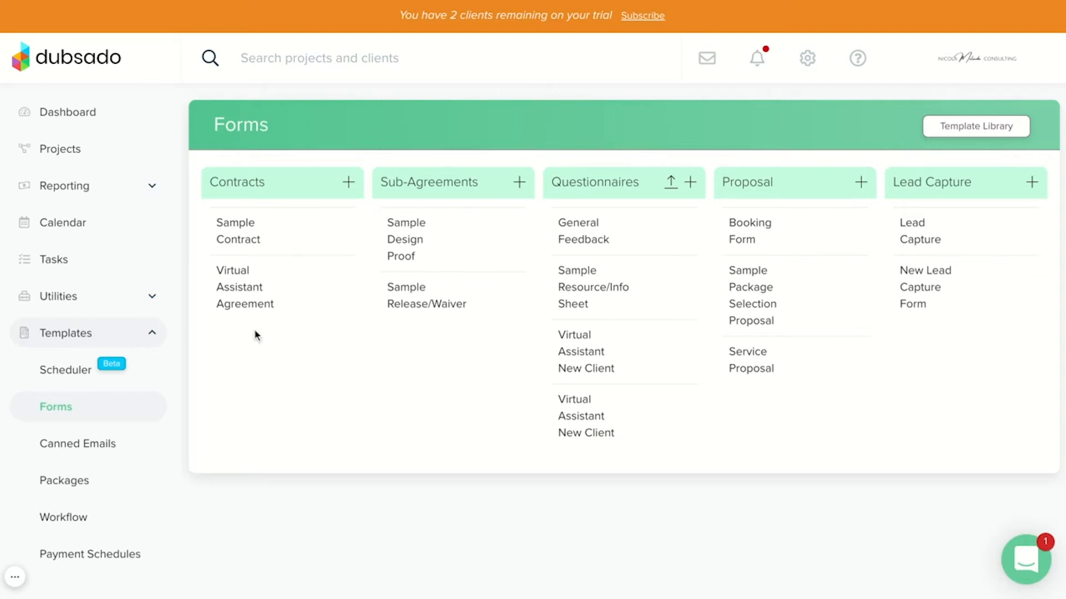
mouse_move(272, 311)
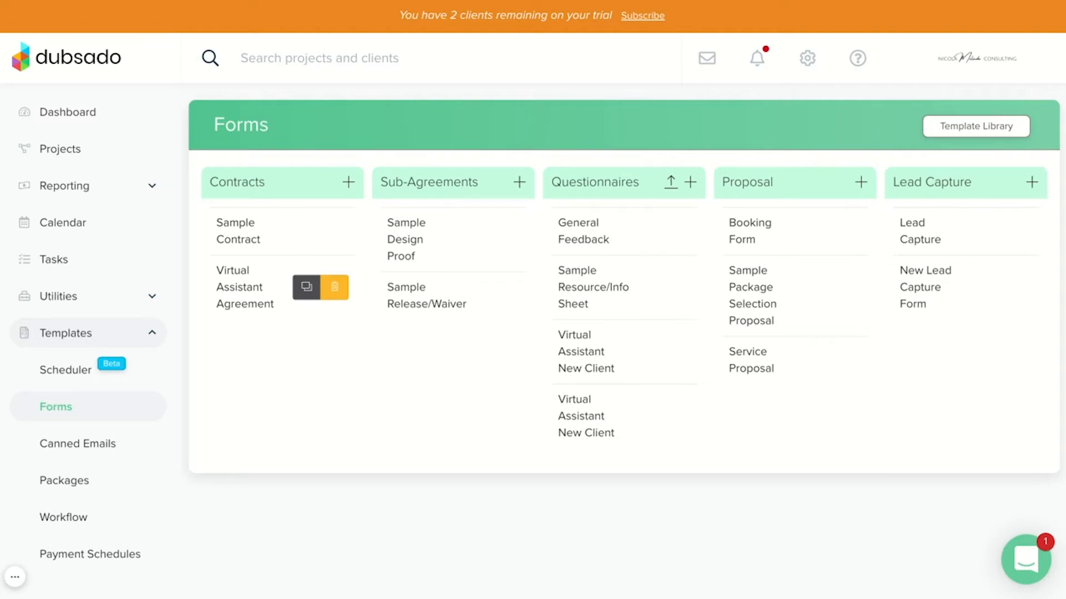
mouse_move(270, 341)
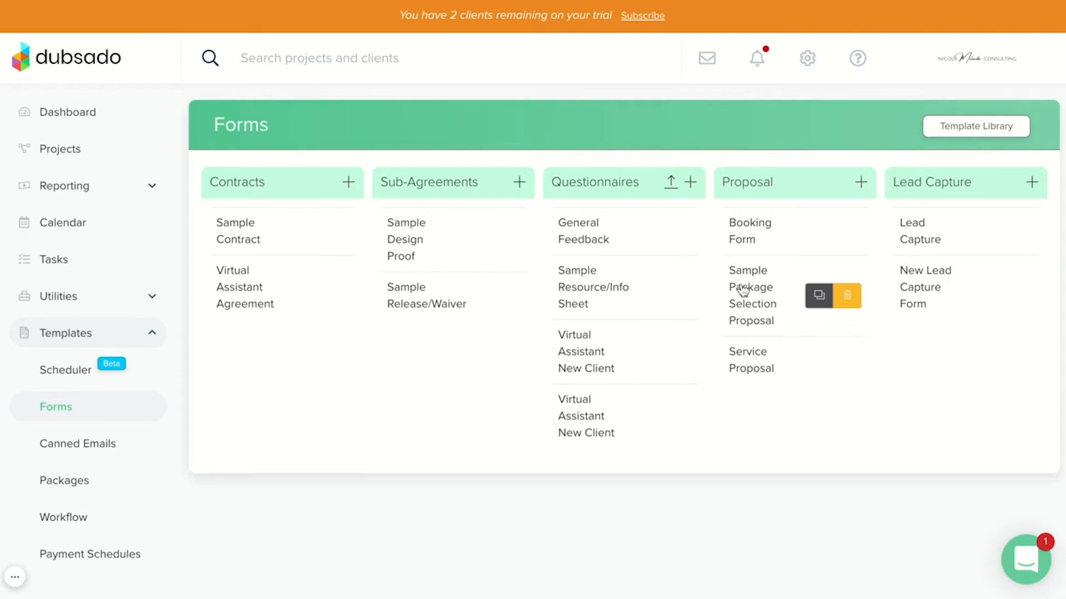
click(750, 295)
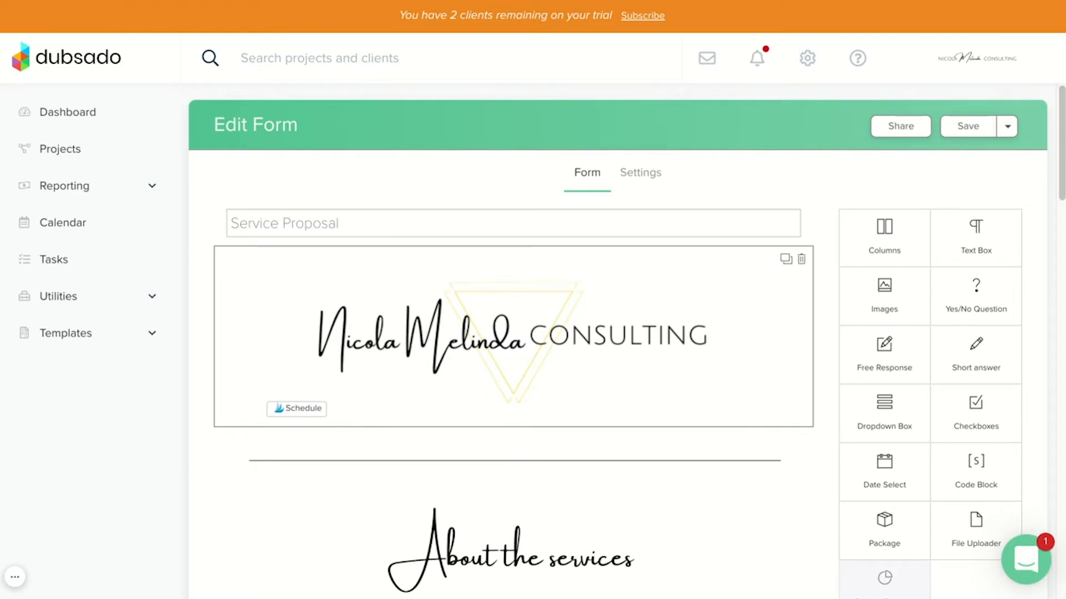
- Review the Service Proposal content and show its expiry, reminder and contract settings
scroll(down, 3)
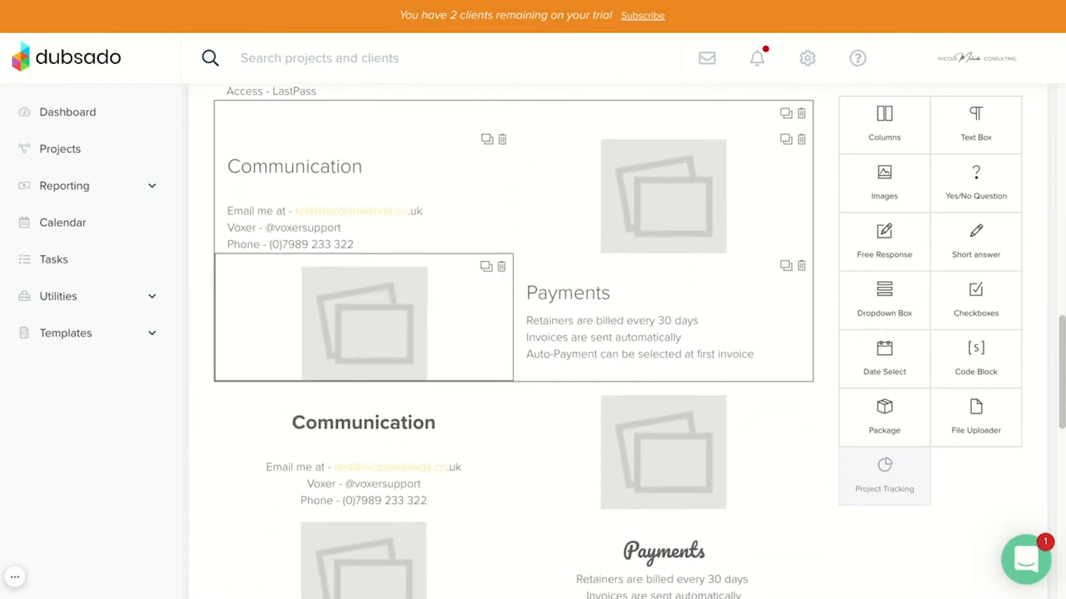
scroll(down, 3)
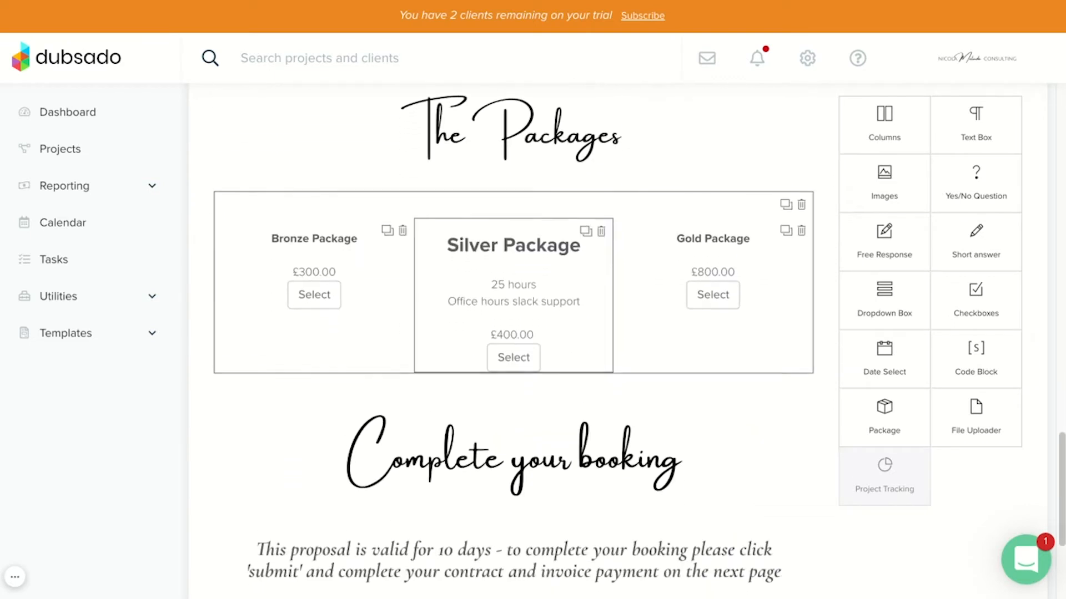
scroll(down, 3)
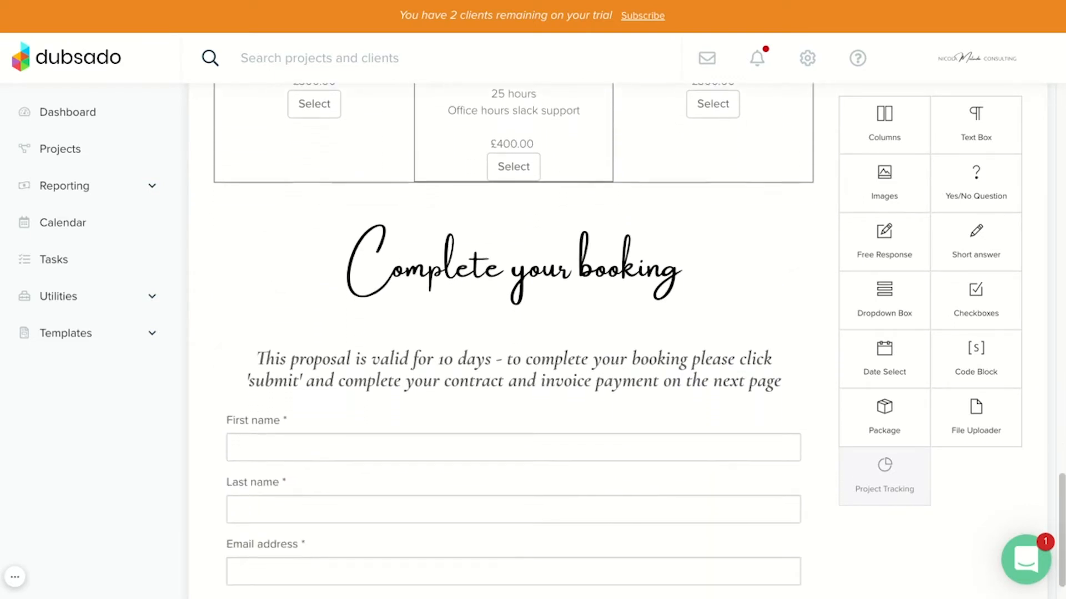
scroll(up, 3)
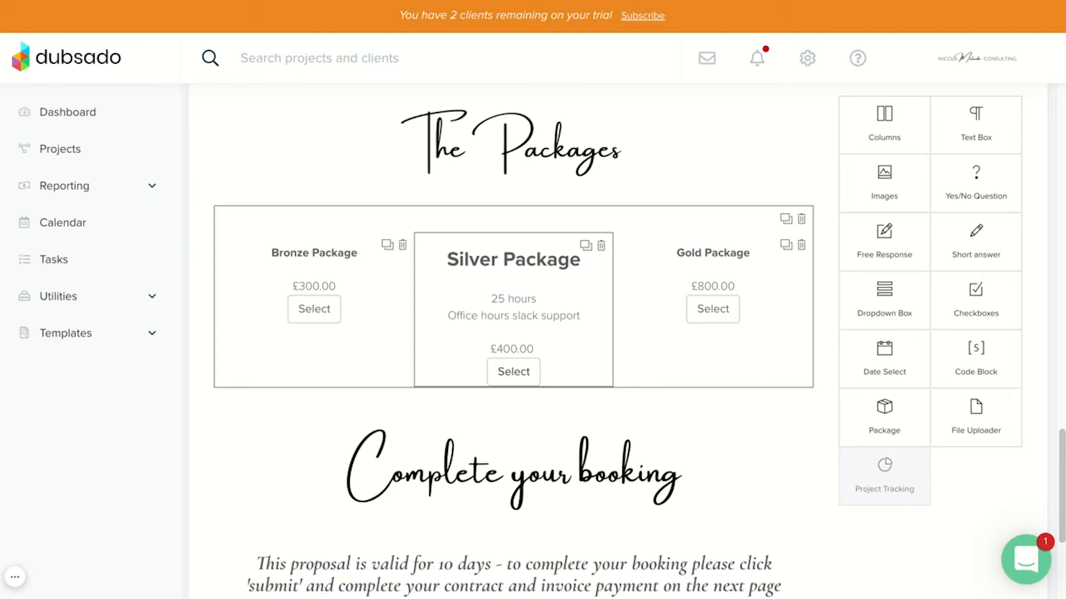
scroll(down, 3)
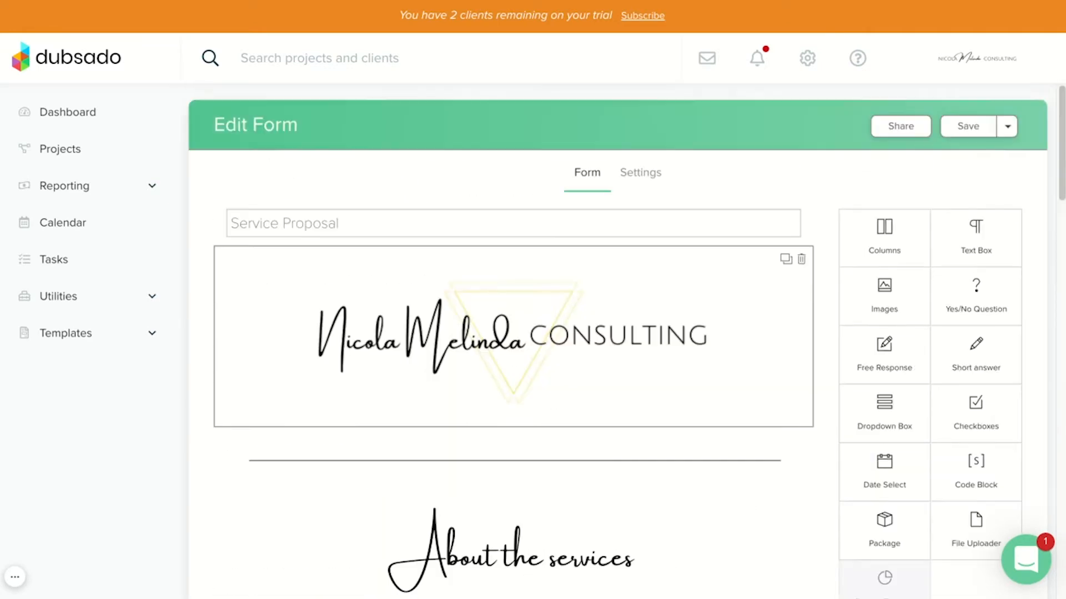
click(640, 172)
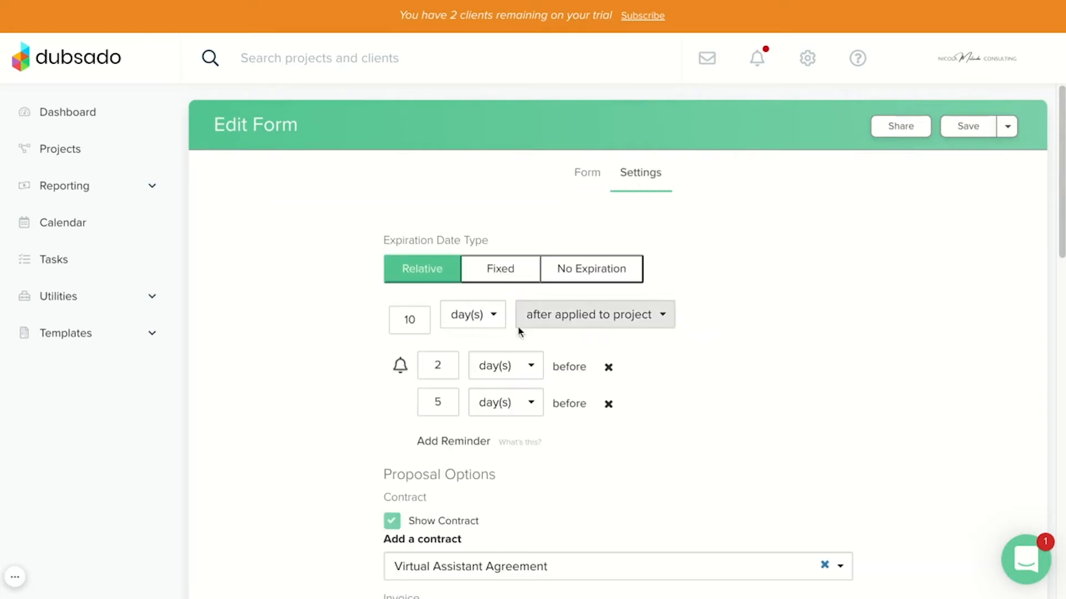
- Keep Virtual Assistant Agreement as the Service Proposal's contract and return to its form content
scroll(down, 3)
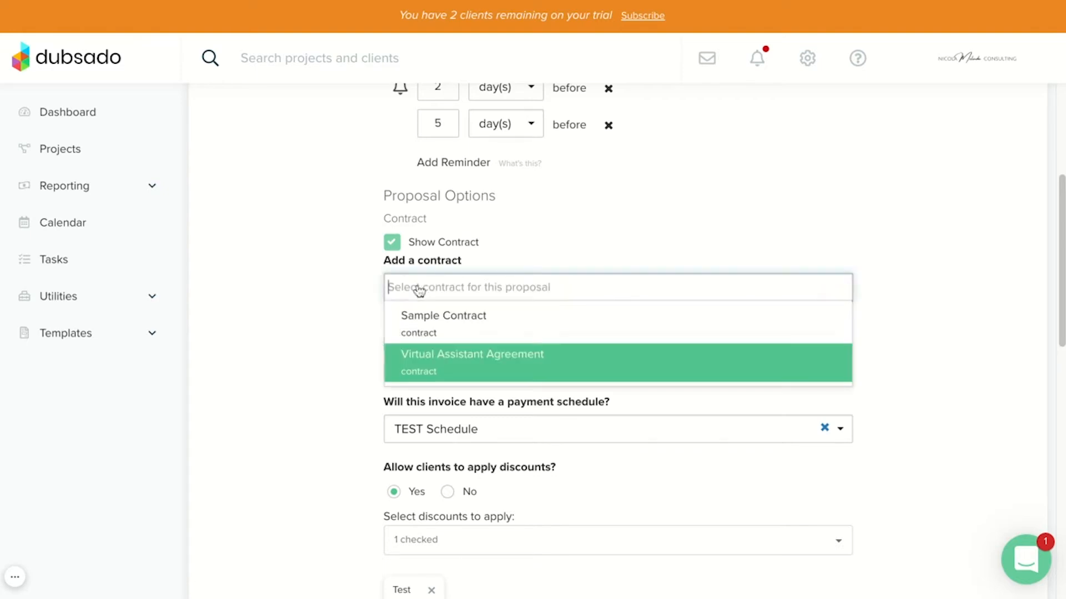
click(472, 361)
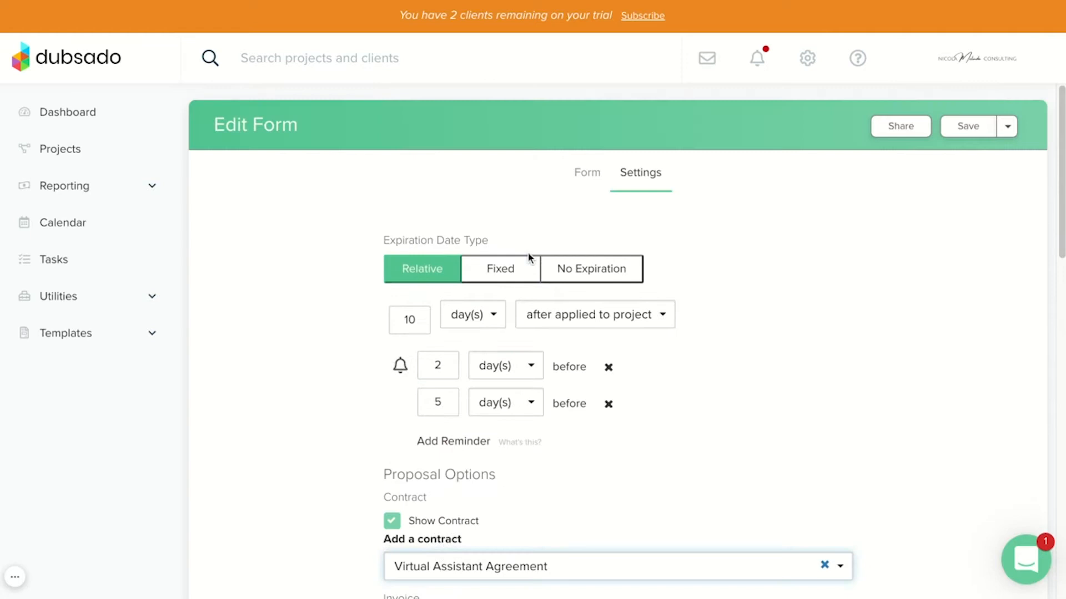
click(586, 172)
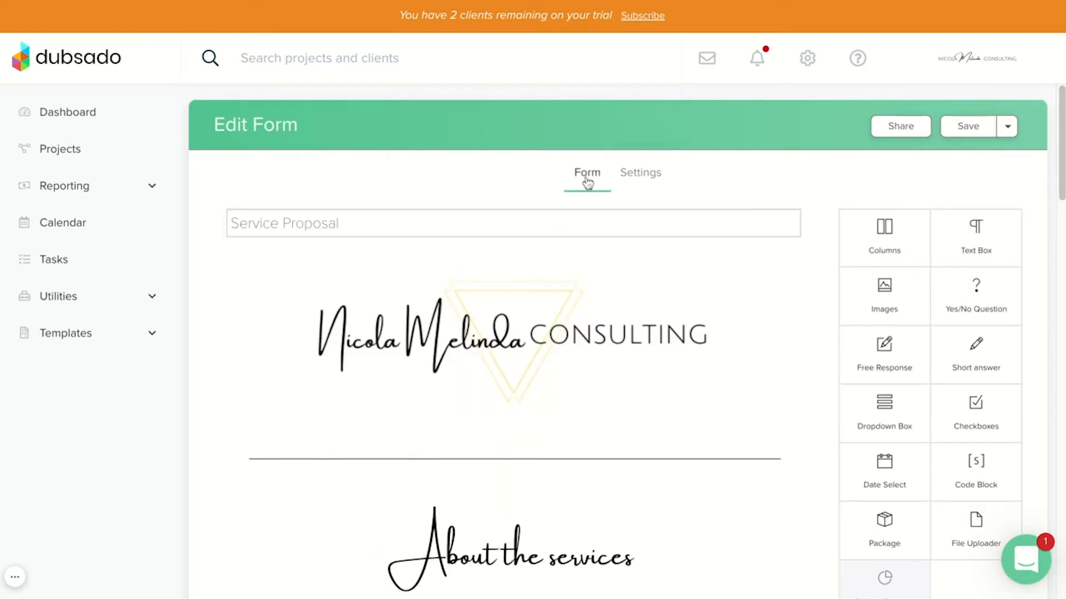
mouse_move(196, 320)
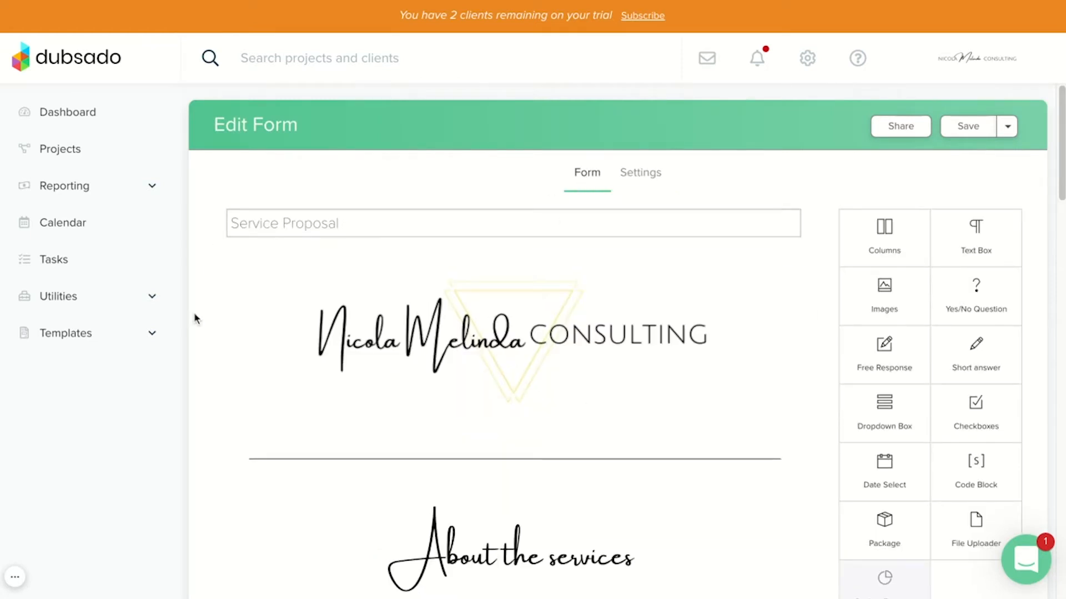
mouse_move(144, 333)
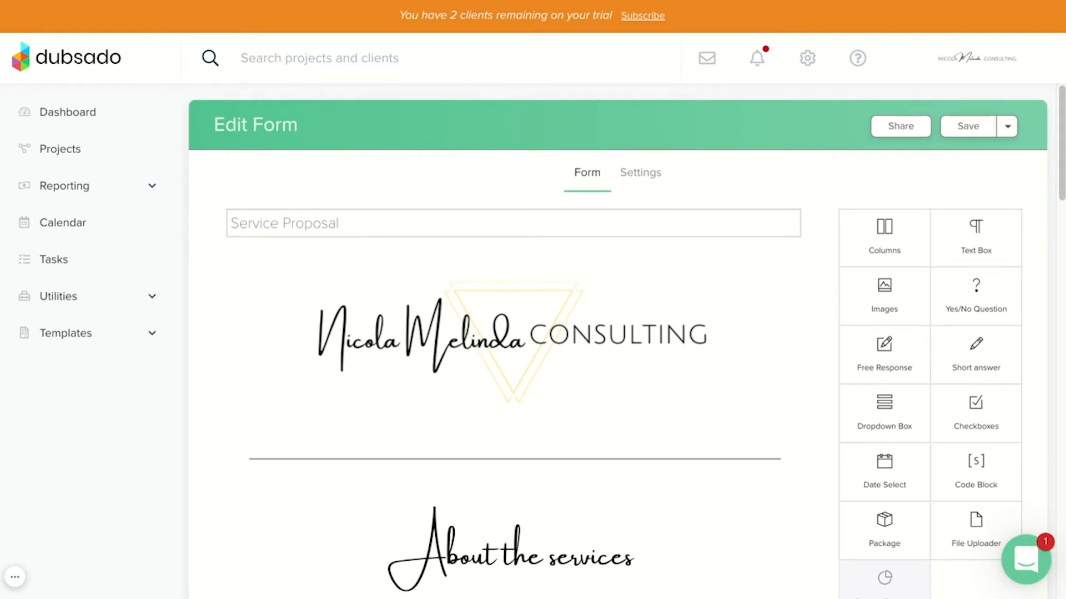
- Expand the Templates list in the sidebar, then go to the Projects overview
click(66, 333)
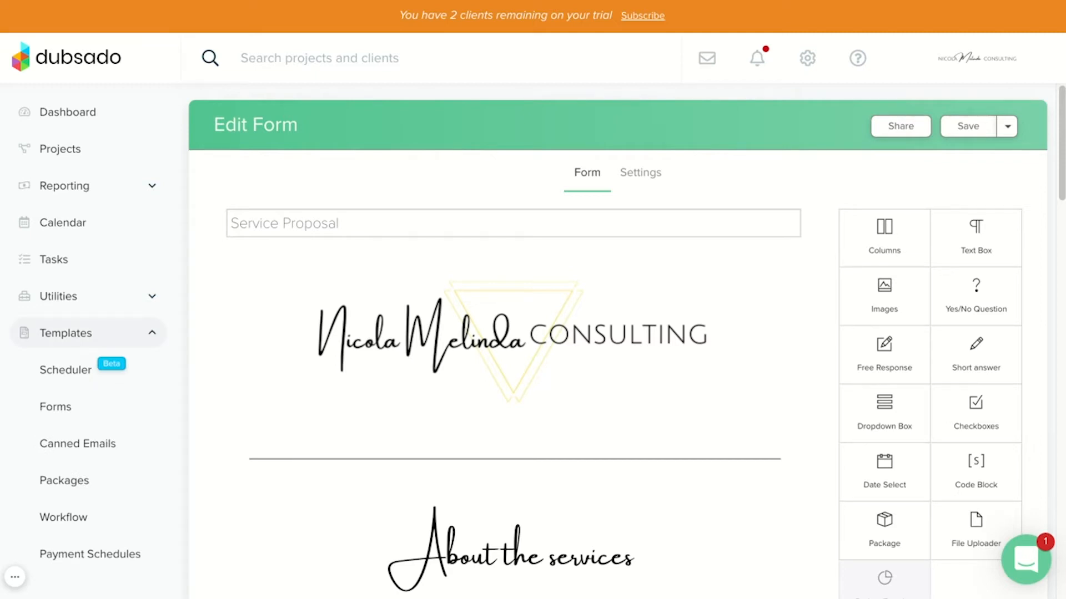
mouse_move(78, 417)
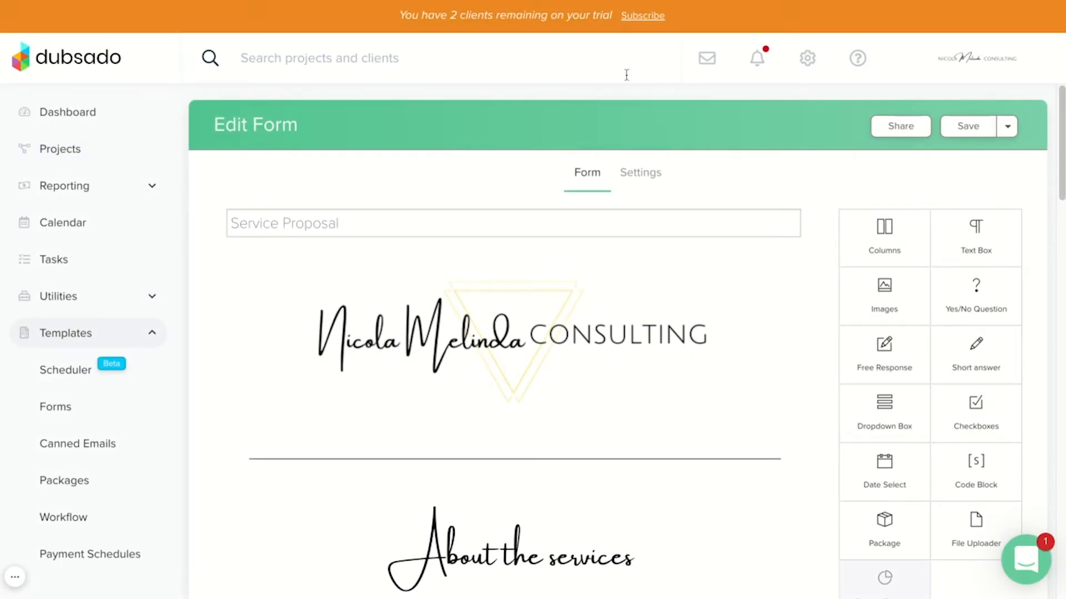
click(60, 149)
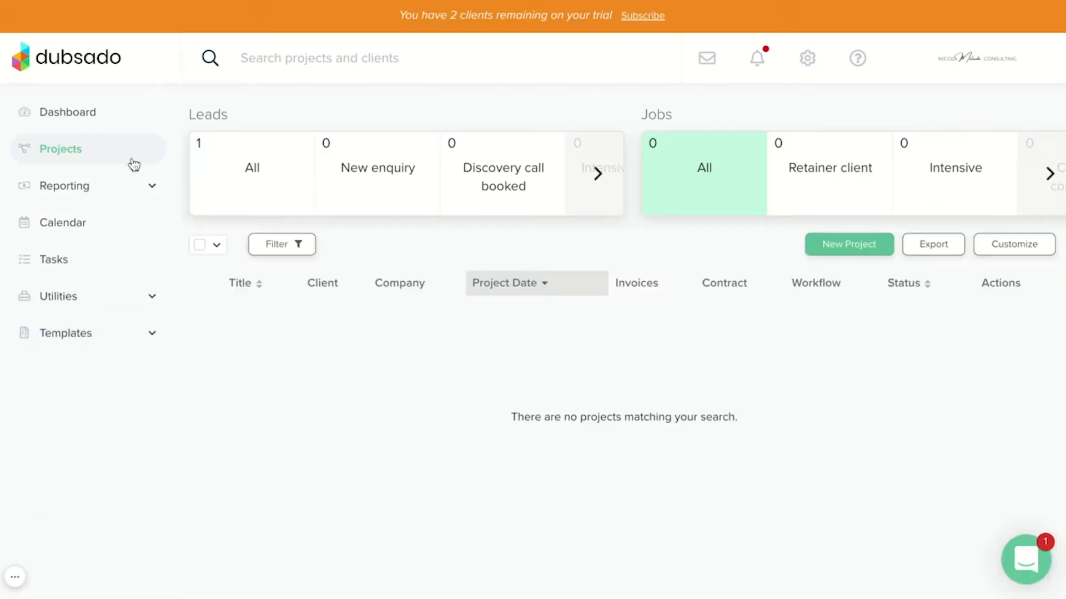
- Open Nicola Test's project from the leads list and scroll through its sidebar and email inbox
click(250, 172)
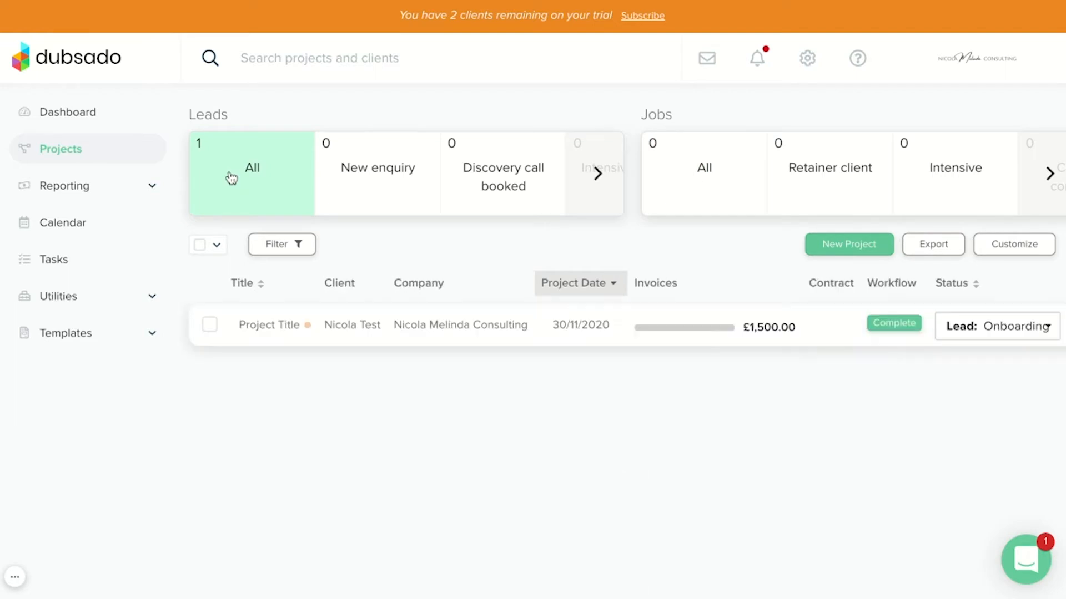
mouse_move(344, 328)
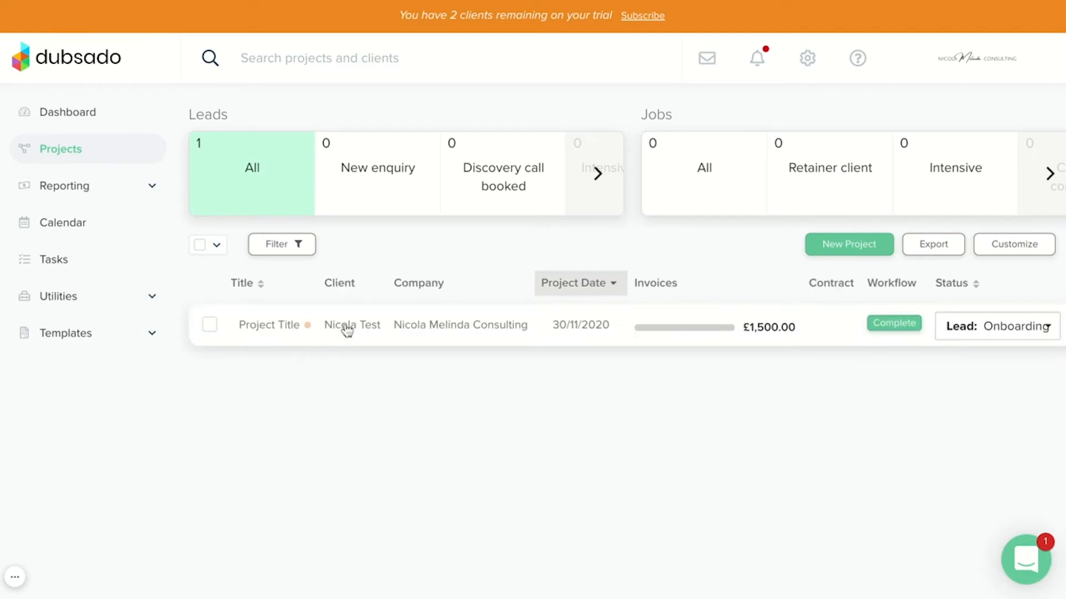
click(344, 324)
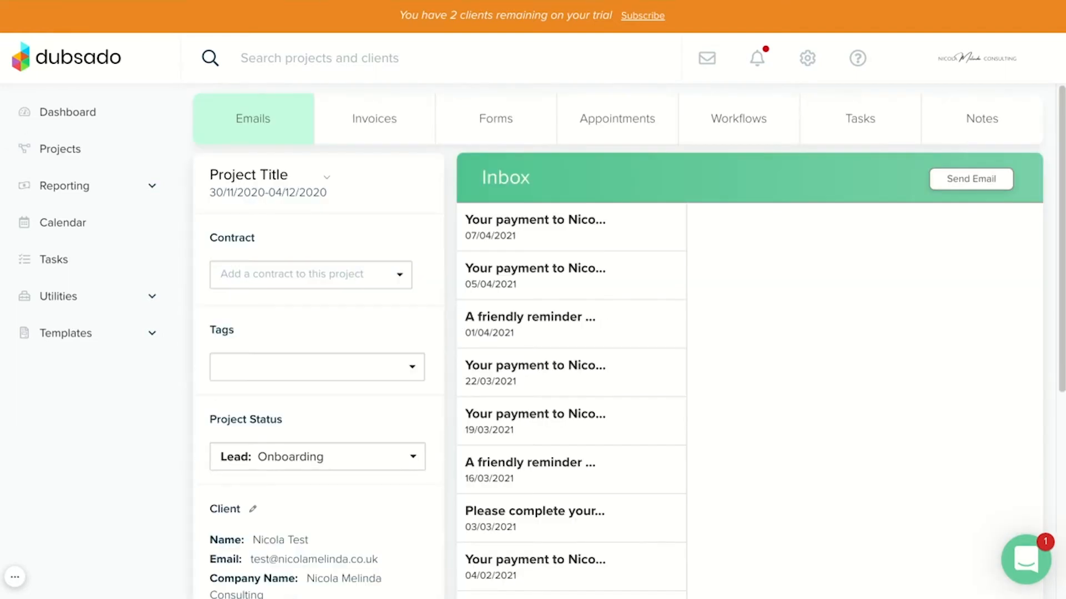
click(315, 367)
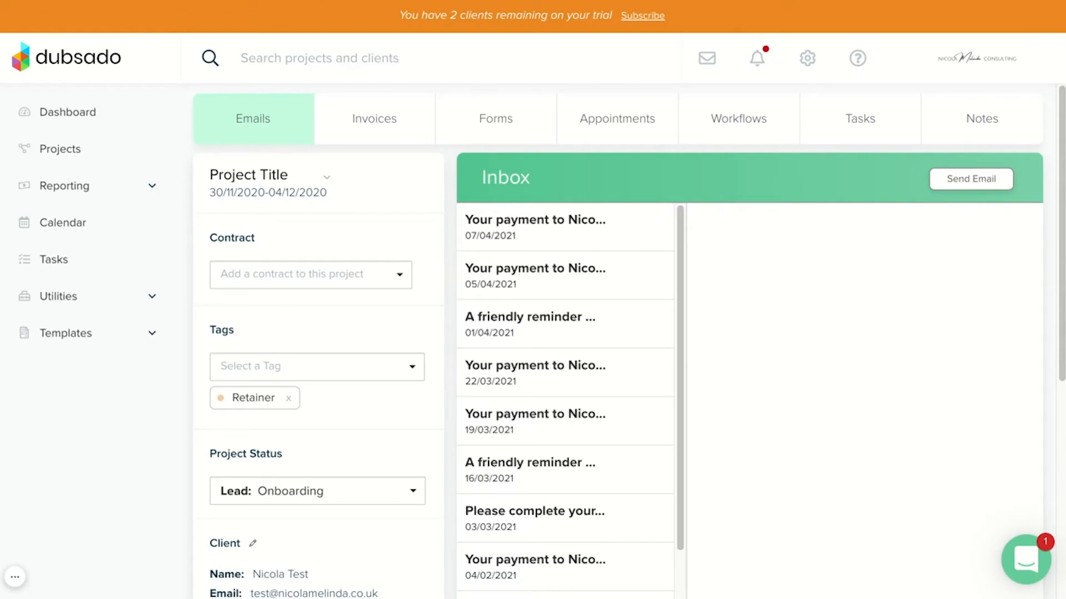
scroll(down, 3)
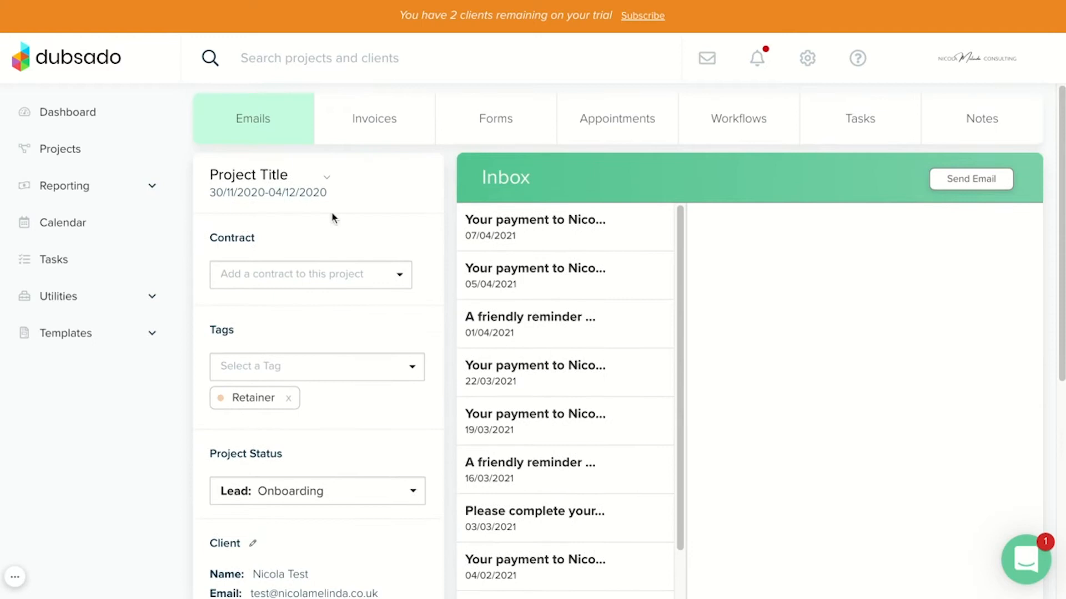
scroll(down, 3)
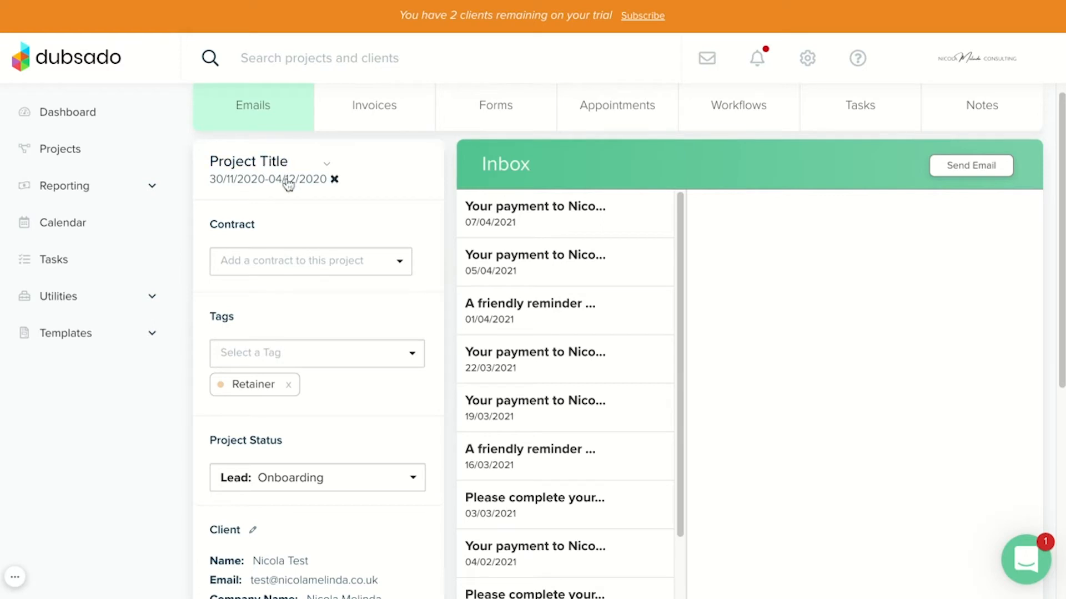
scroll(down, 3)
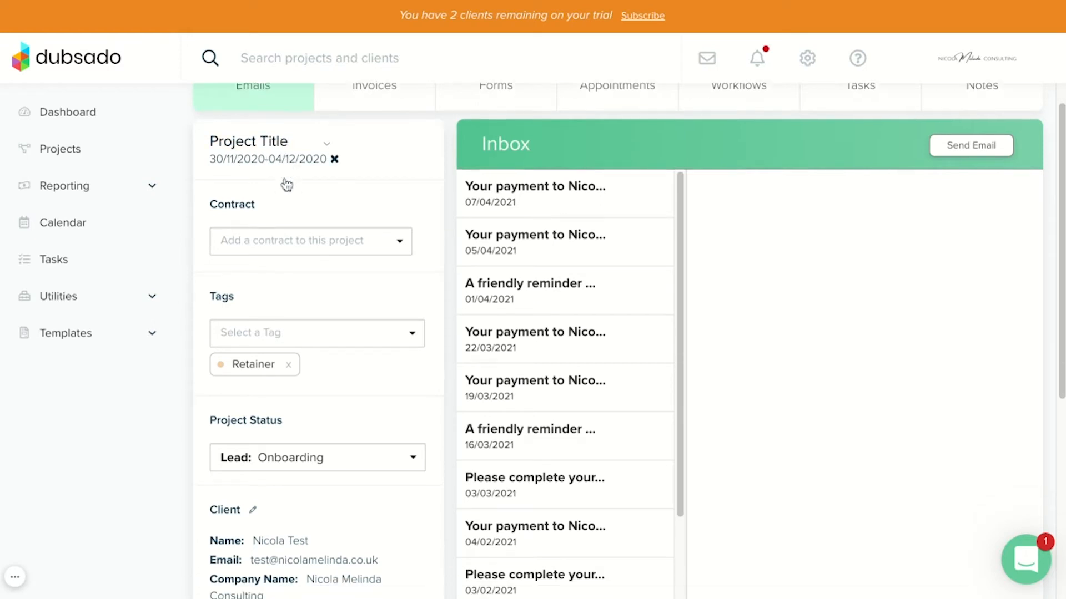
scroll(down, 3)
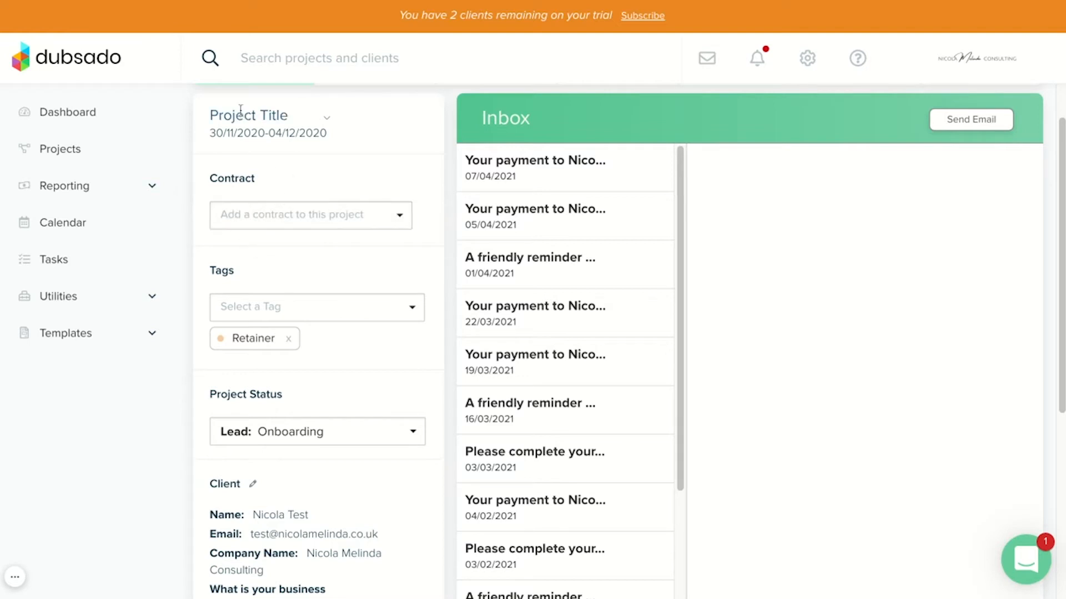
scroll(down, 3)
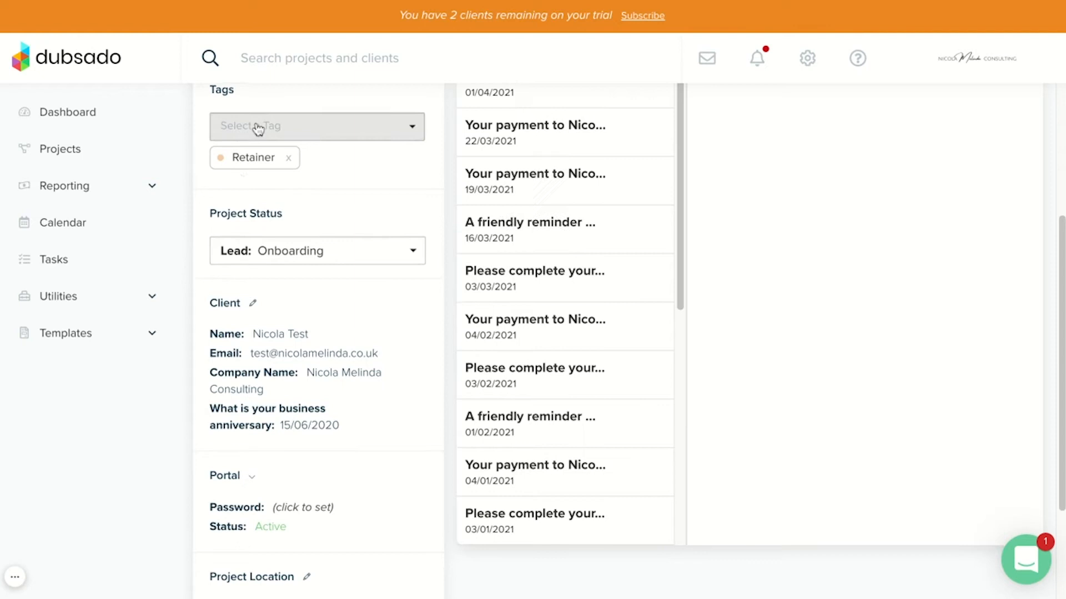
scroll(down, 3)
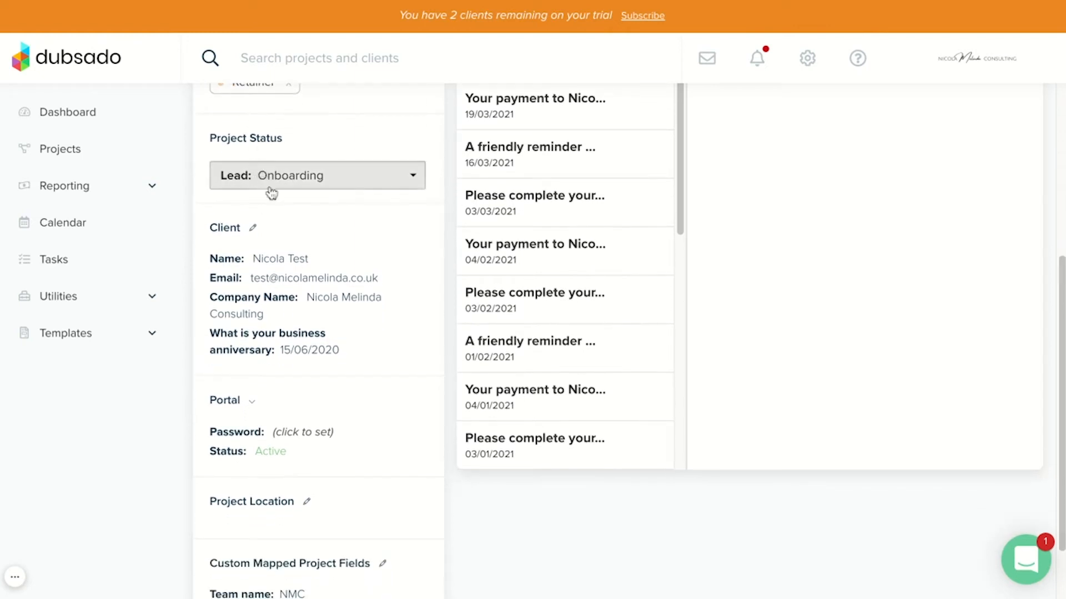
scroll(down, 3)
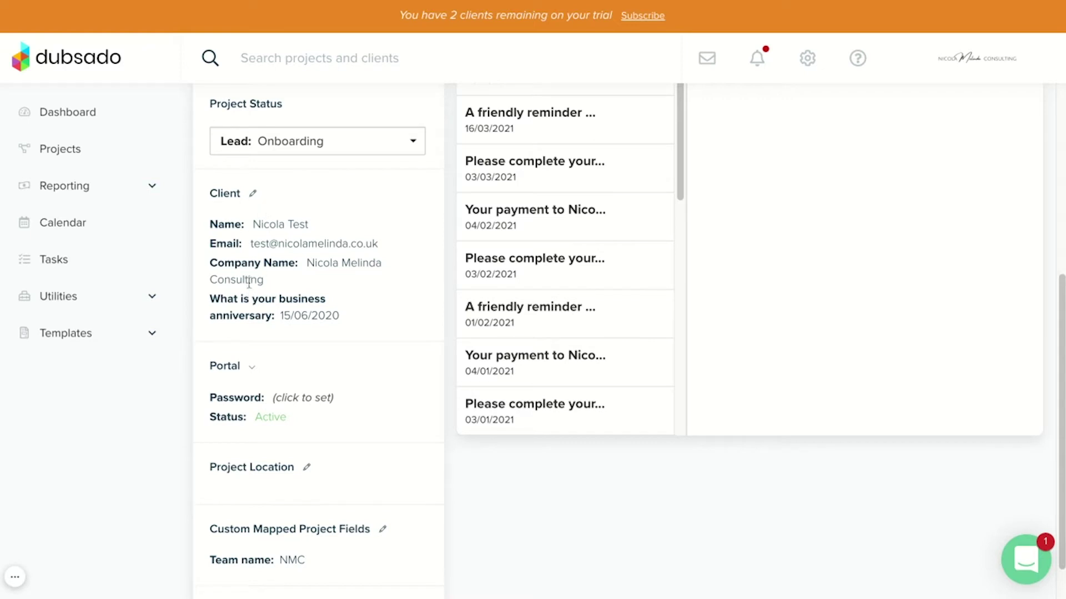
scroll(down, 3)
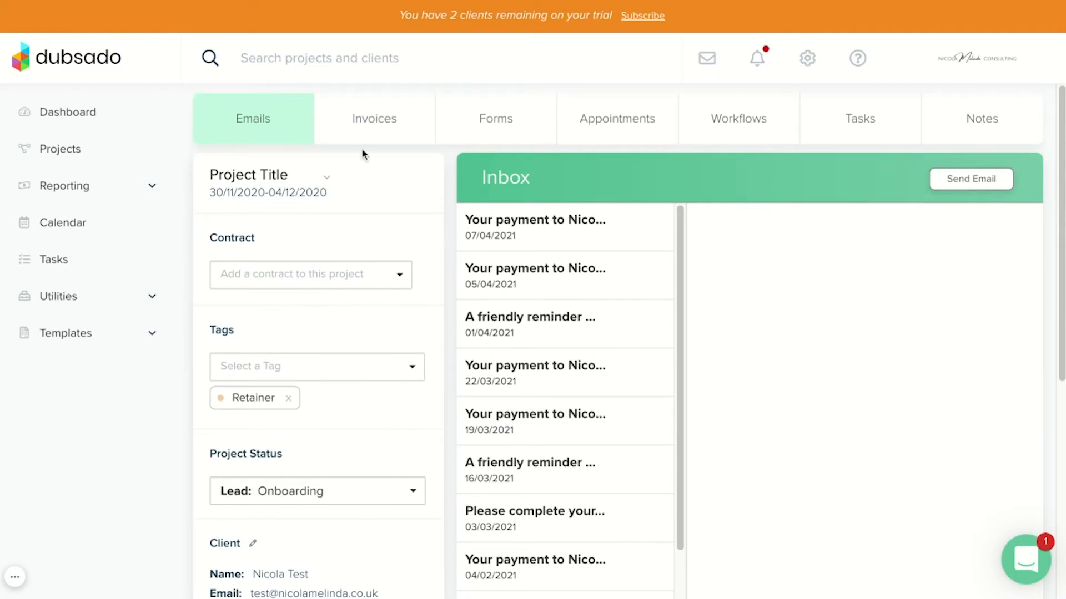
mouse_move(490, 327)
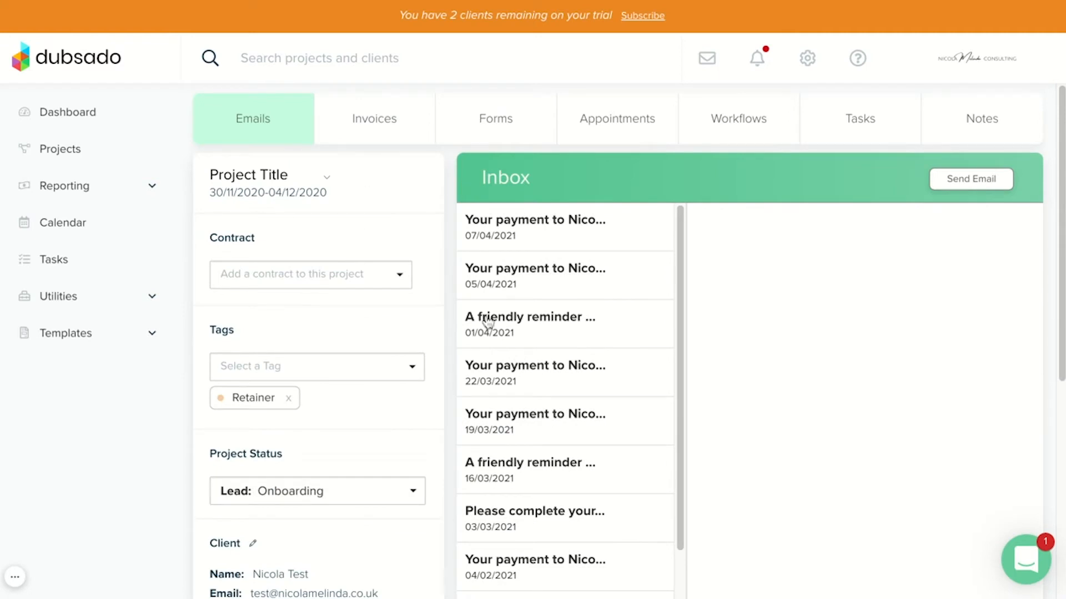
scroll(down, 3)
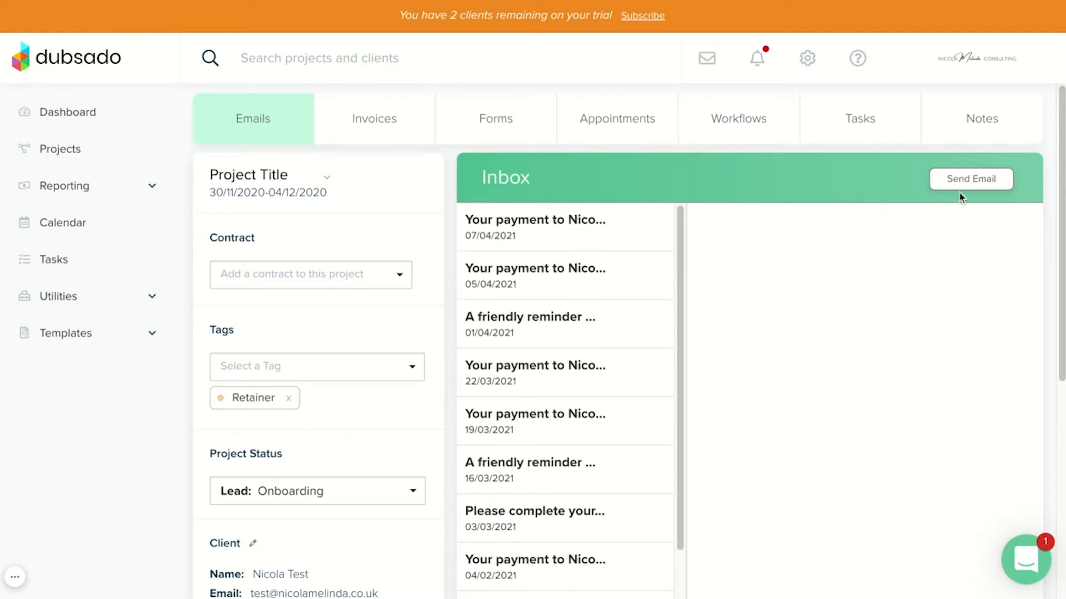
click(971, 179)
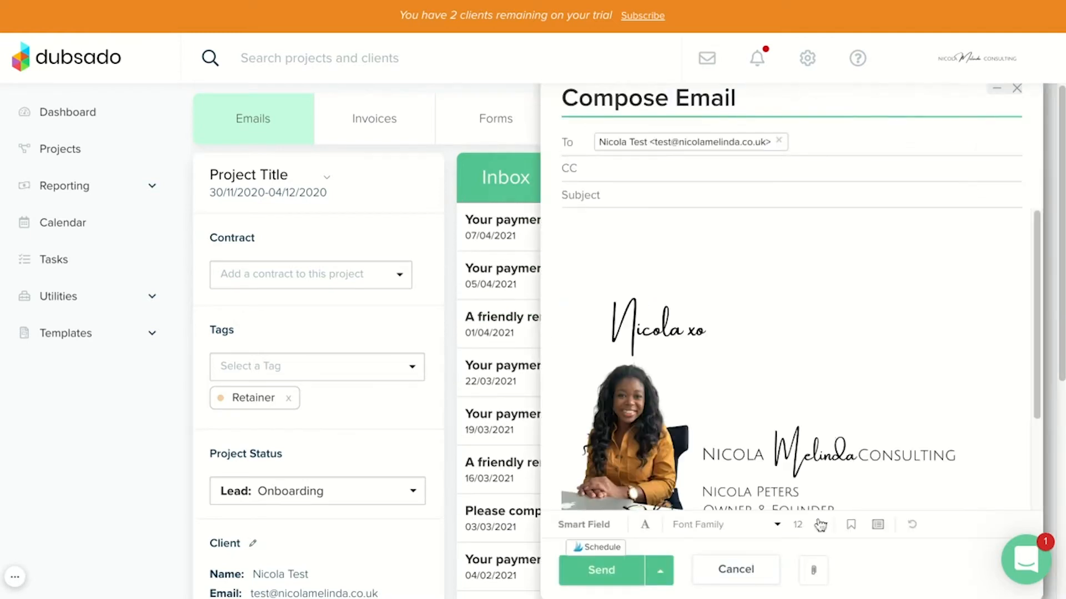
click(851, 524)
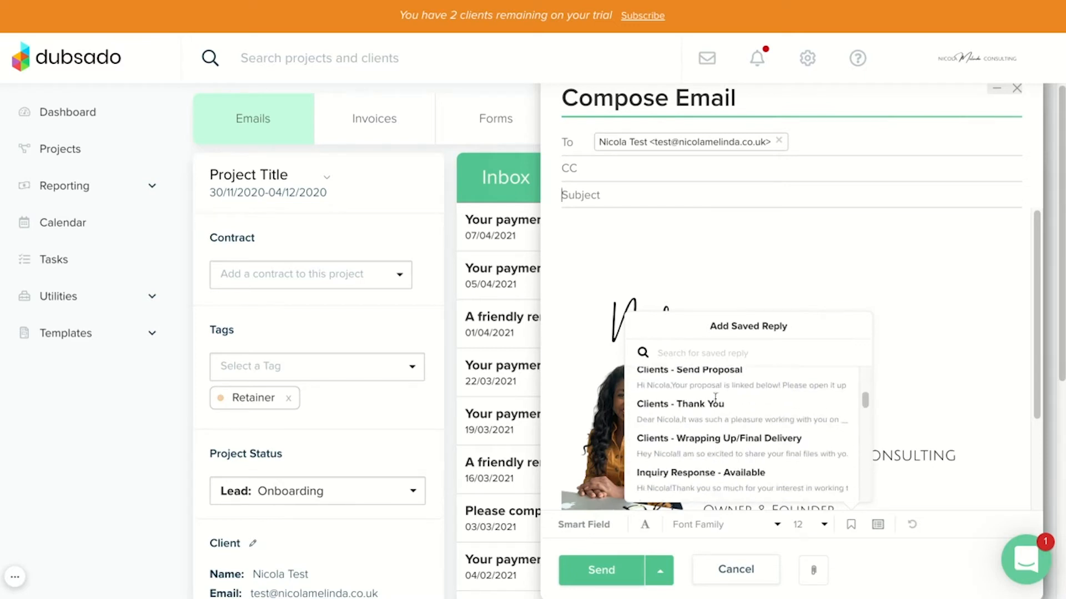
scroll(down, 3)
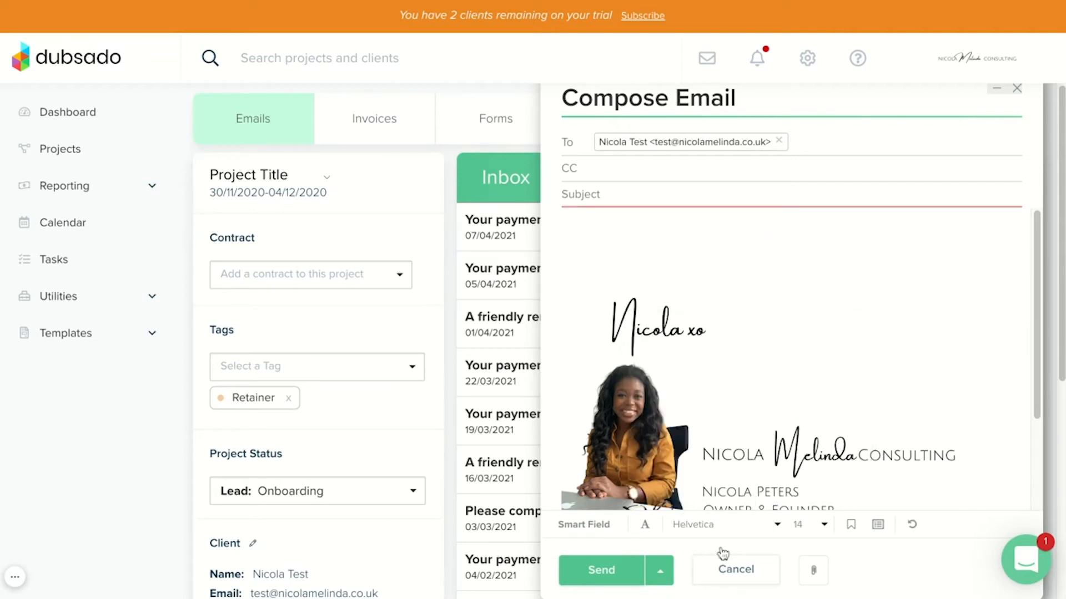
click(734, 585)
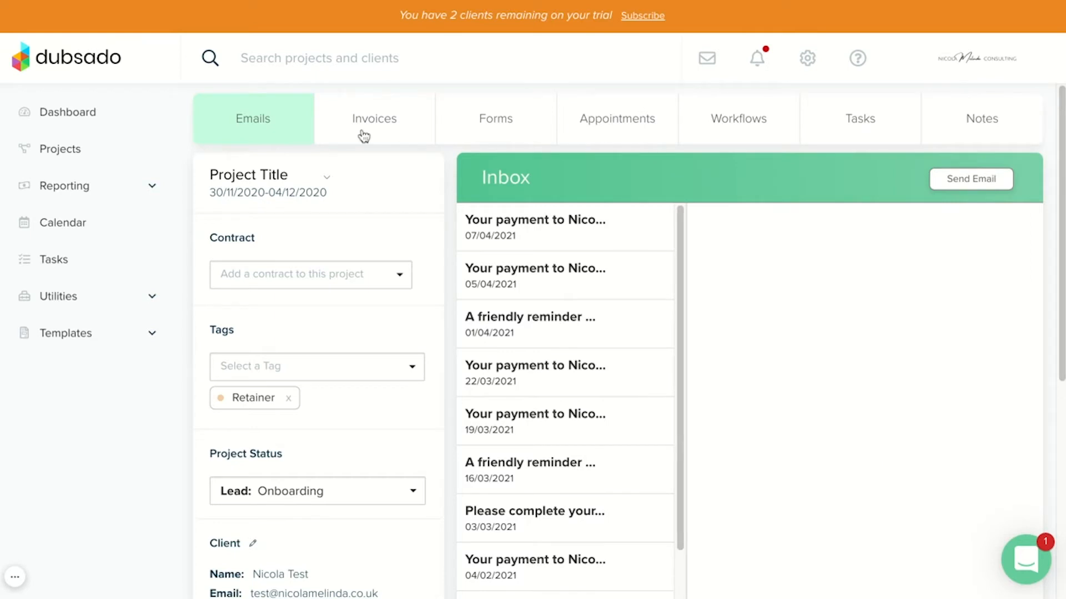
- Review the project's invoices and forms, then open the 01/12/2020 9–10 AM kick-off call appointment
click(374, 118)
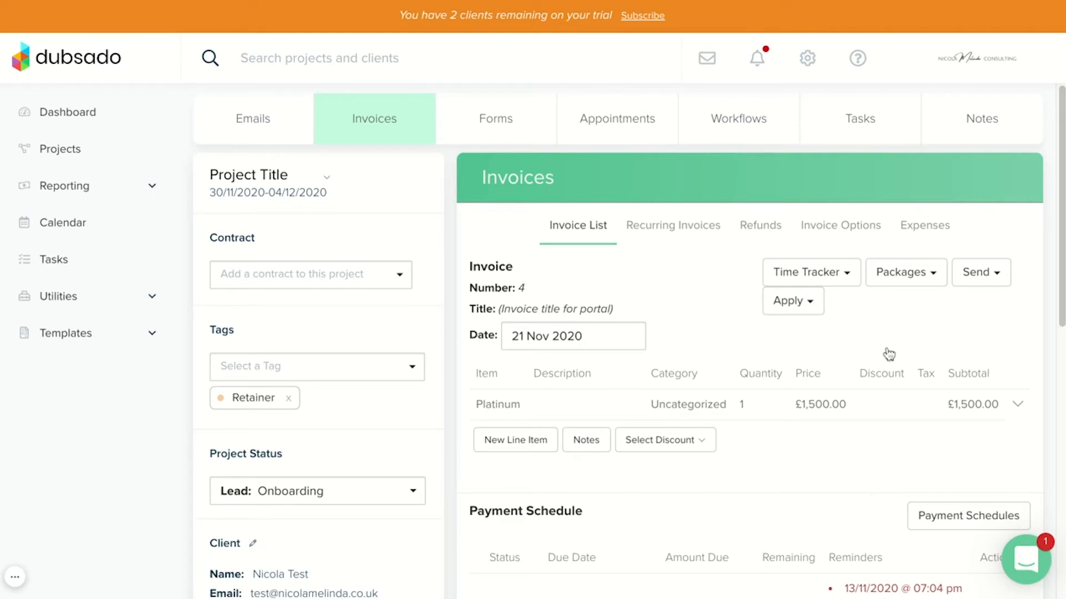
mouse_move(481, 120)
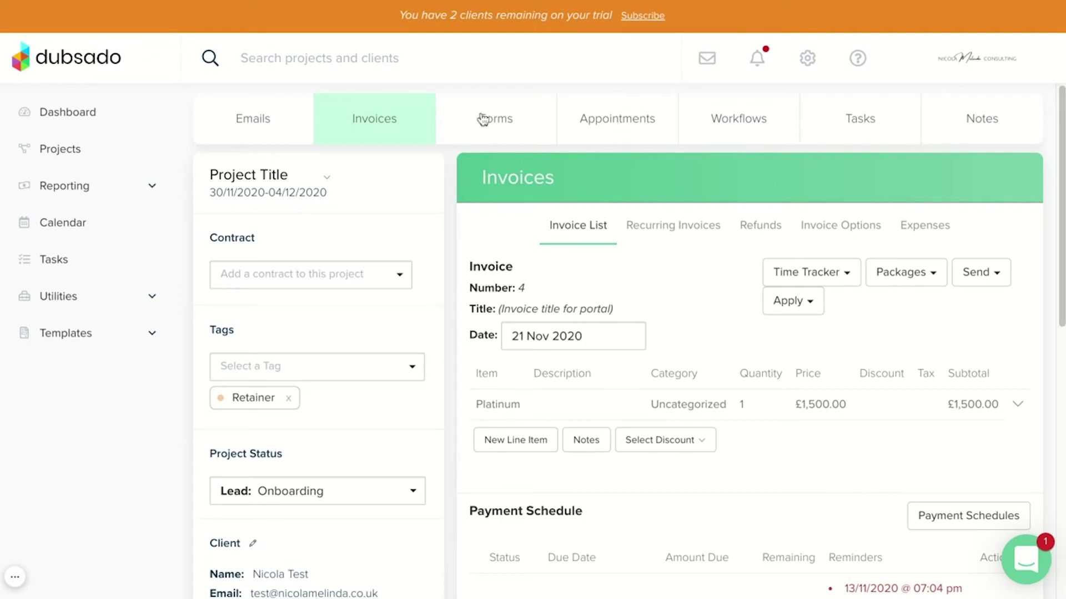
click(495, 119)
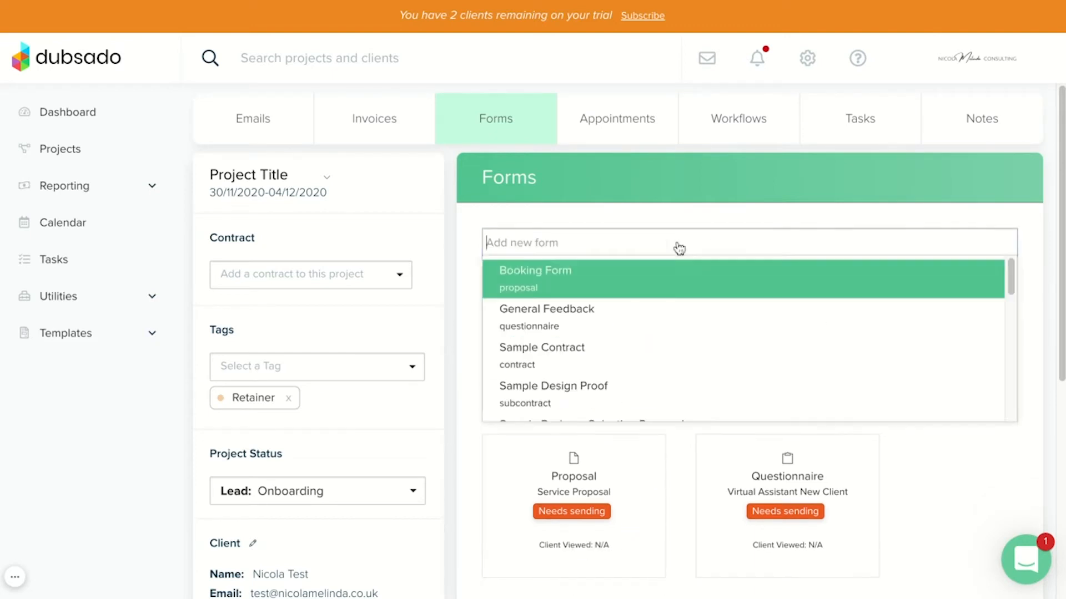
scroll(down, 3)
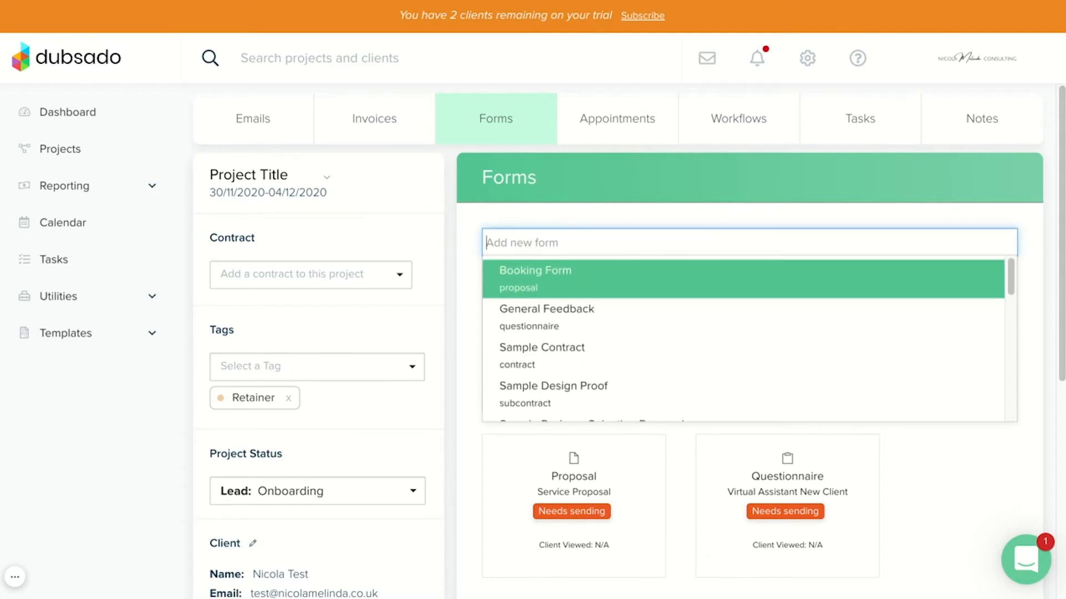
click(617, 117)
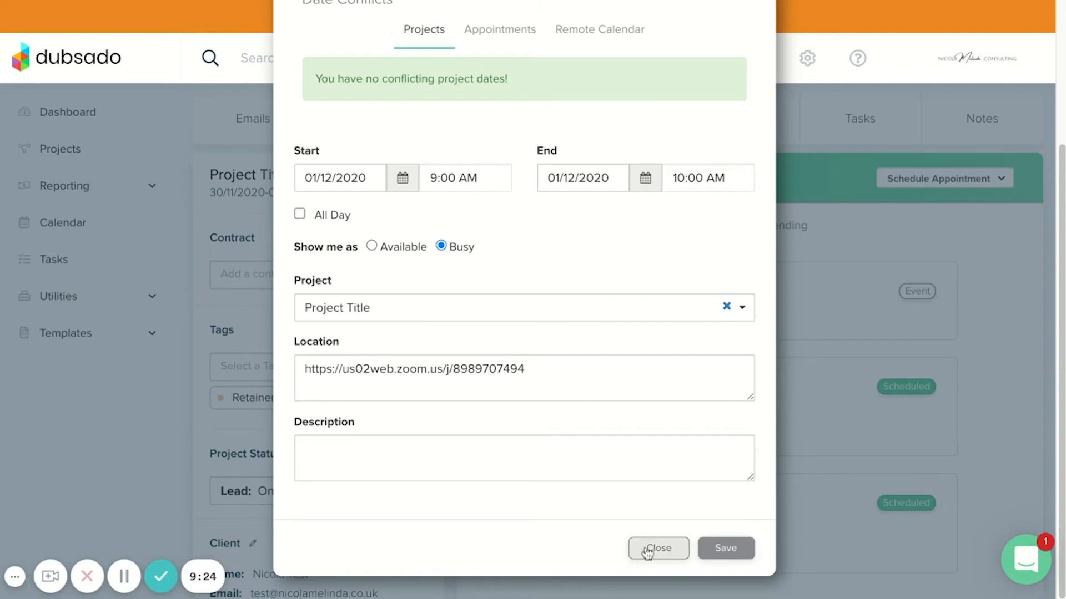
- Close the appointment details and view the project's client portal from the Portal options
click(659, 548)
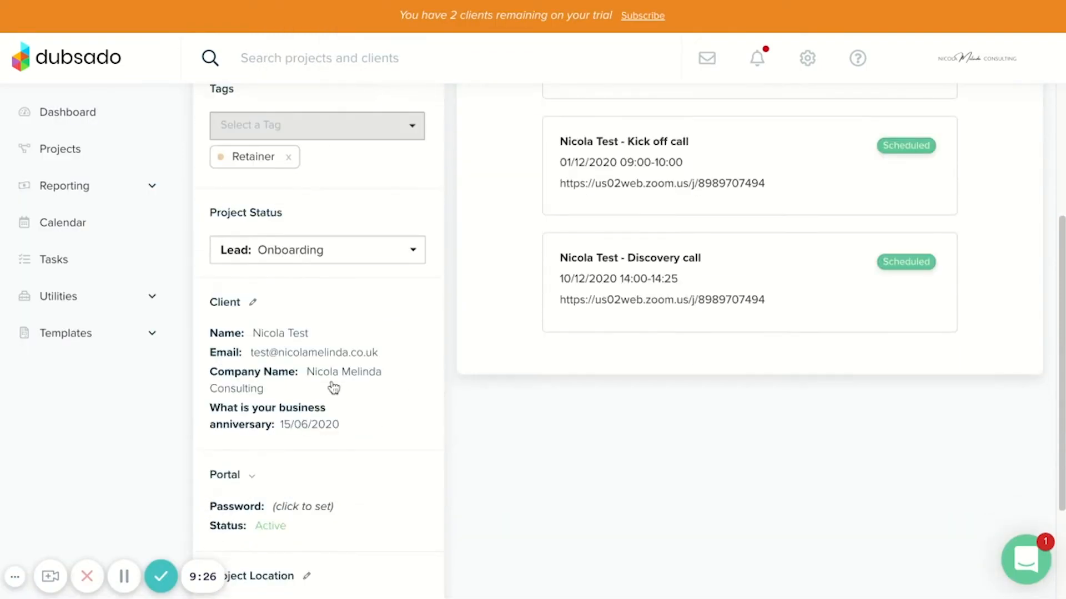
click(254, 253)
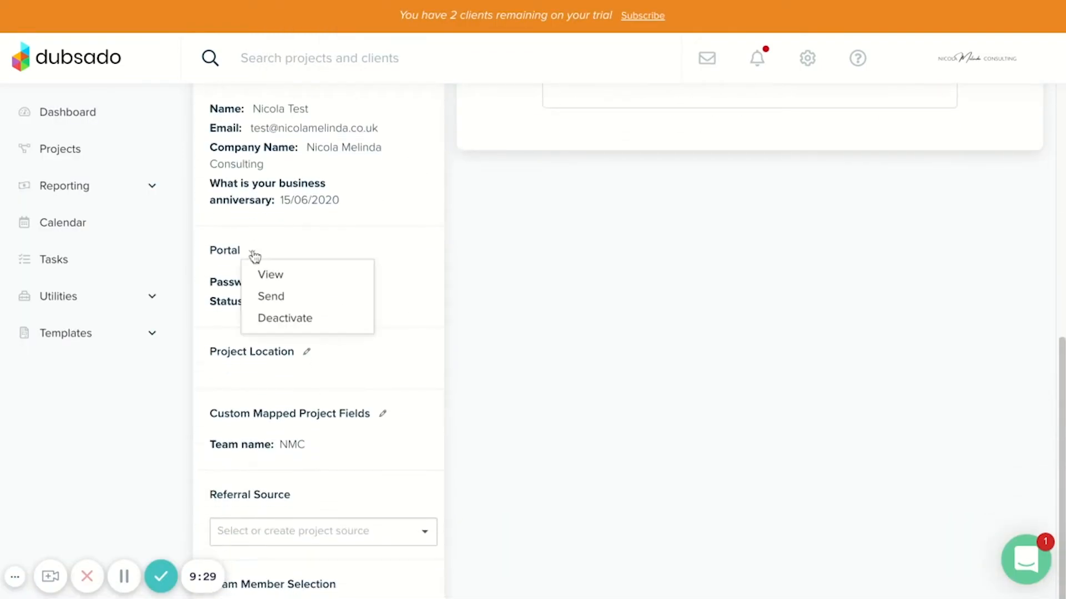
click(269, 276)
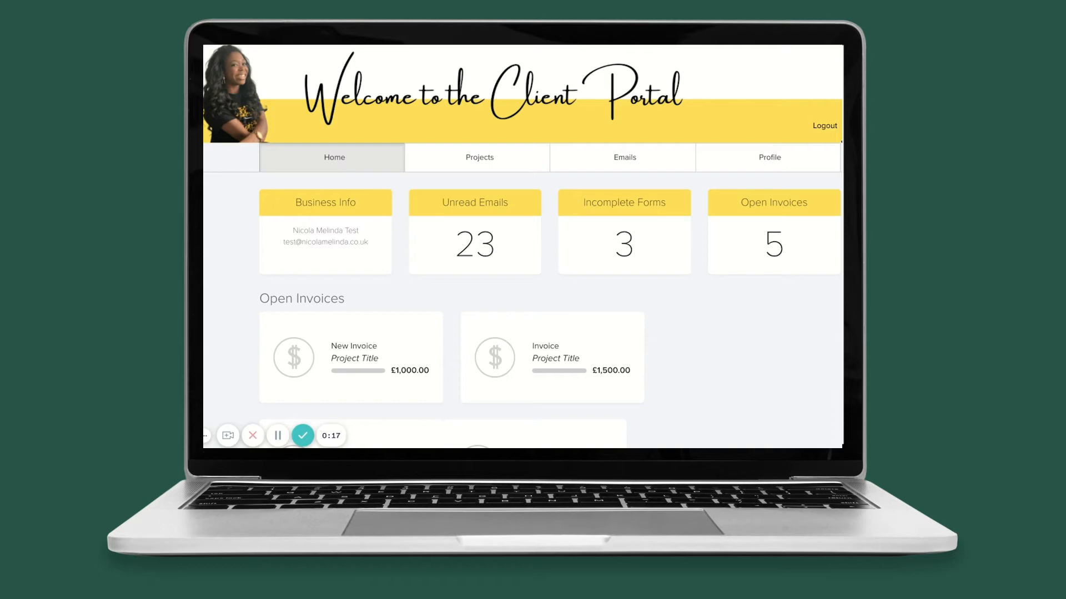
- Scroll through the portal home's five open invoices and three incomplete forms, then back to the top
scroll(down, 3)
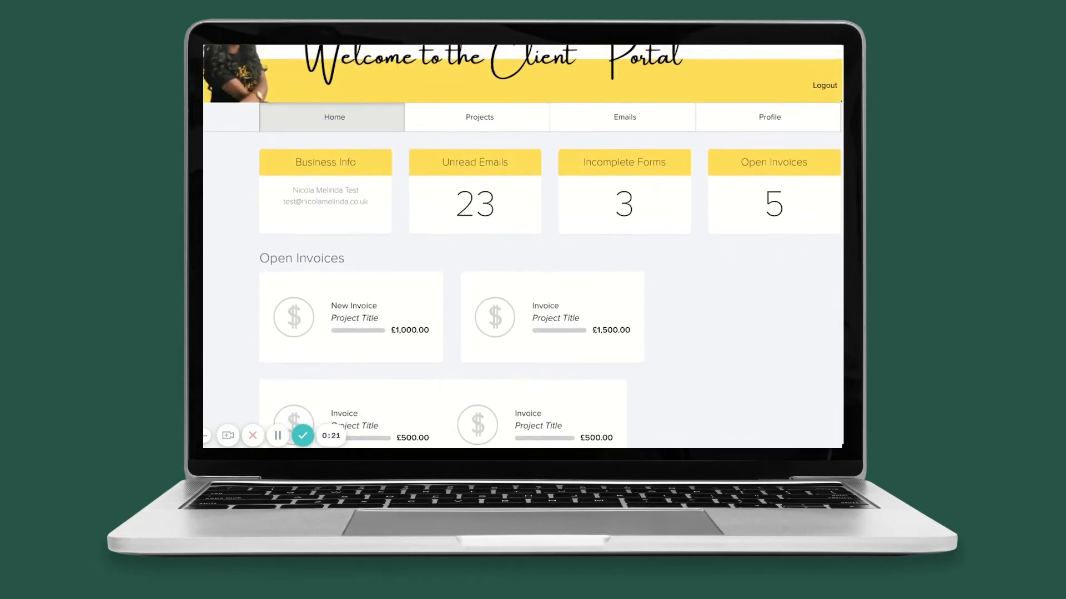
mouse_move(449, 203)
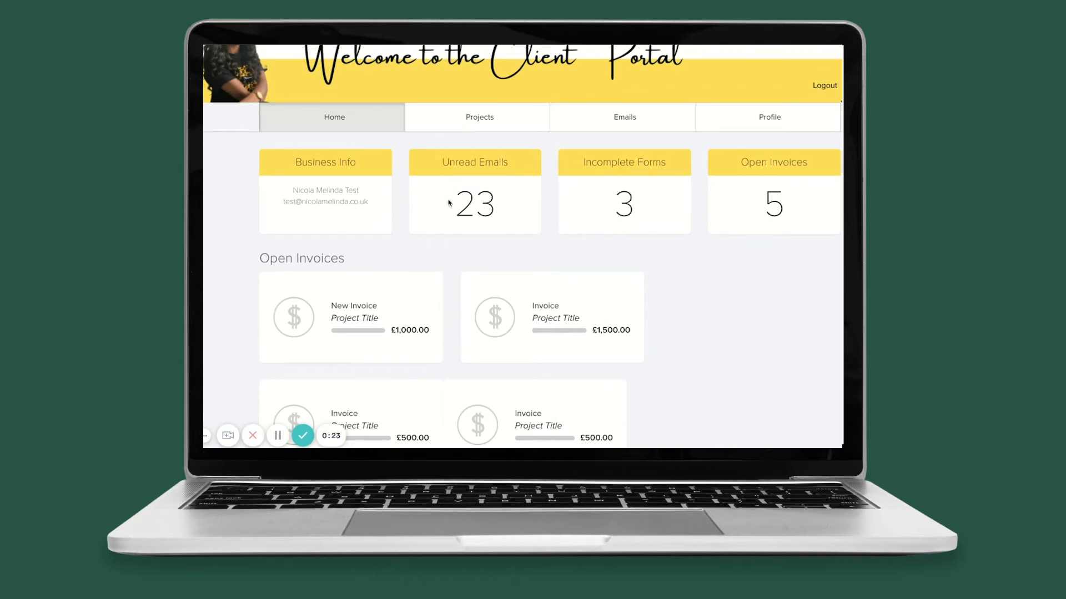
mouse_move(748, 218)
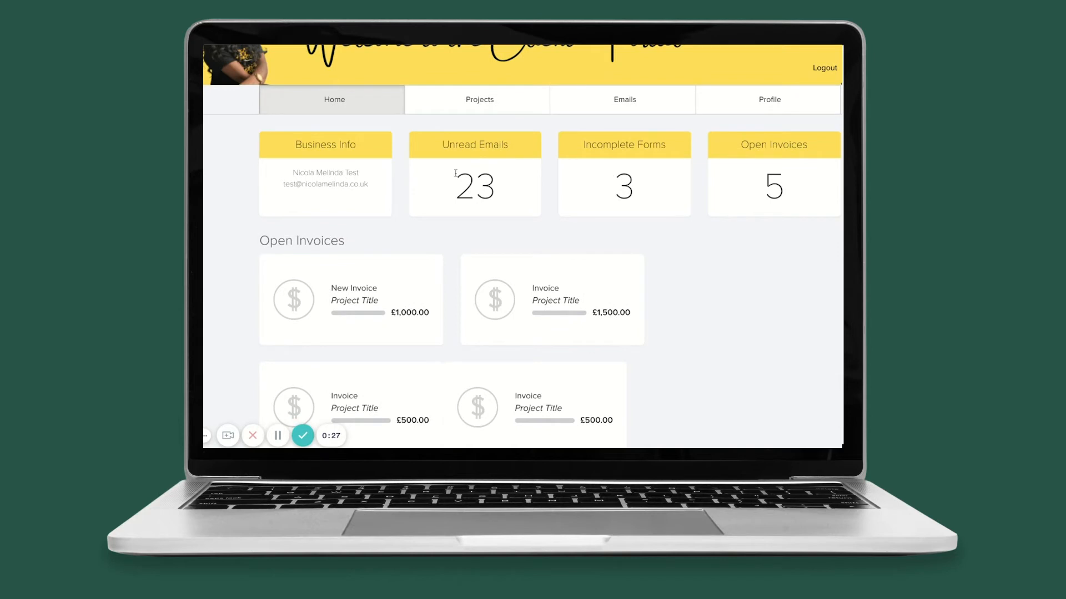
scroll(down, 3)
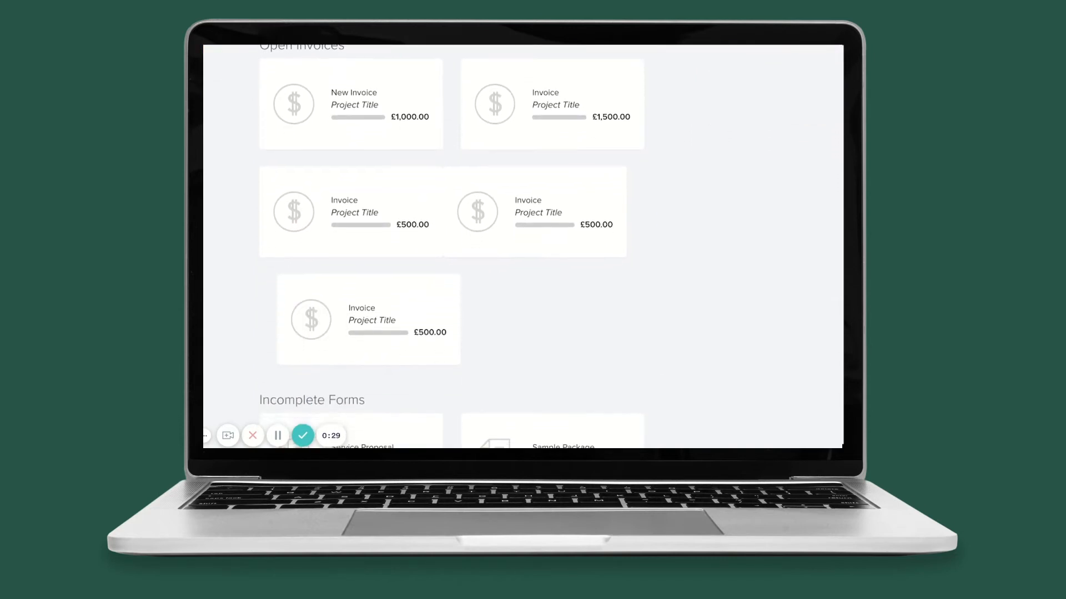
scroll(down, 3)
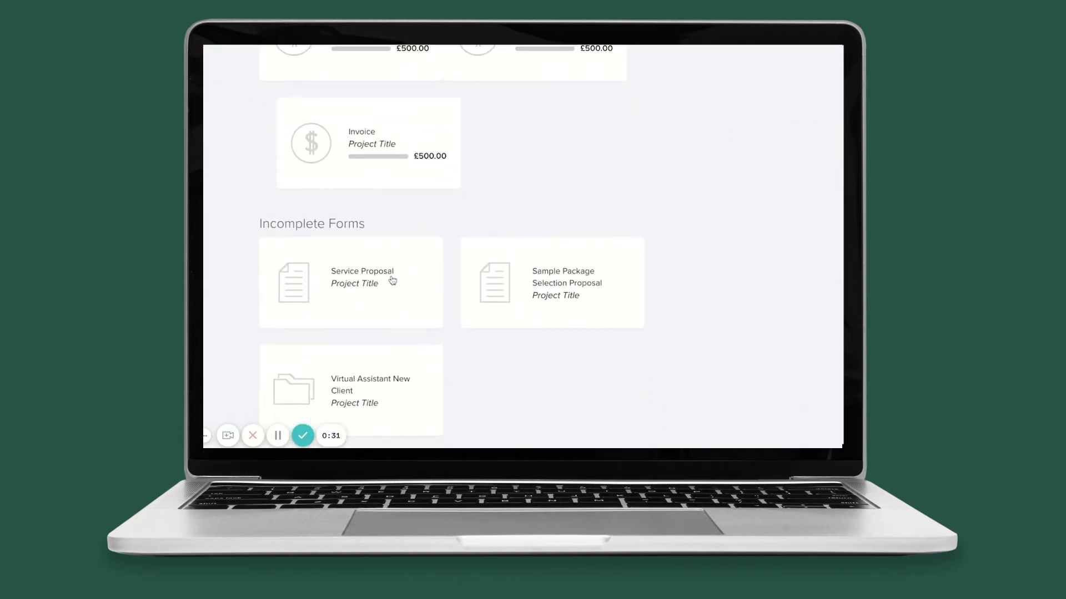
scroll(down, 3)
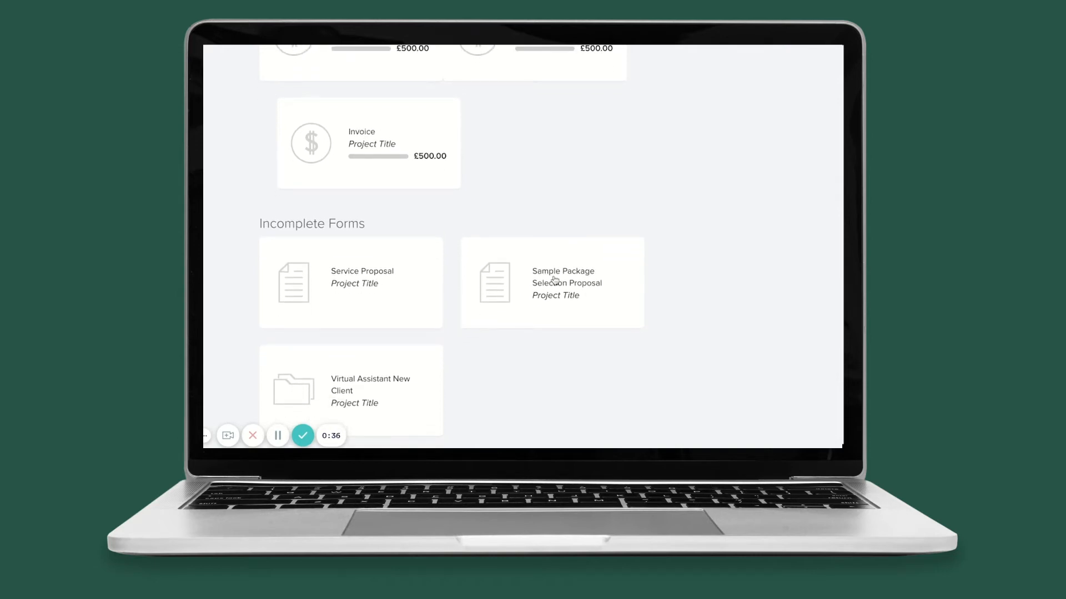
scroll(up, 3)
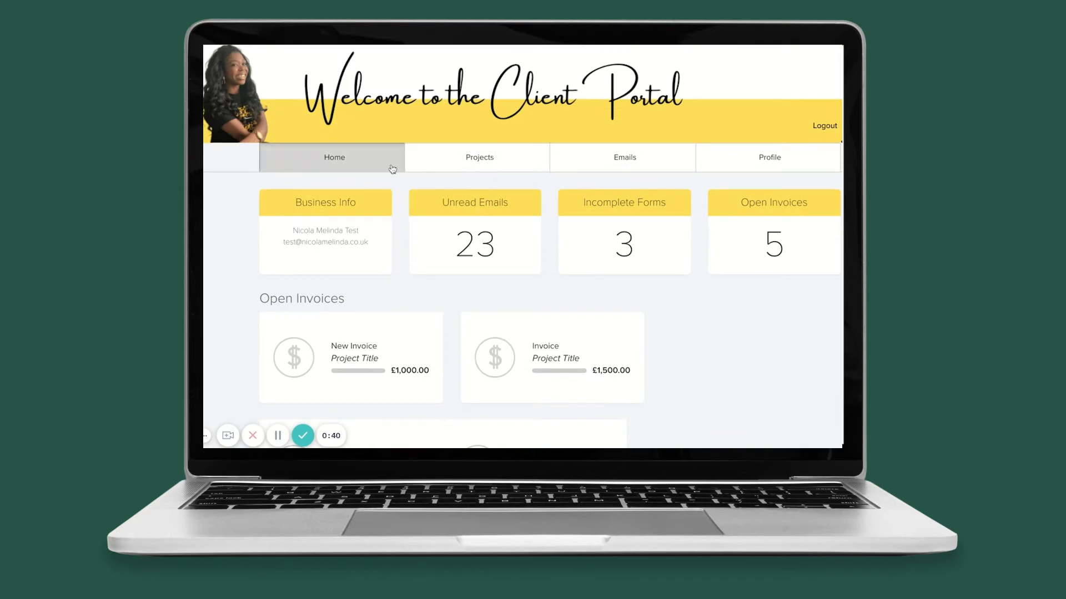
mouse_move(500, 162)
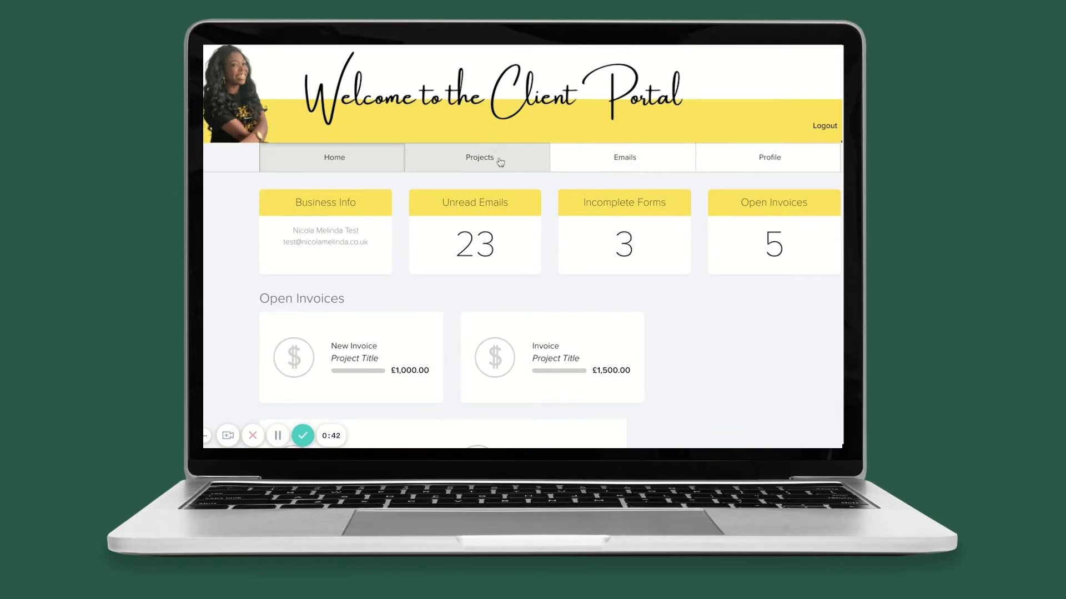
- Show the Project Title project on the portal's Projects page and scroll through its appointments, invoices and documents
click(480, 158)
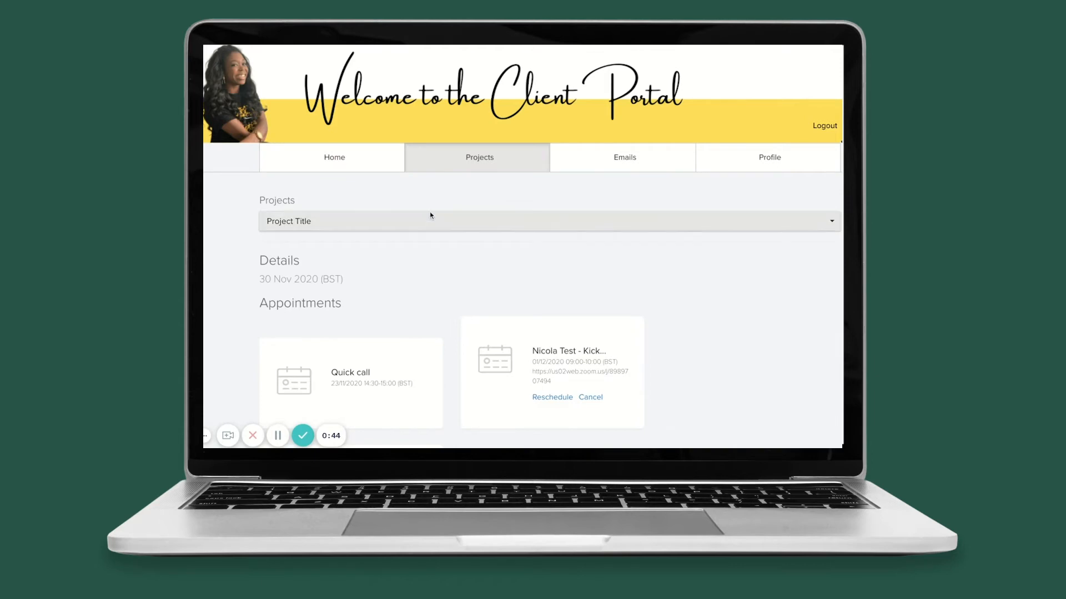
mouse_move(458, 222)
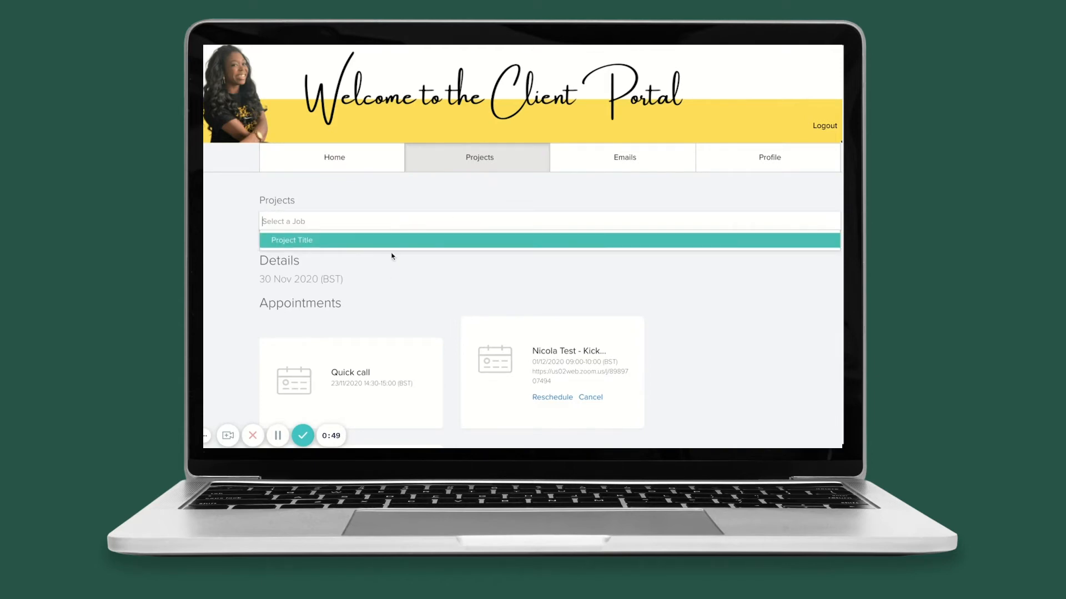
click(290, 239)
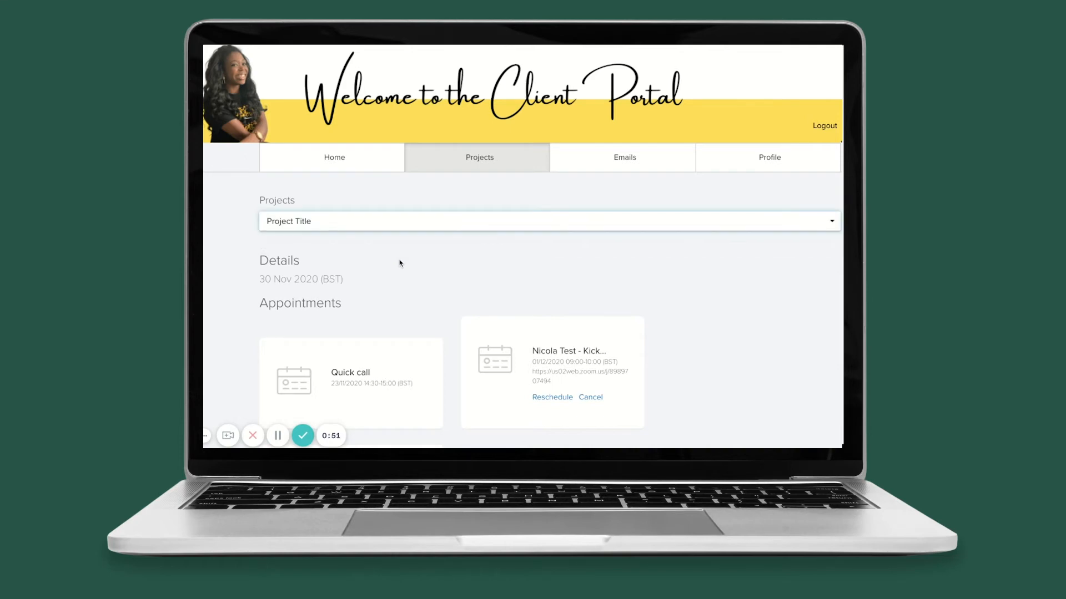
scroll(down, 3)
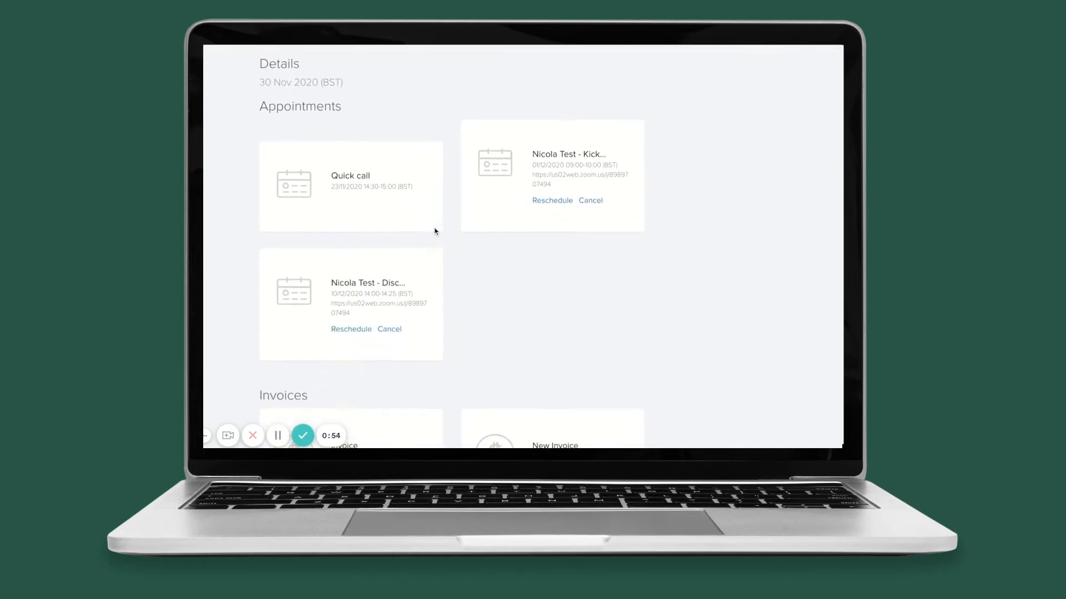
scroll(down, 3)
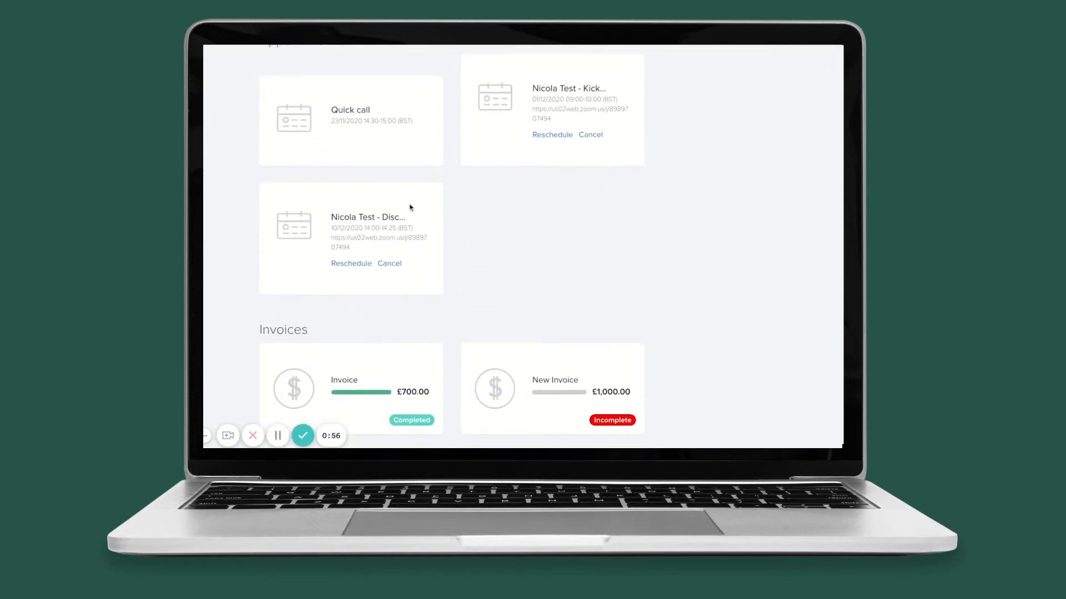
mouse_move(559, 120)
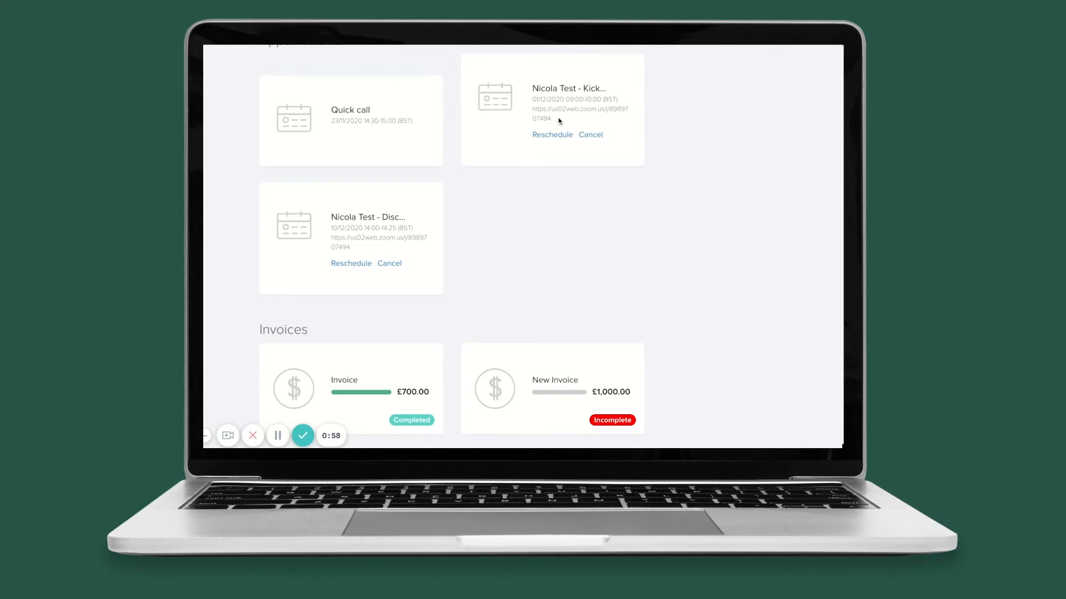
scroll(down, 3)
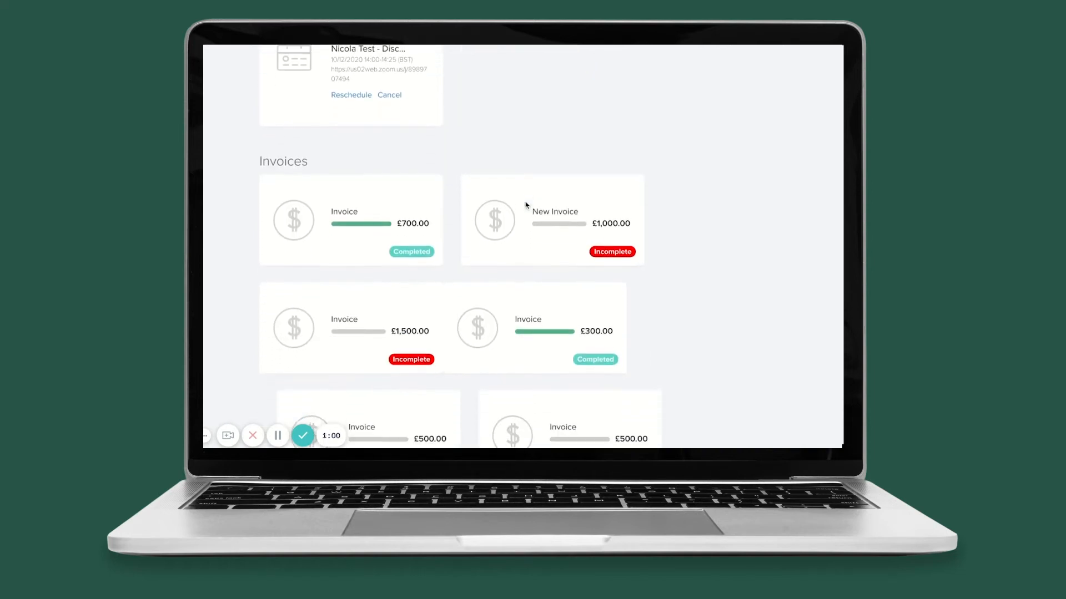
scroll(down, 3)
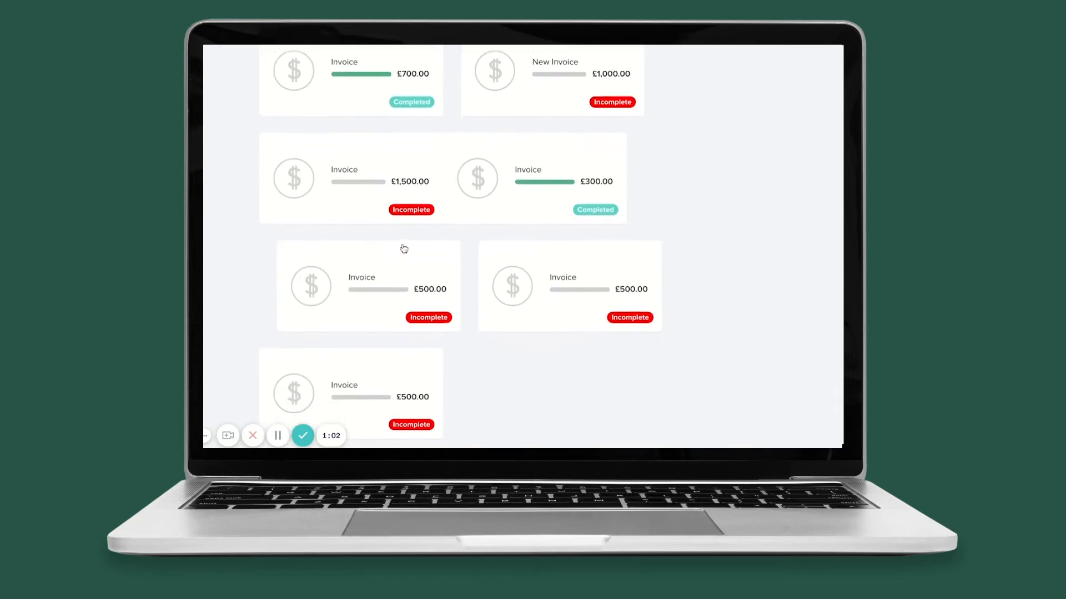
scroll(down, 3)
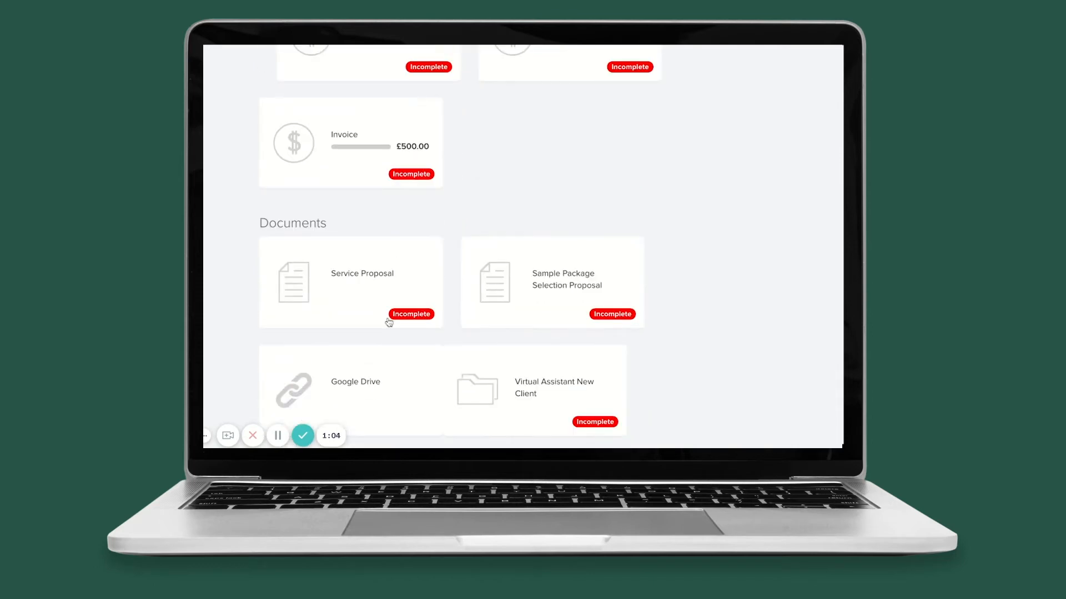
mouse_move(530, 279)
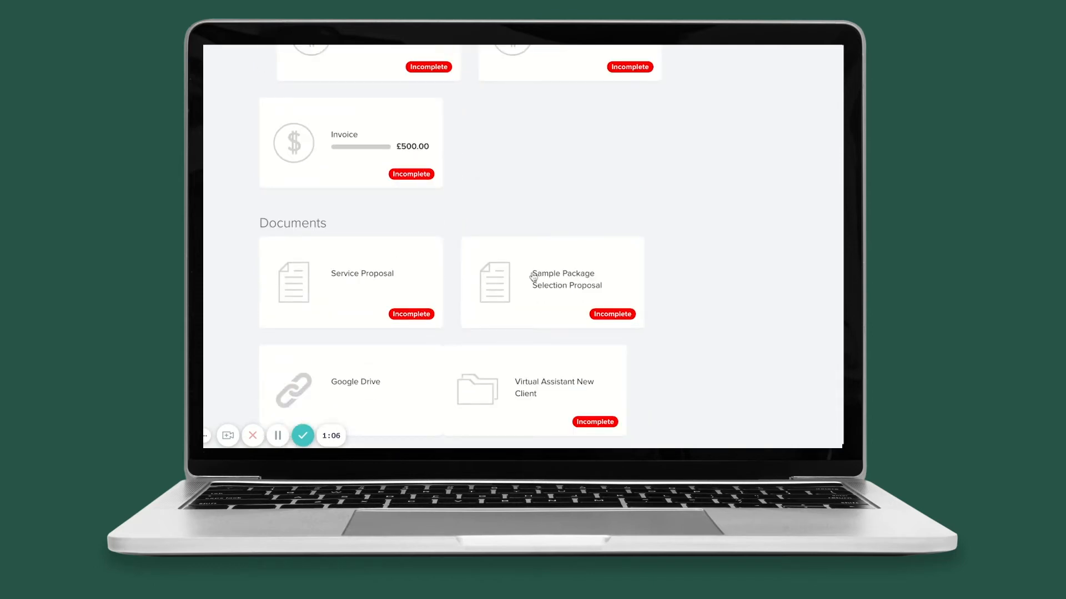
mouse_move(337, 393)
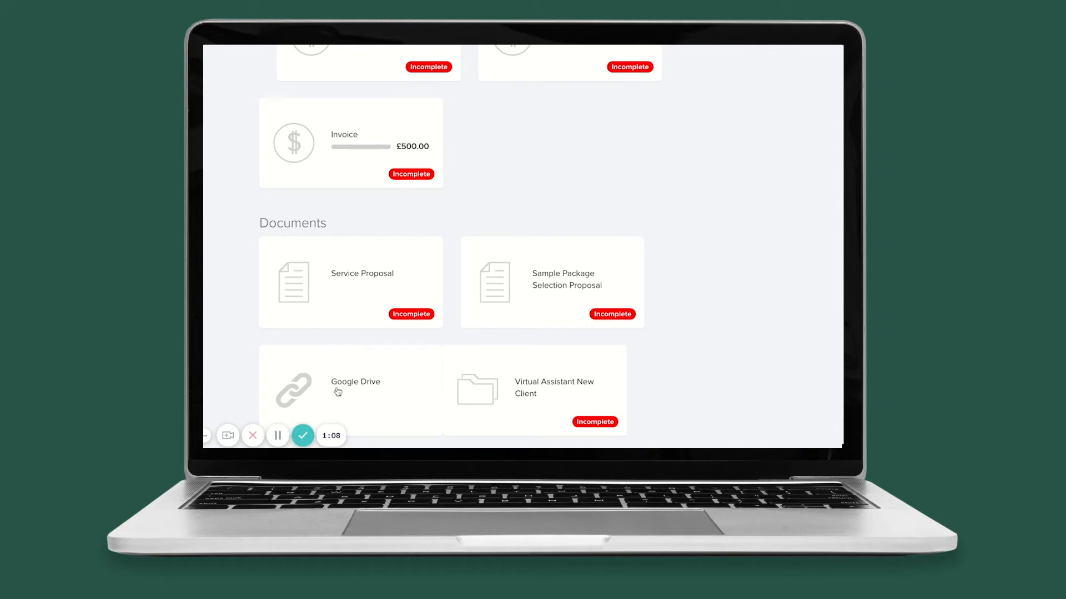
mouse_move(355, 416)
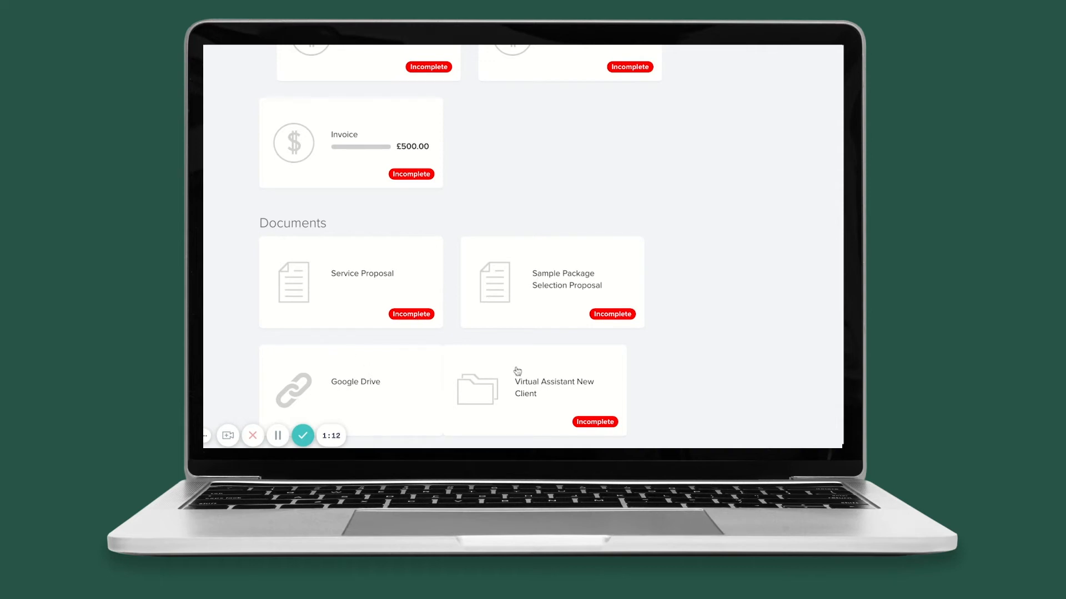
mouse_move(461, 387)
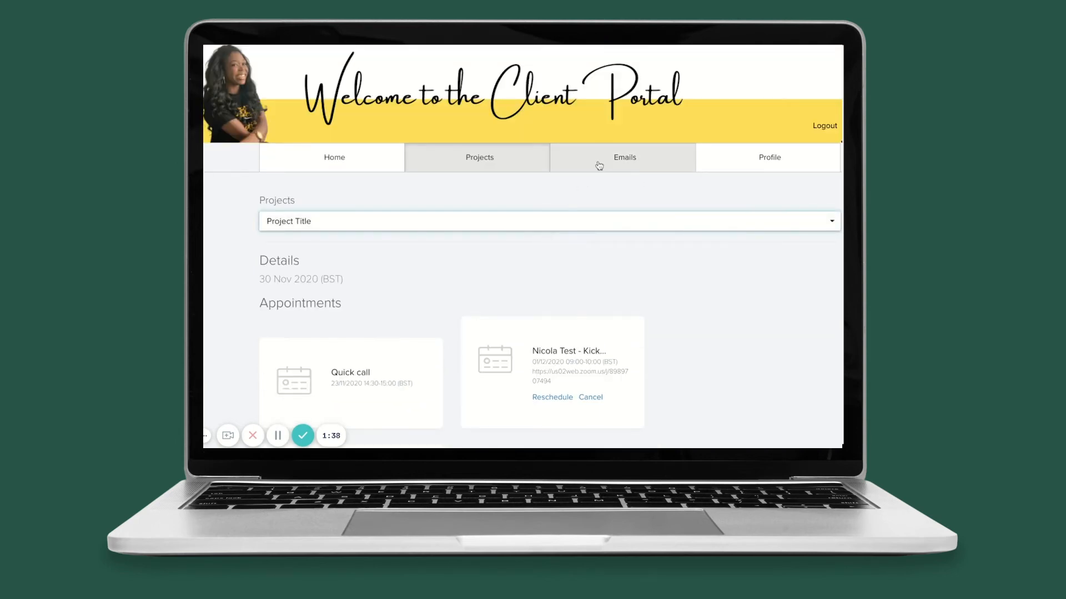
- Open the portal's Emails inbox and read the most recent past-due £500 payment email
click(624, 158)
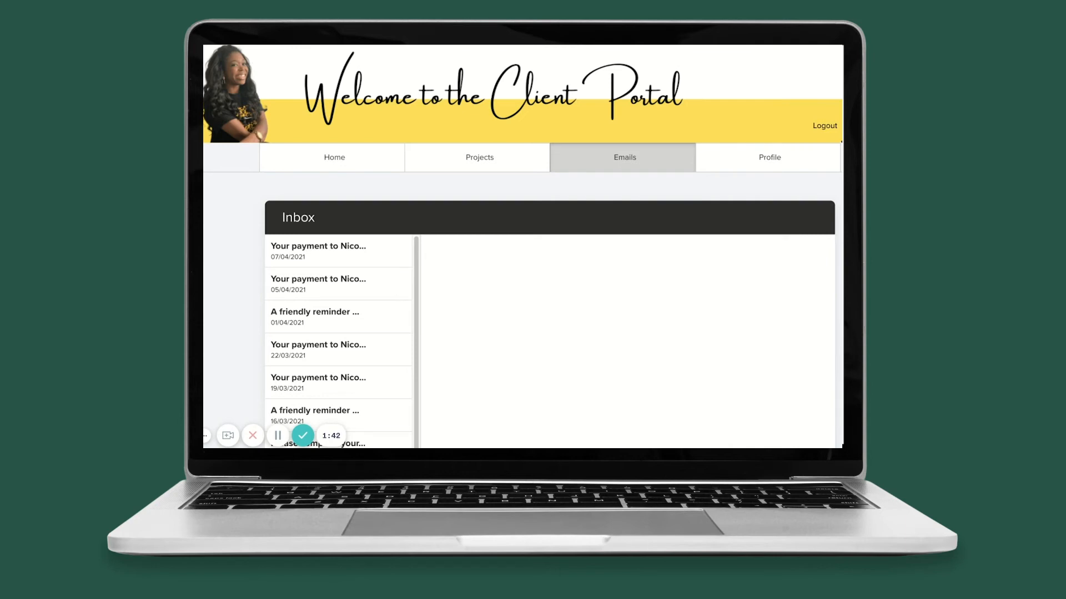
scroll(down, 3)
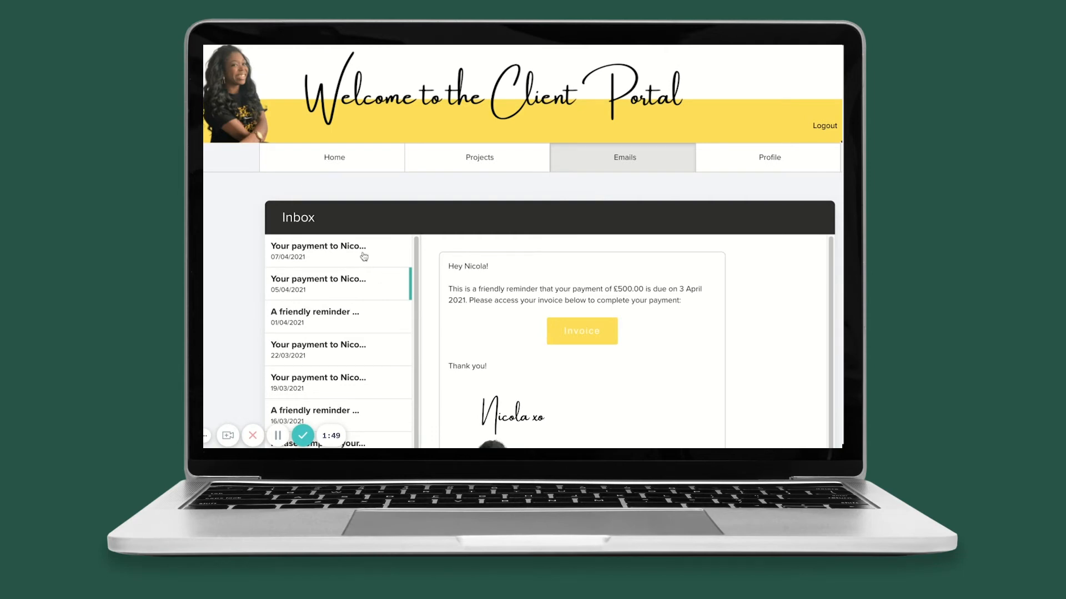
click(333, 250)
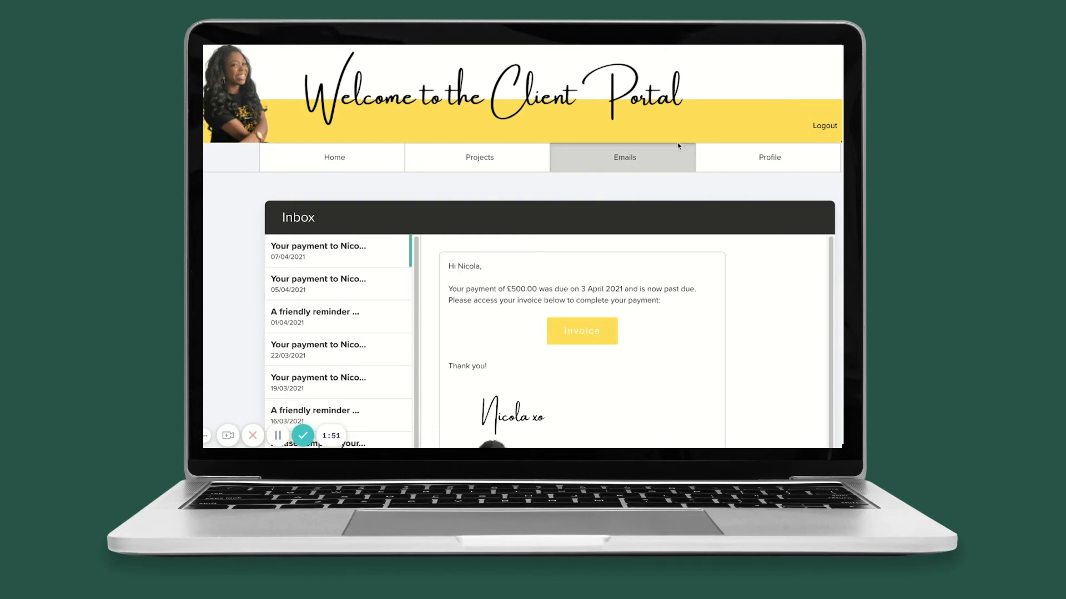
mouse_move(765, 168)
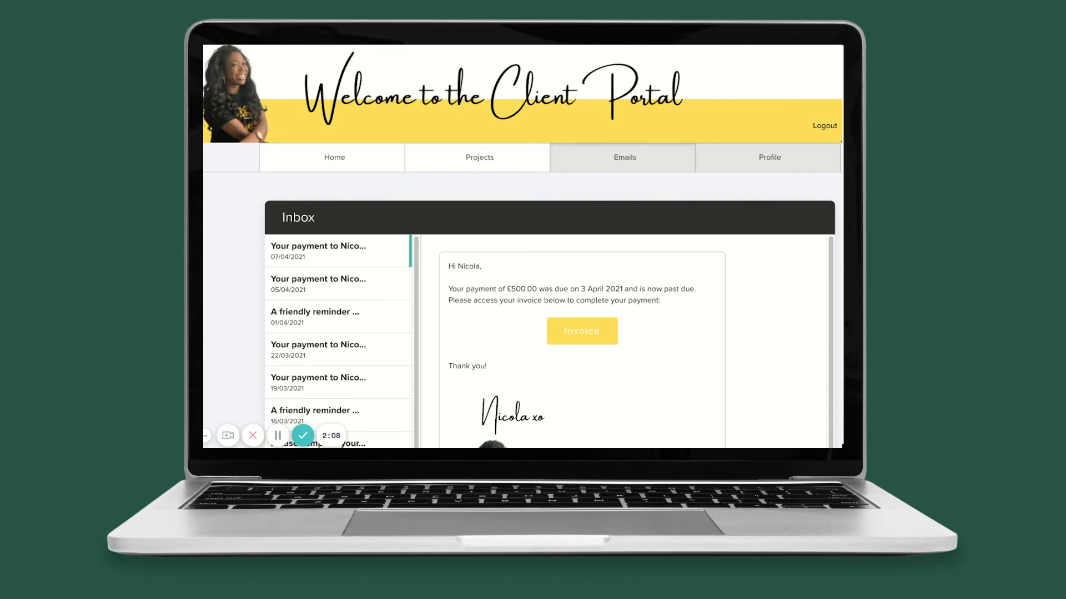
mouse_move(792, 125)
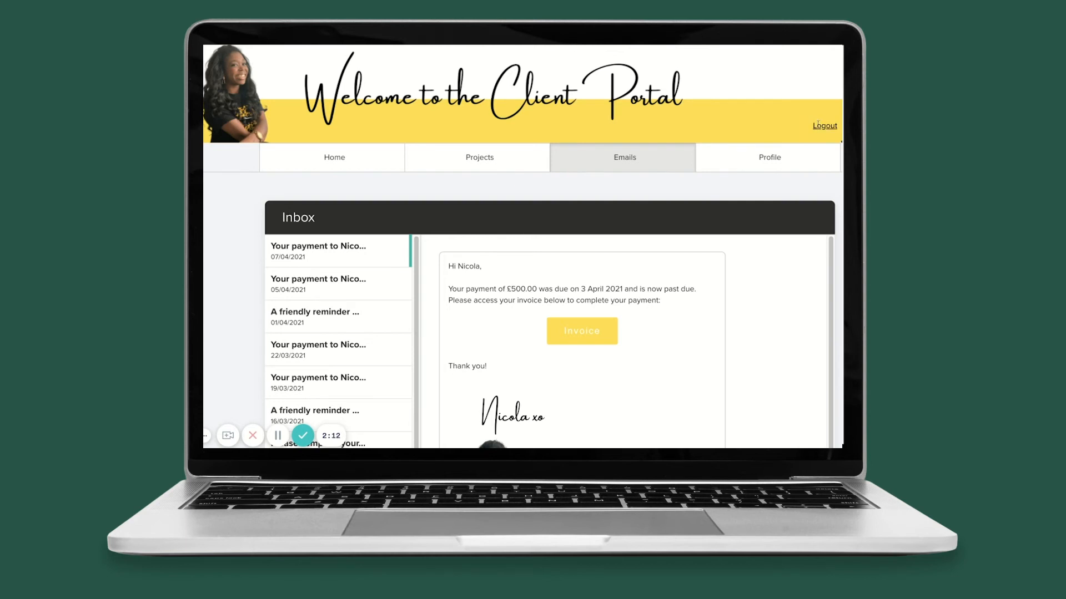
mouse_move(808, 129)
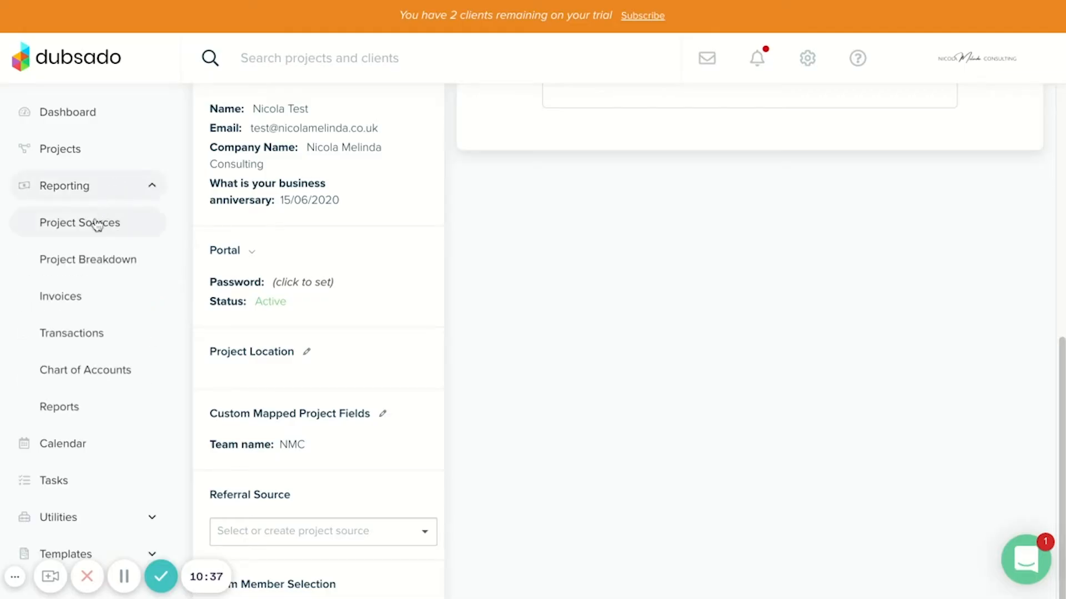
- Open the Project Sources report under Reporting and scroll through its eight sources
click(80, 222)
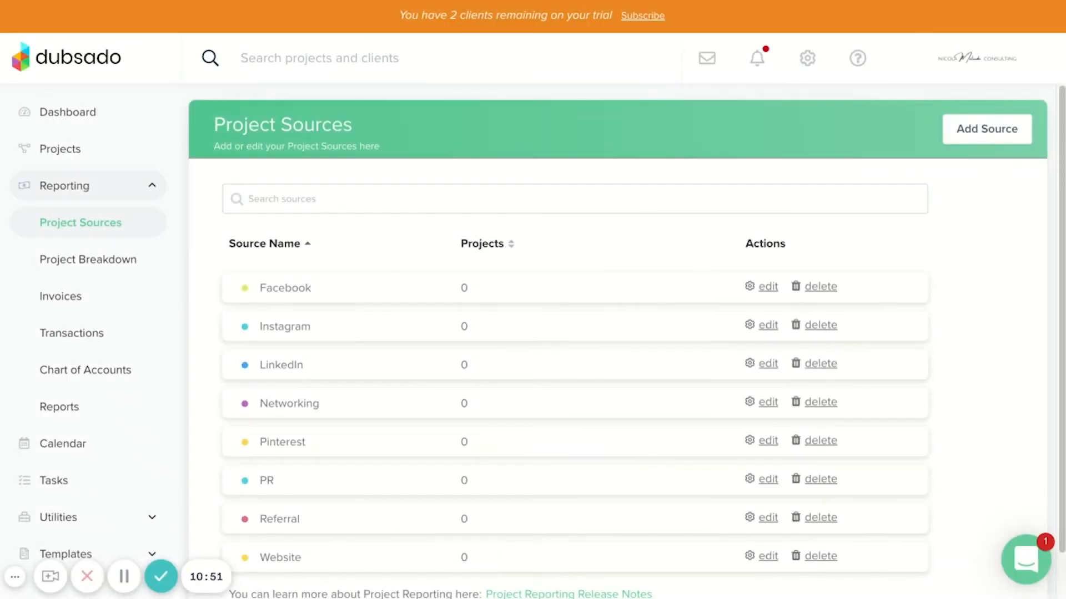
mouse_move(478, 219)
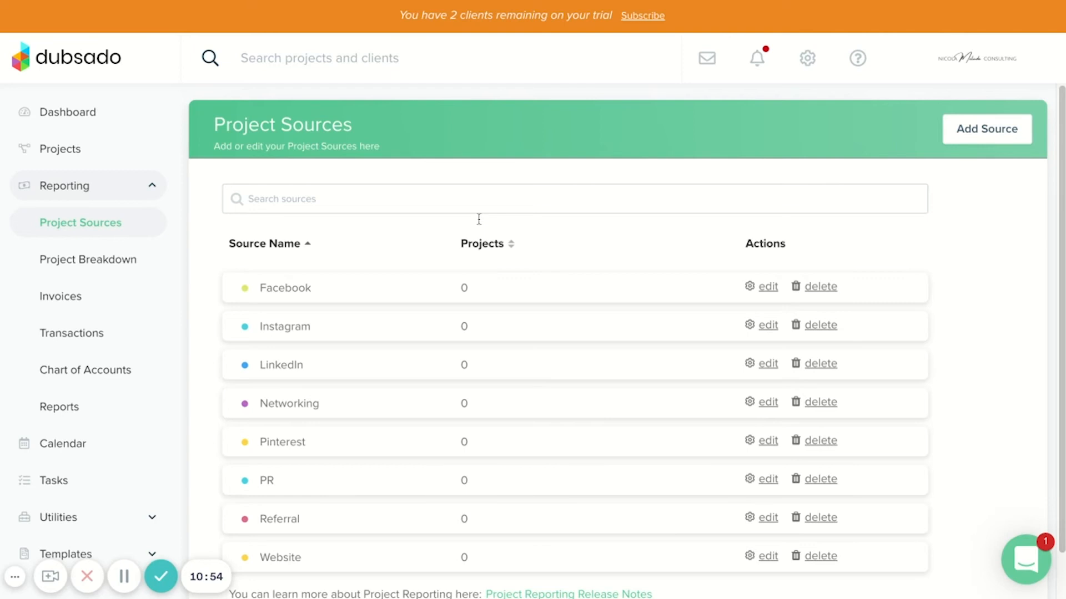
mouse_move(439, 338)
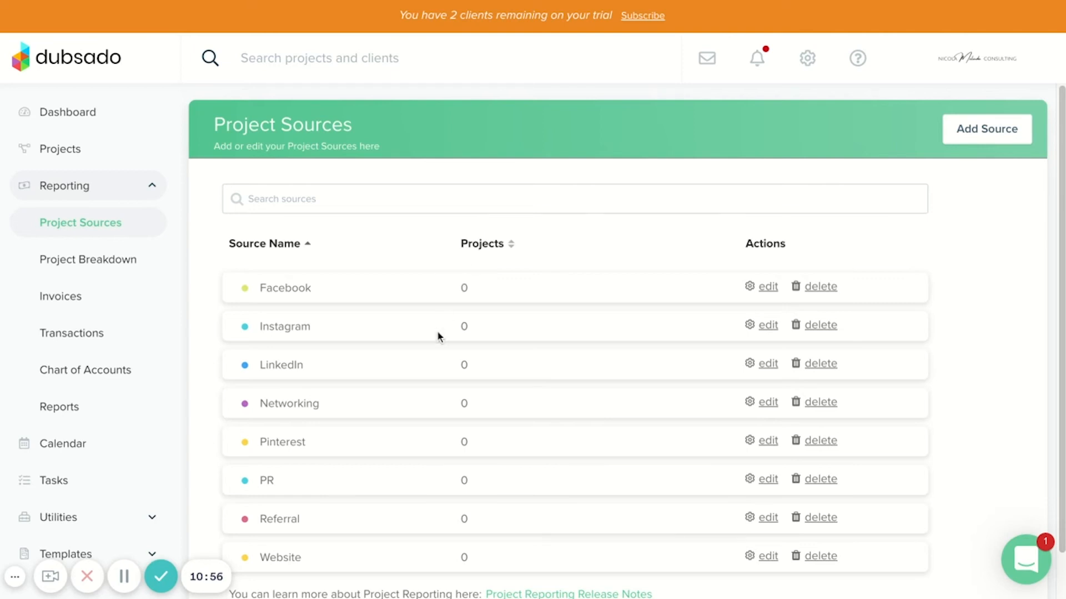
scroll(down, 3)
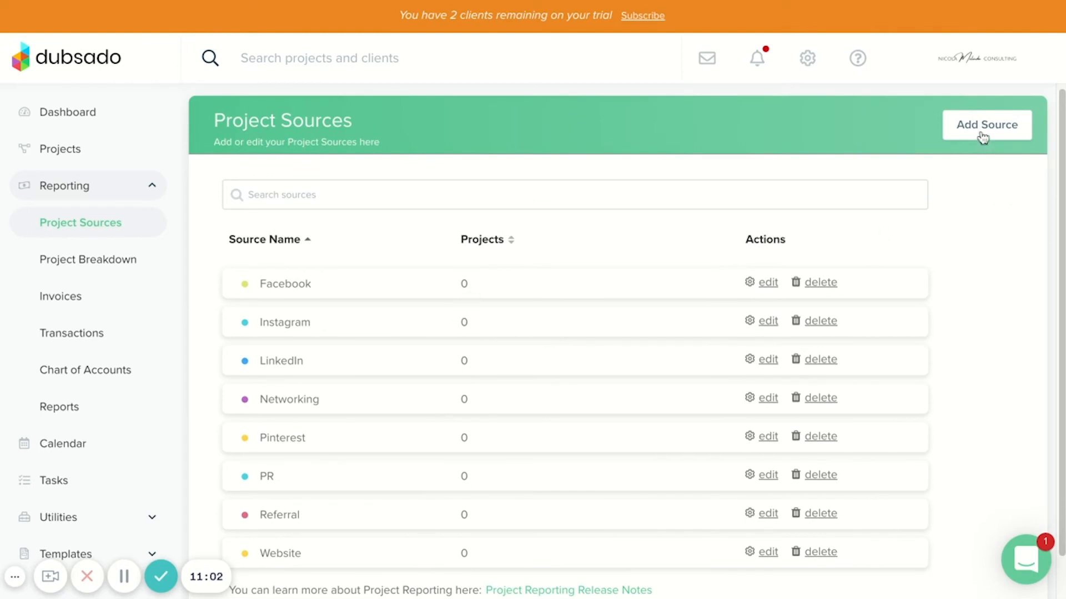
mouse_move(311, 288)
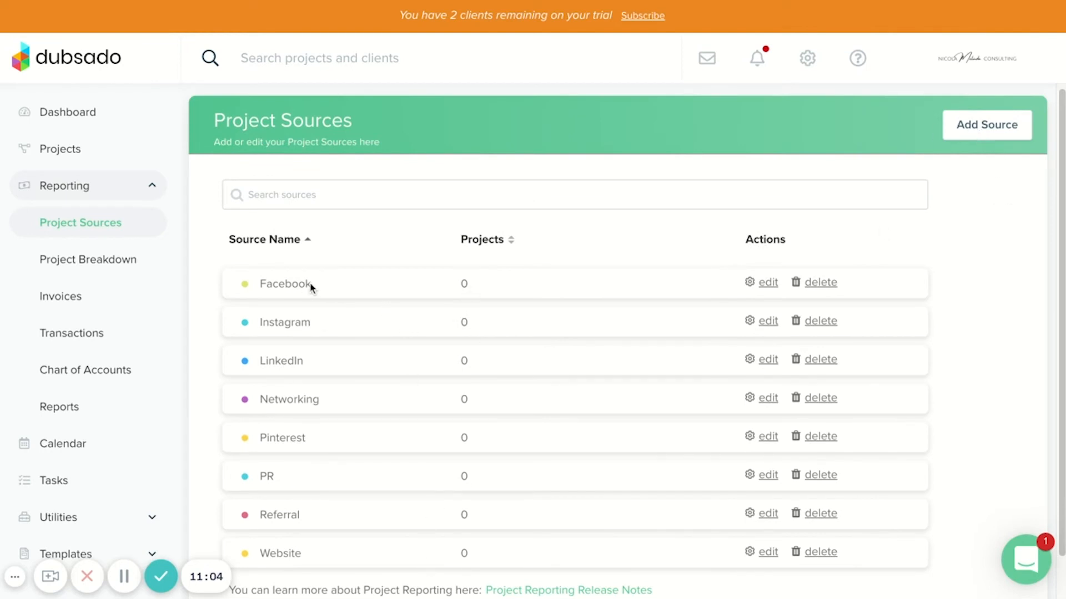
mouse_move(277, 333)
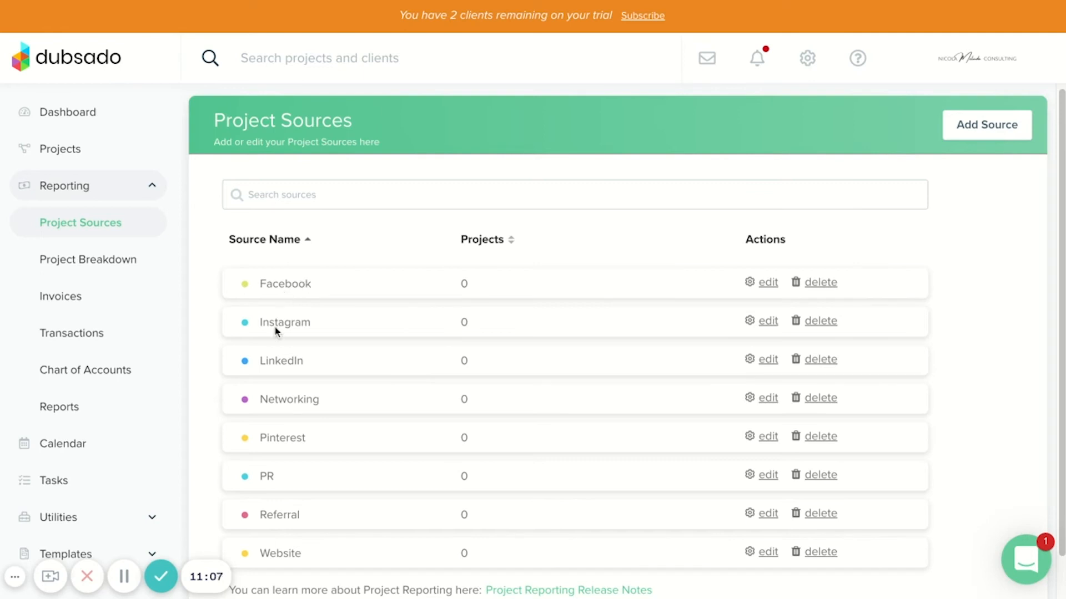
scroll(down, 3)
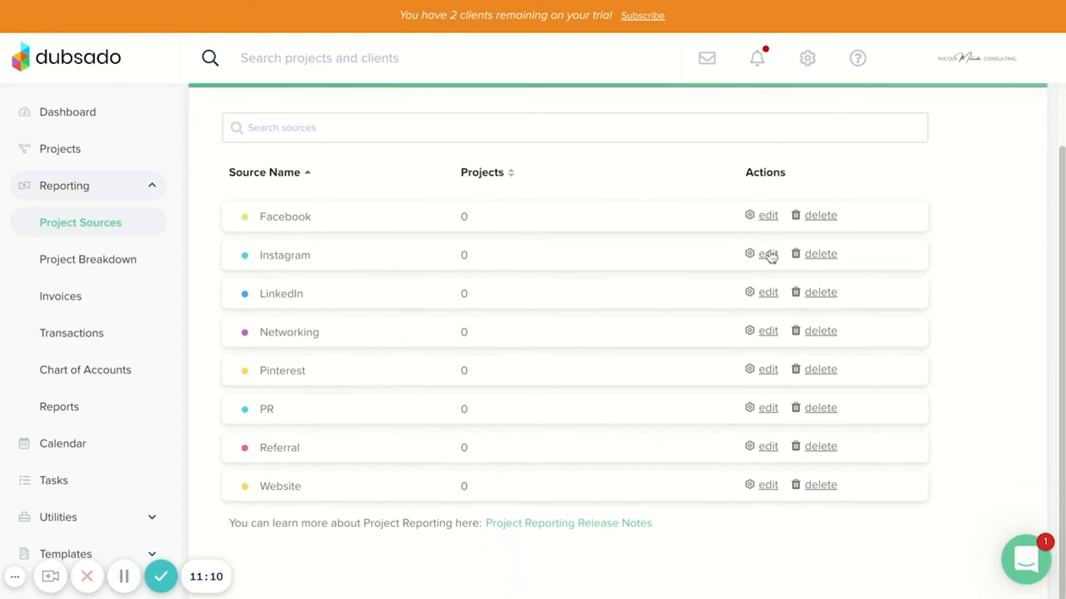
- Add a new YouTube project source with a blue colour and save it
click(987, 129)
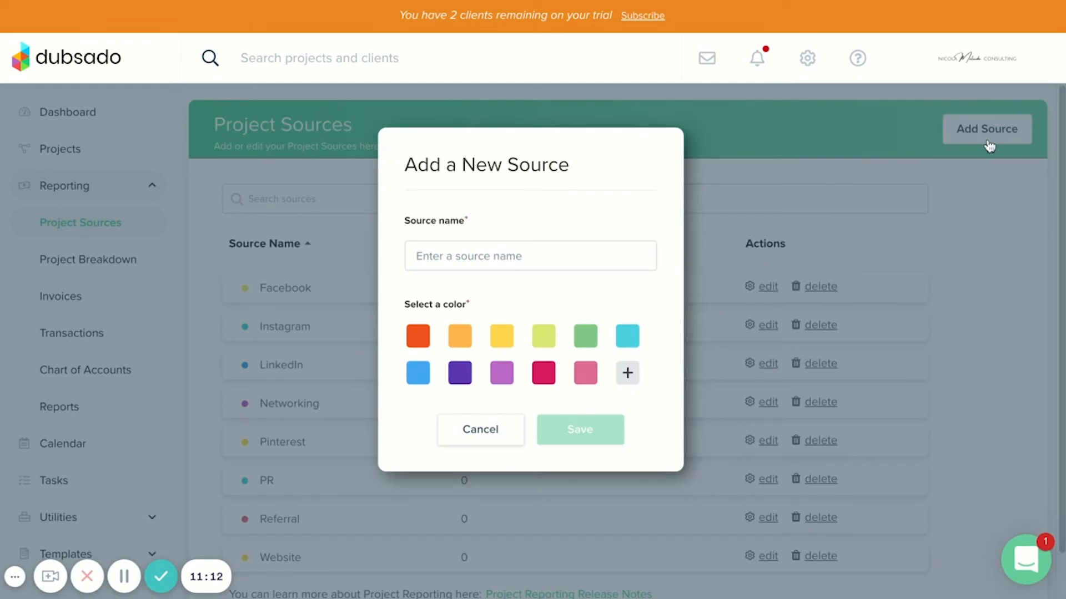
text(YouTube)
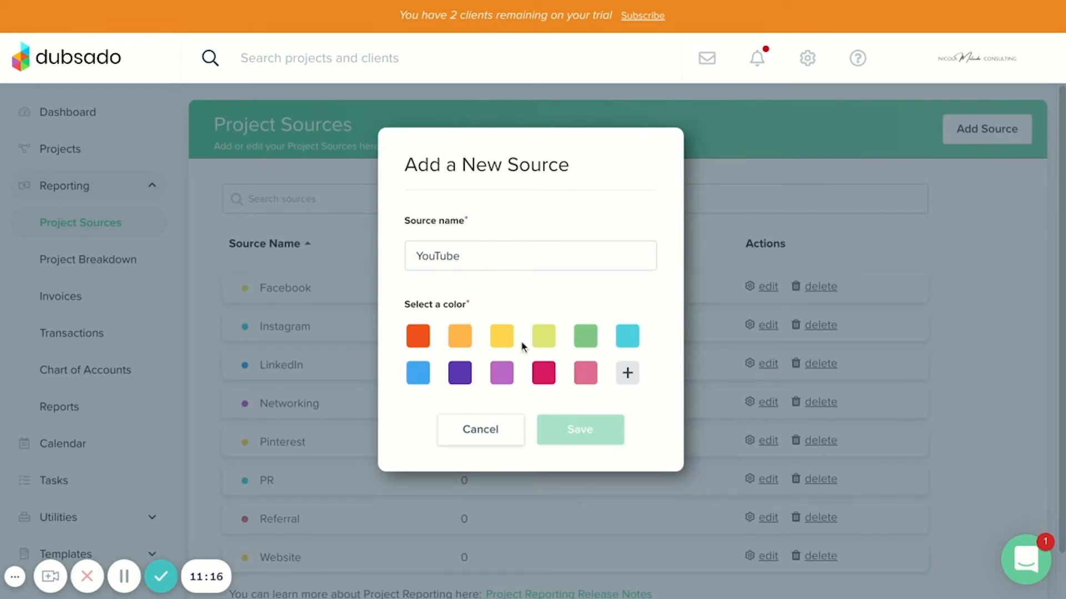
click(417, 373)
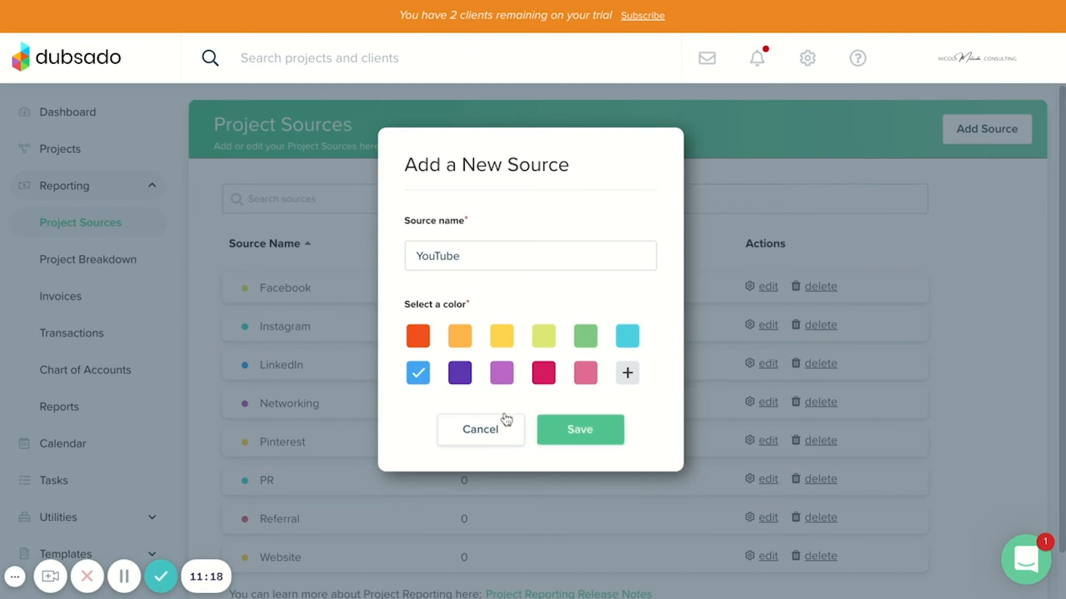
click(579, 430)
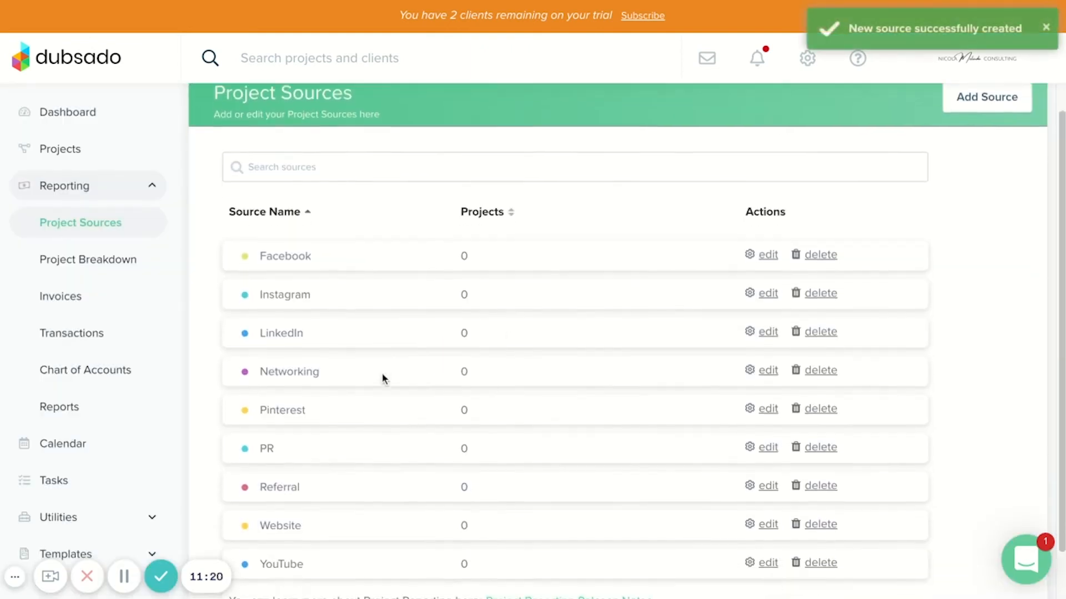
scroll(down, 3)
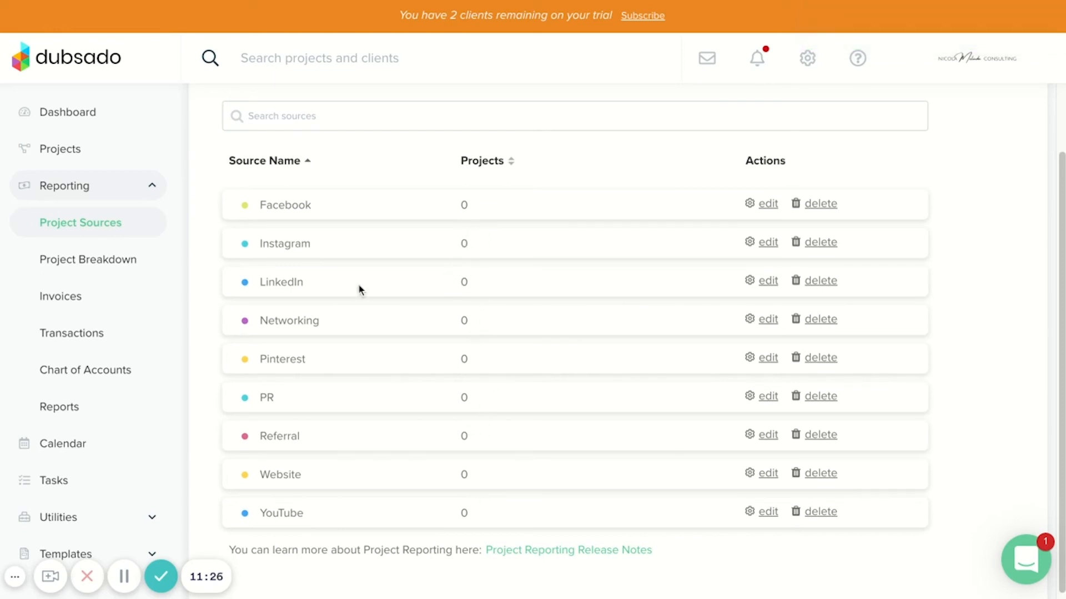
- Review the Project Breakdown report: zero inquiries, zero projects by source, £0.00 booked
click(88, 260)
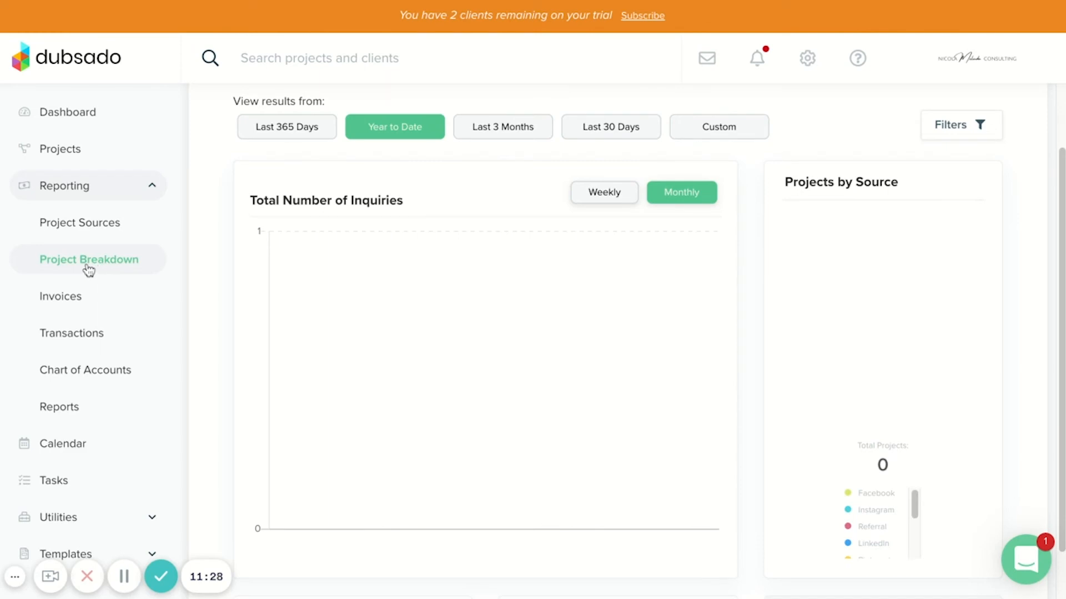
mouse_move(284, 199)
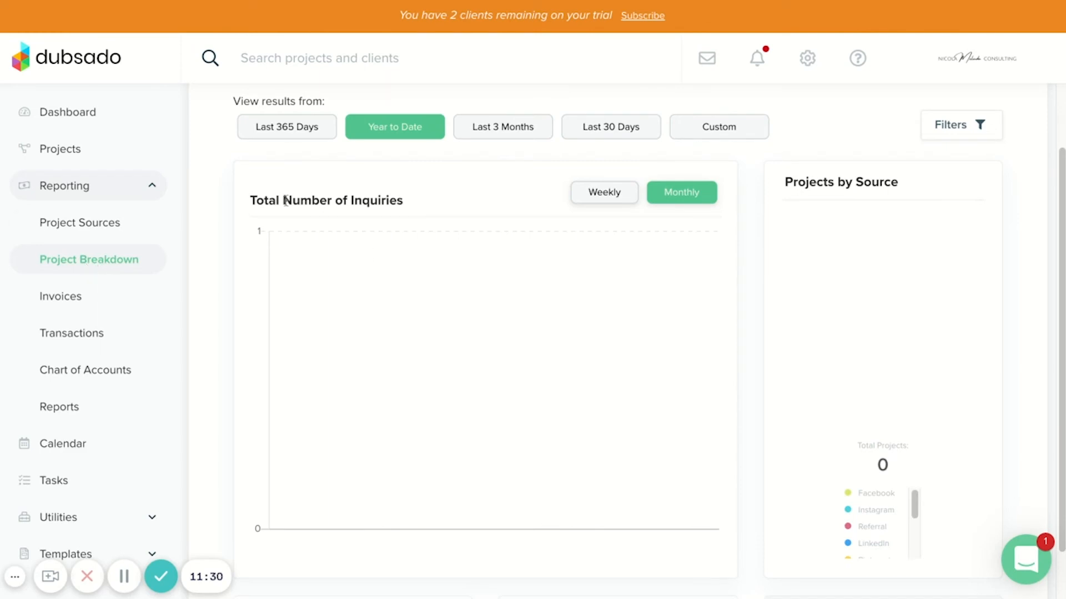
mouse_move(391, 280)
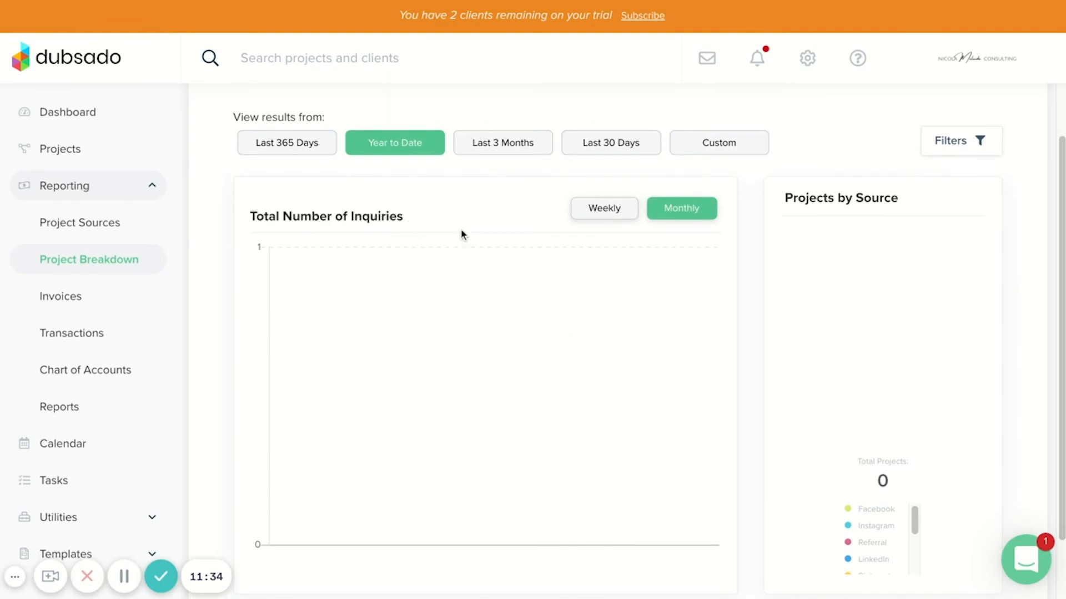
mouse_move(475, 187)
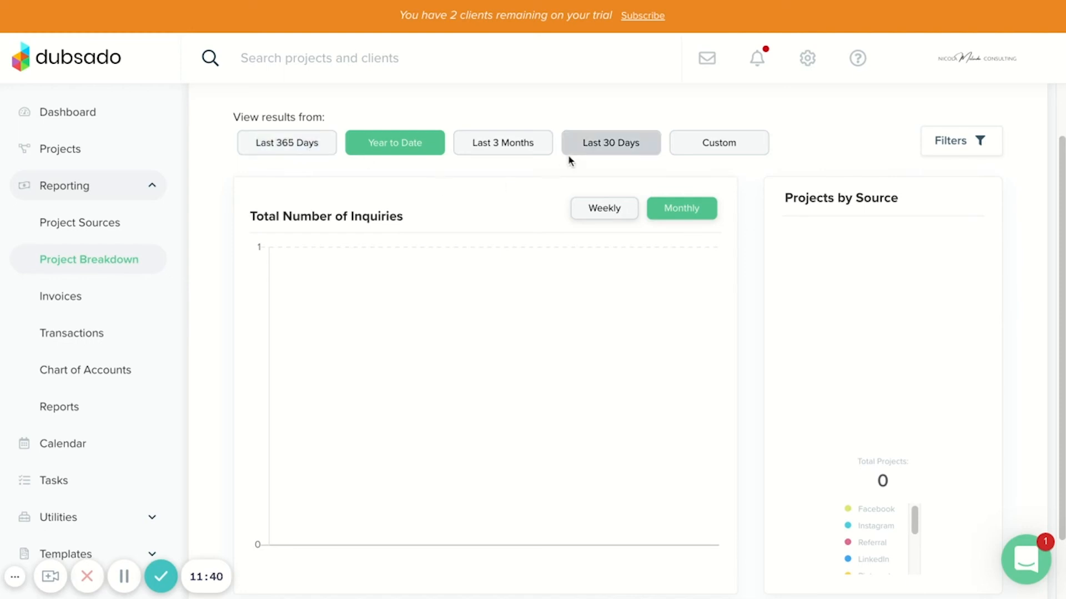
mouse_move(775, 218)
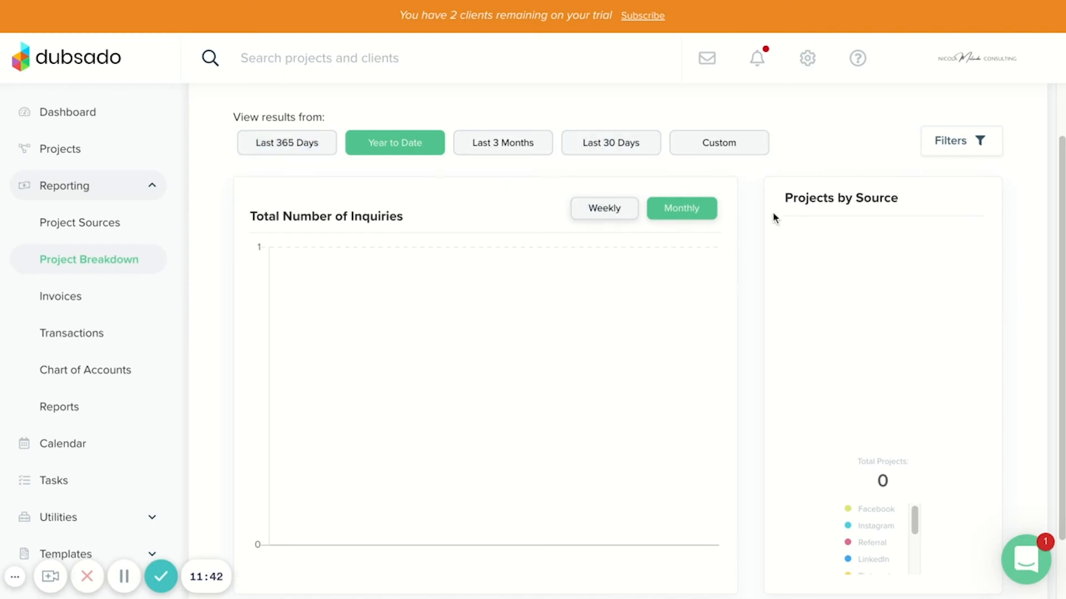
scroll(down, 3)
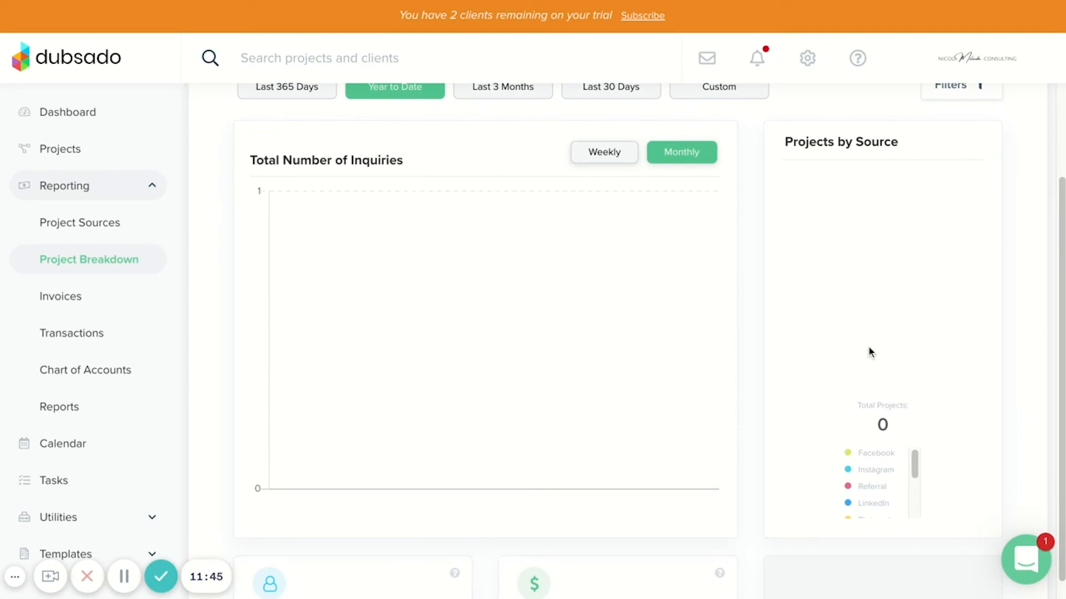
scroll(down, 3)
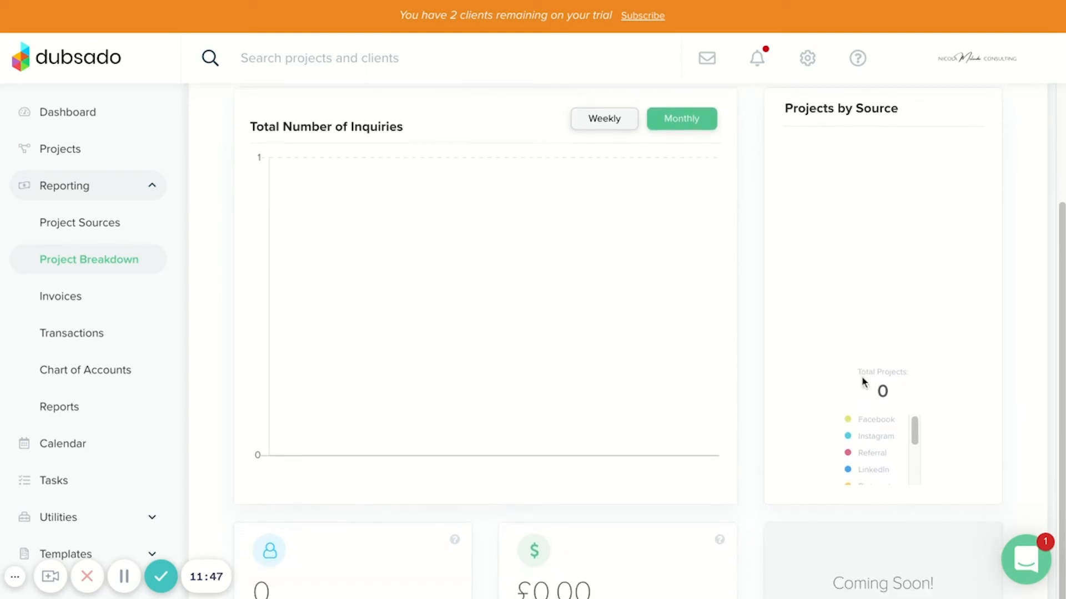
mouse_move(899, 293)
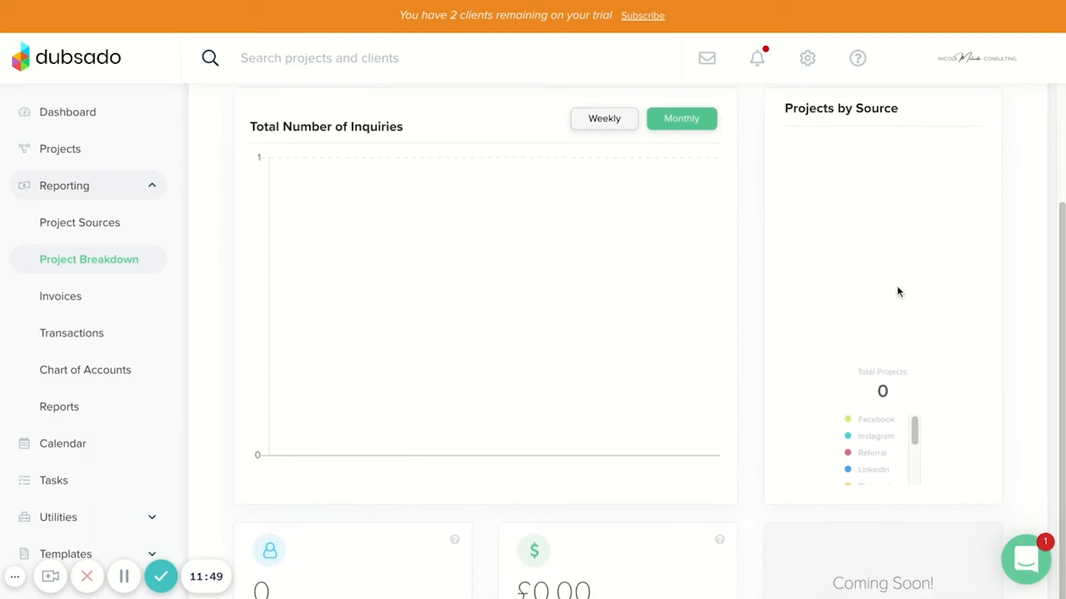
scroll(down, 3)
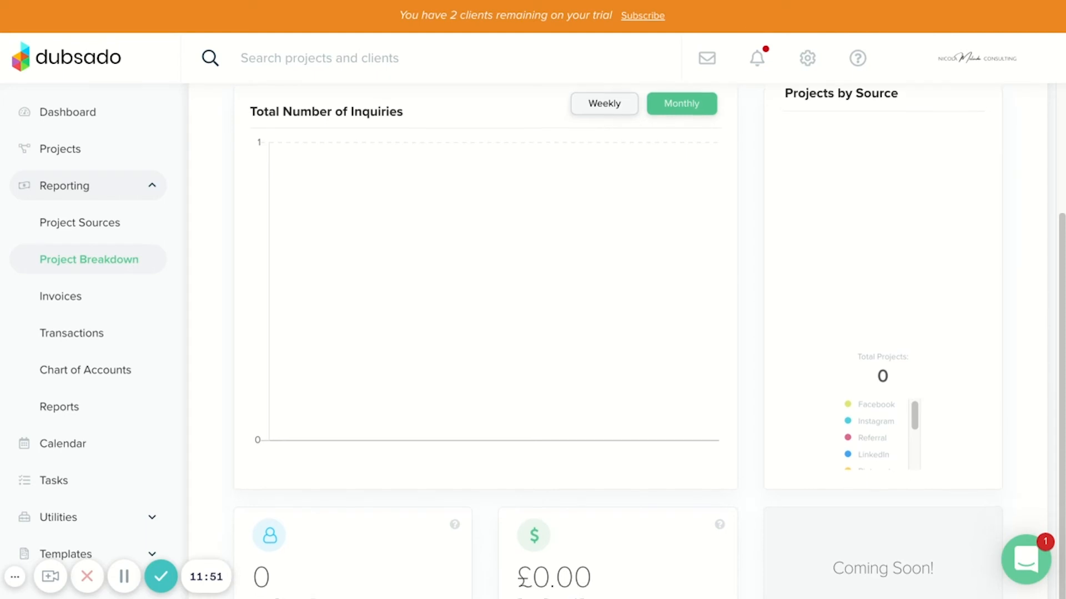
mouse_move(886, 191)
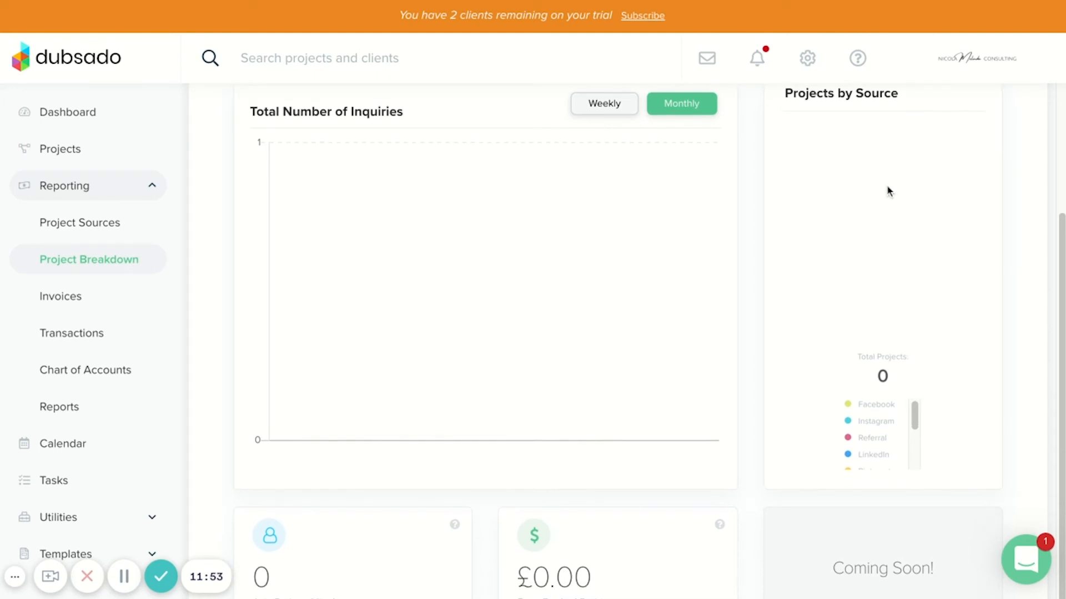
scroll(down, 3)
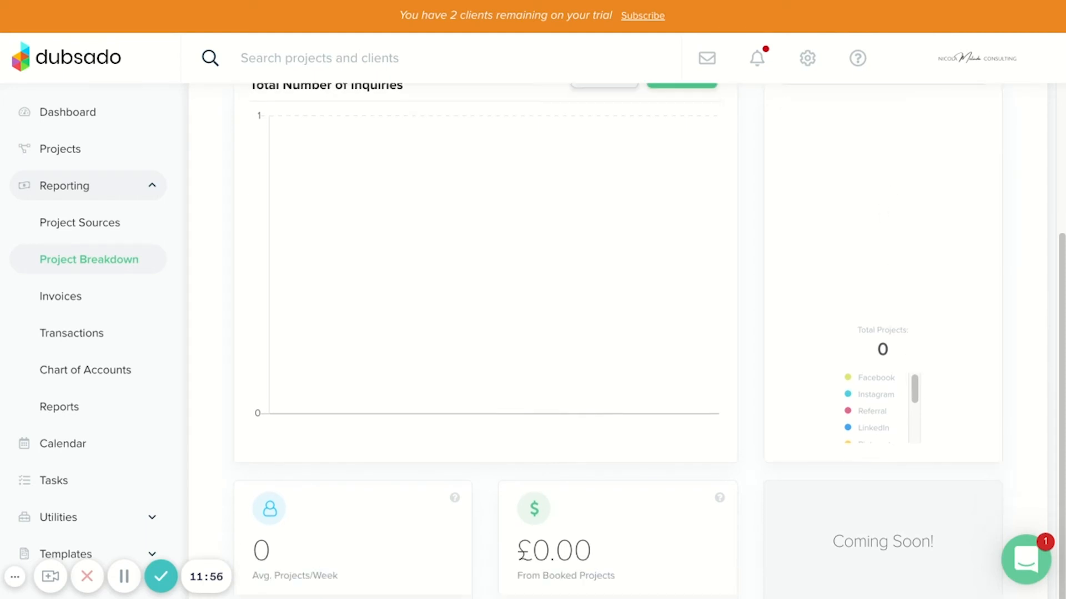
mouse_move(538, 377)
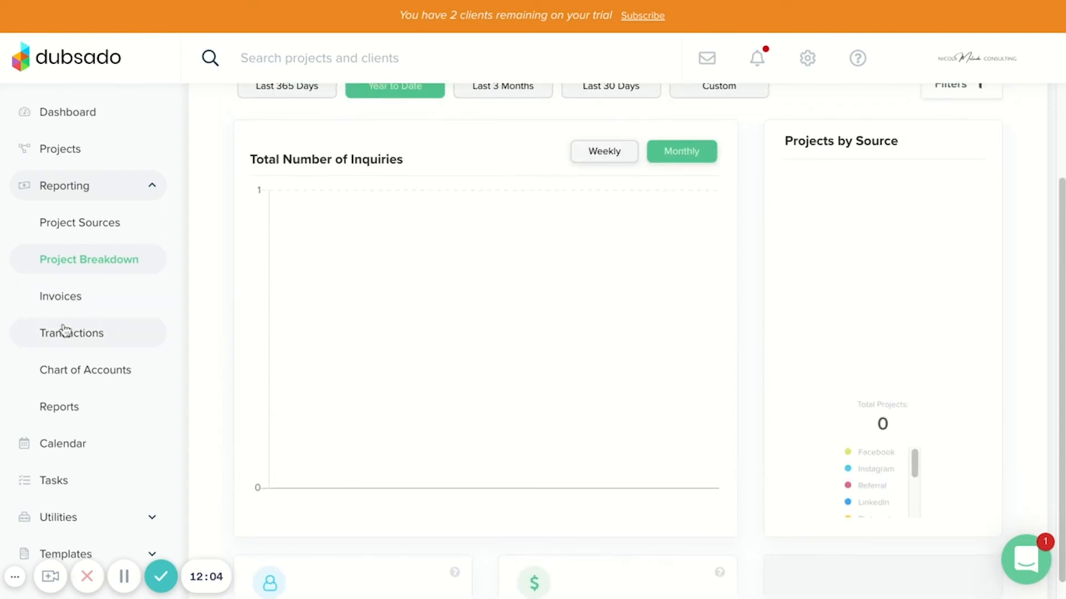
- View the Transactions list with five November–December 2020 entries, including £700 and £500 receipts
click(72, 333)
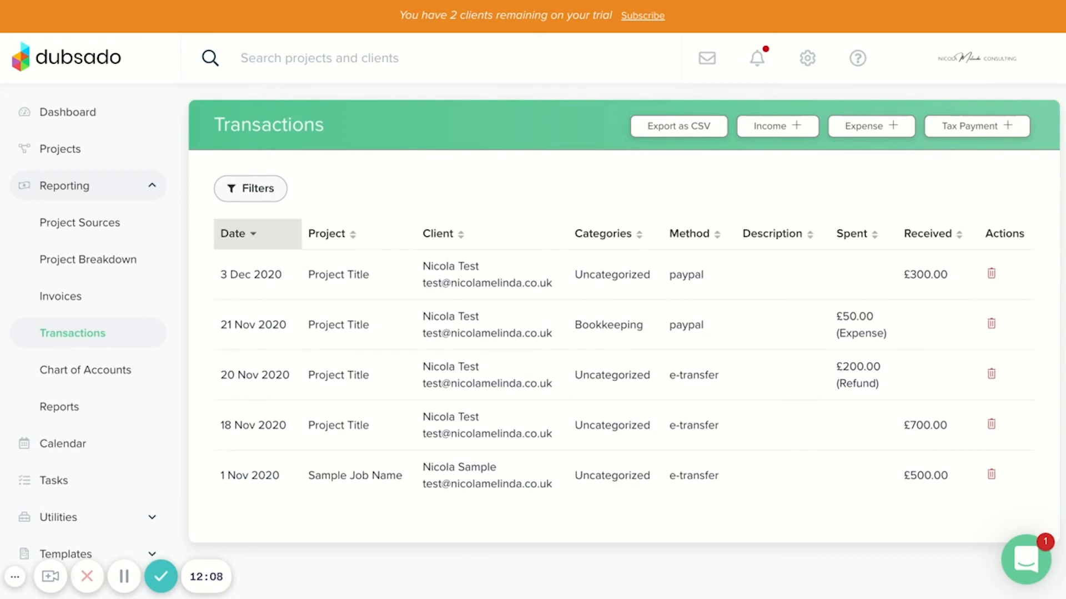
mouse_move(397, 167)
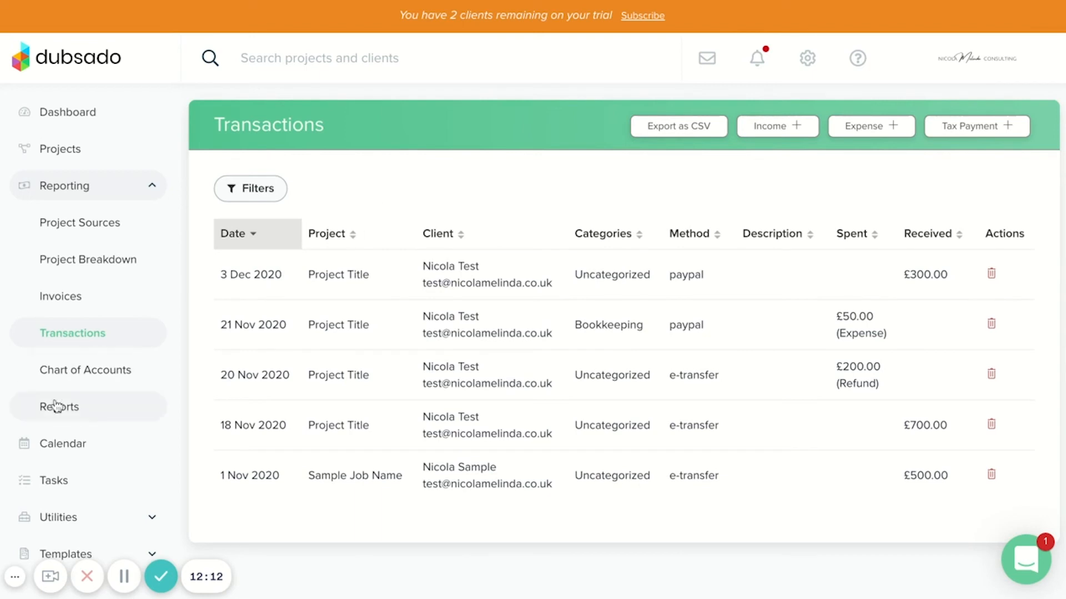
- Review the Year to Date Reports: £0.00 income, expenses and net profit, no sales
click(58, 407)
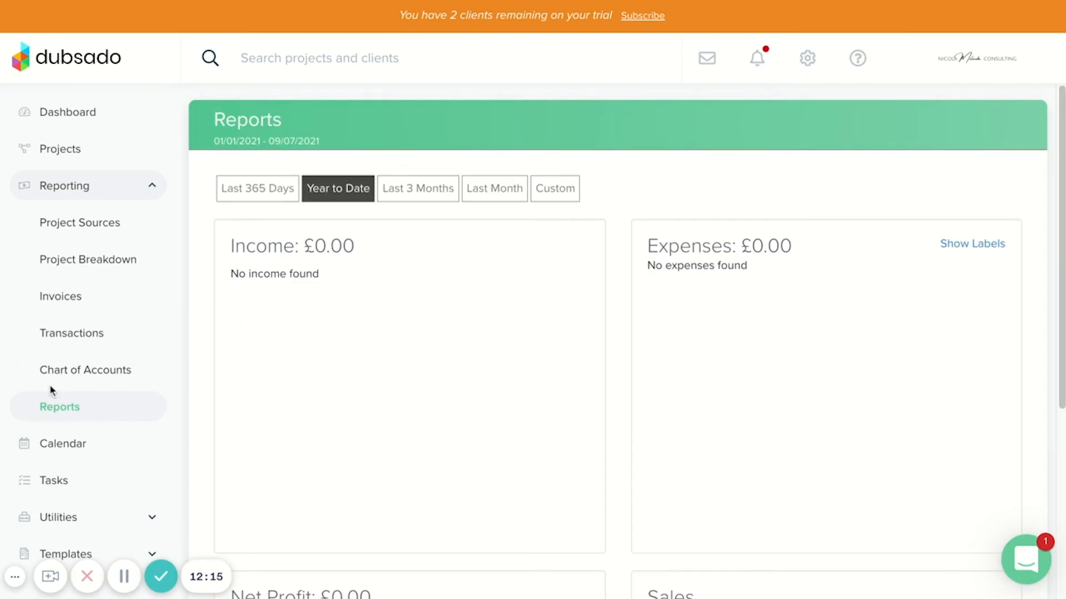
mouse_move(441, 270)
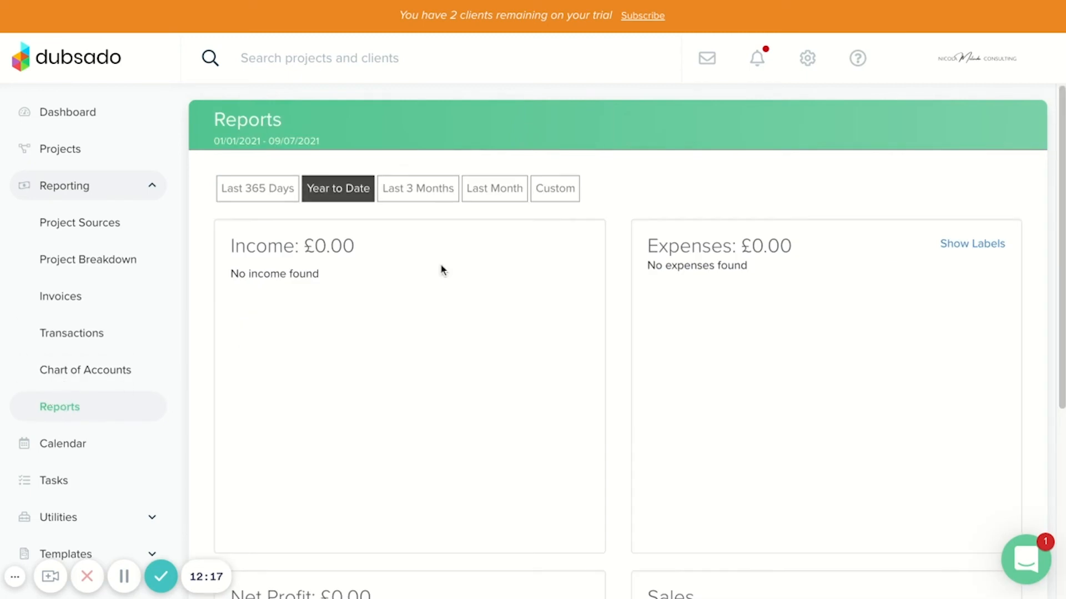
scroll(down, 3)
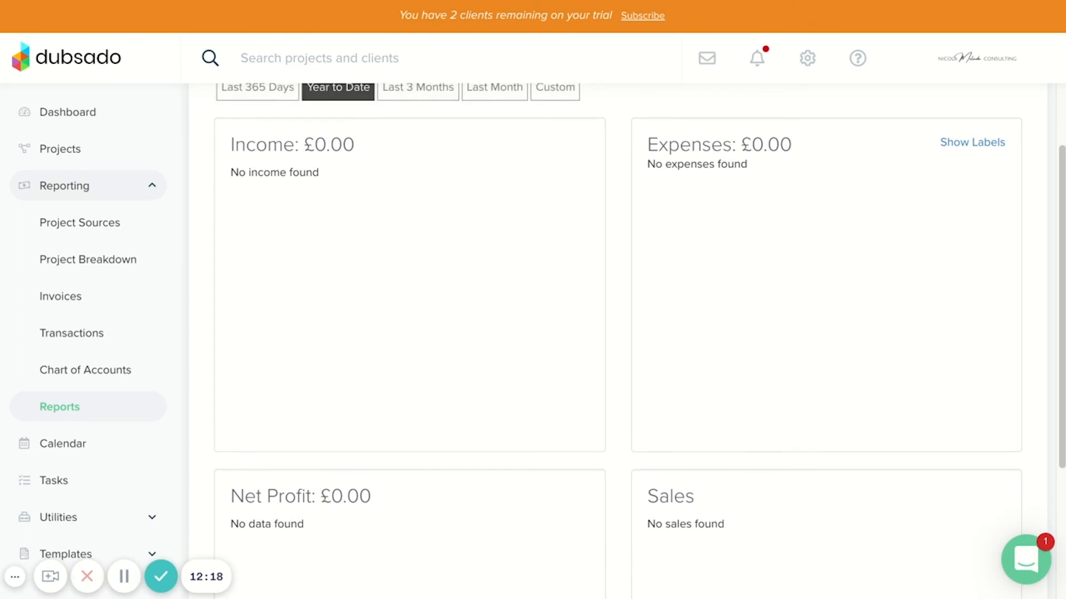
scroll(down, 3)
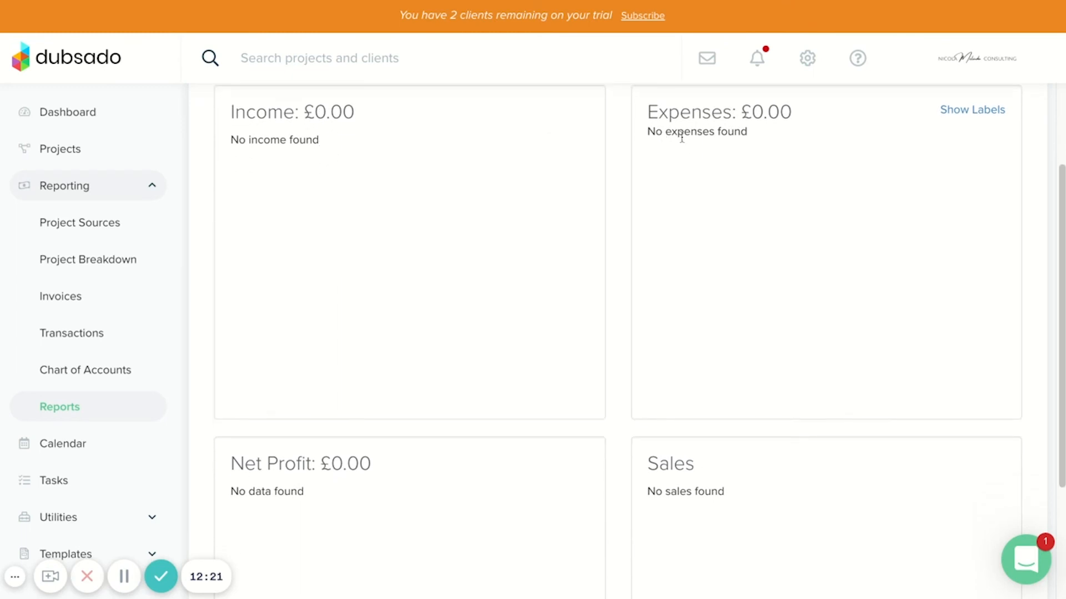
scroll(down, 3)
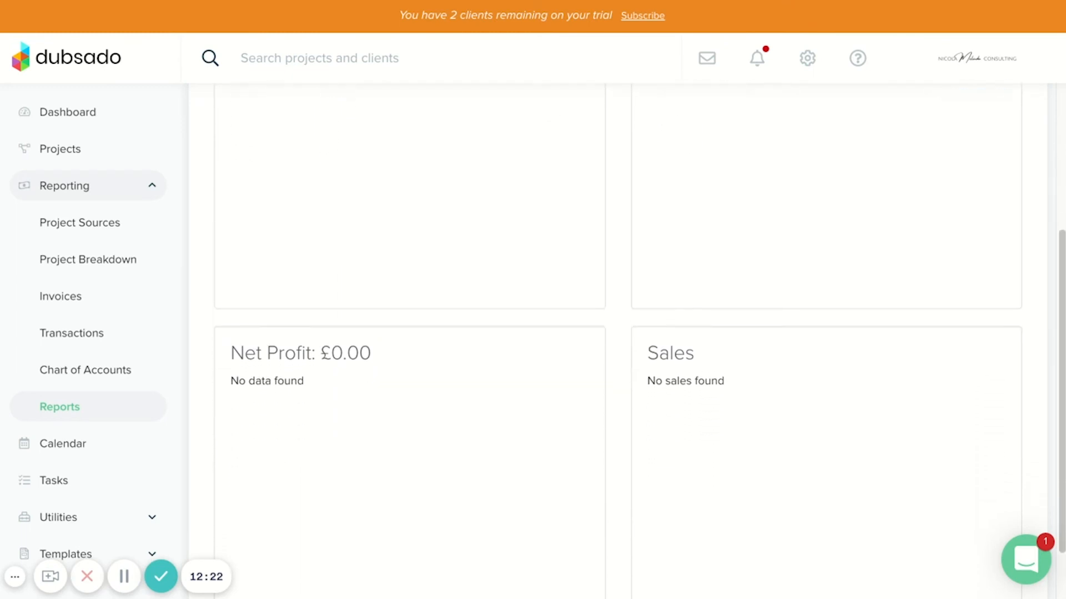
scroll(down, 3)
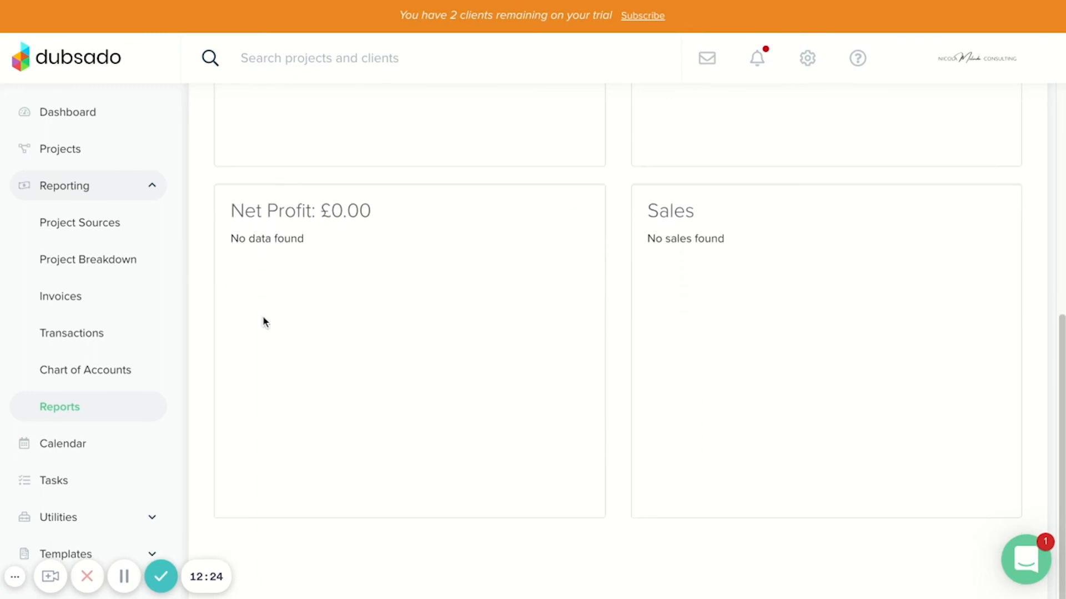
scroll(up, 3)
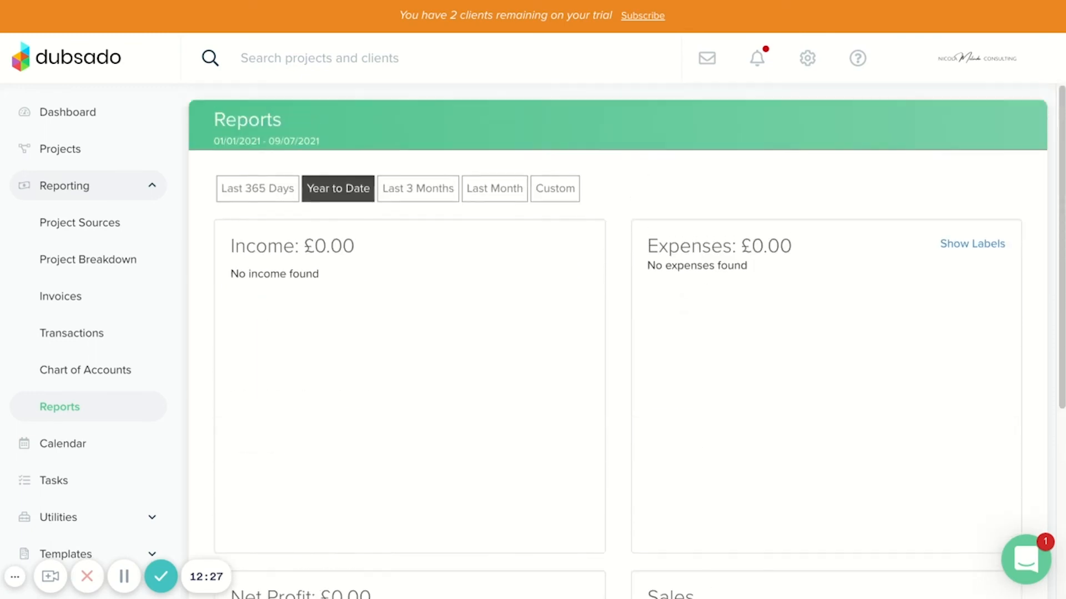